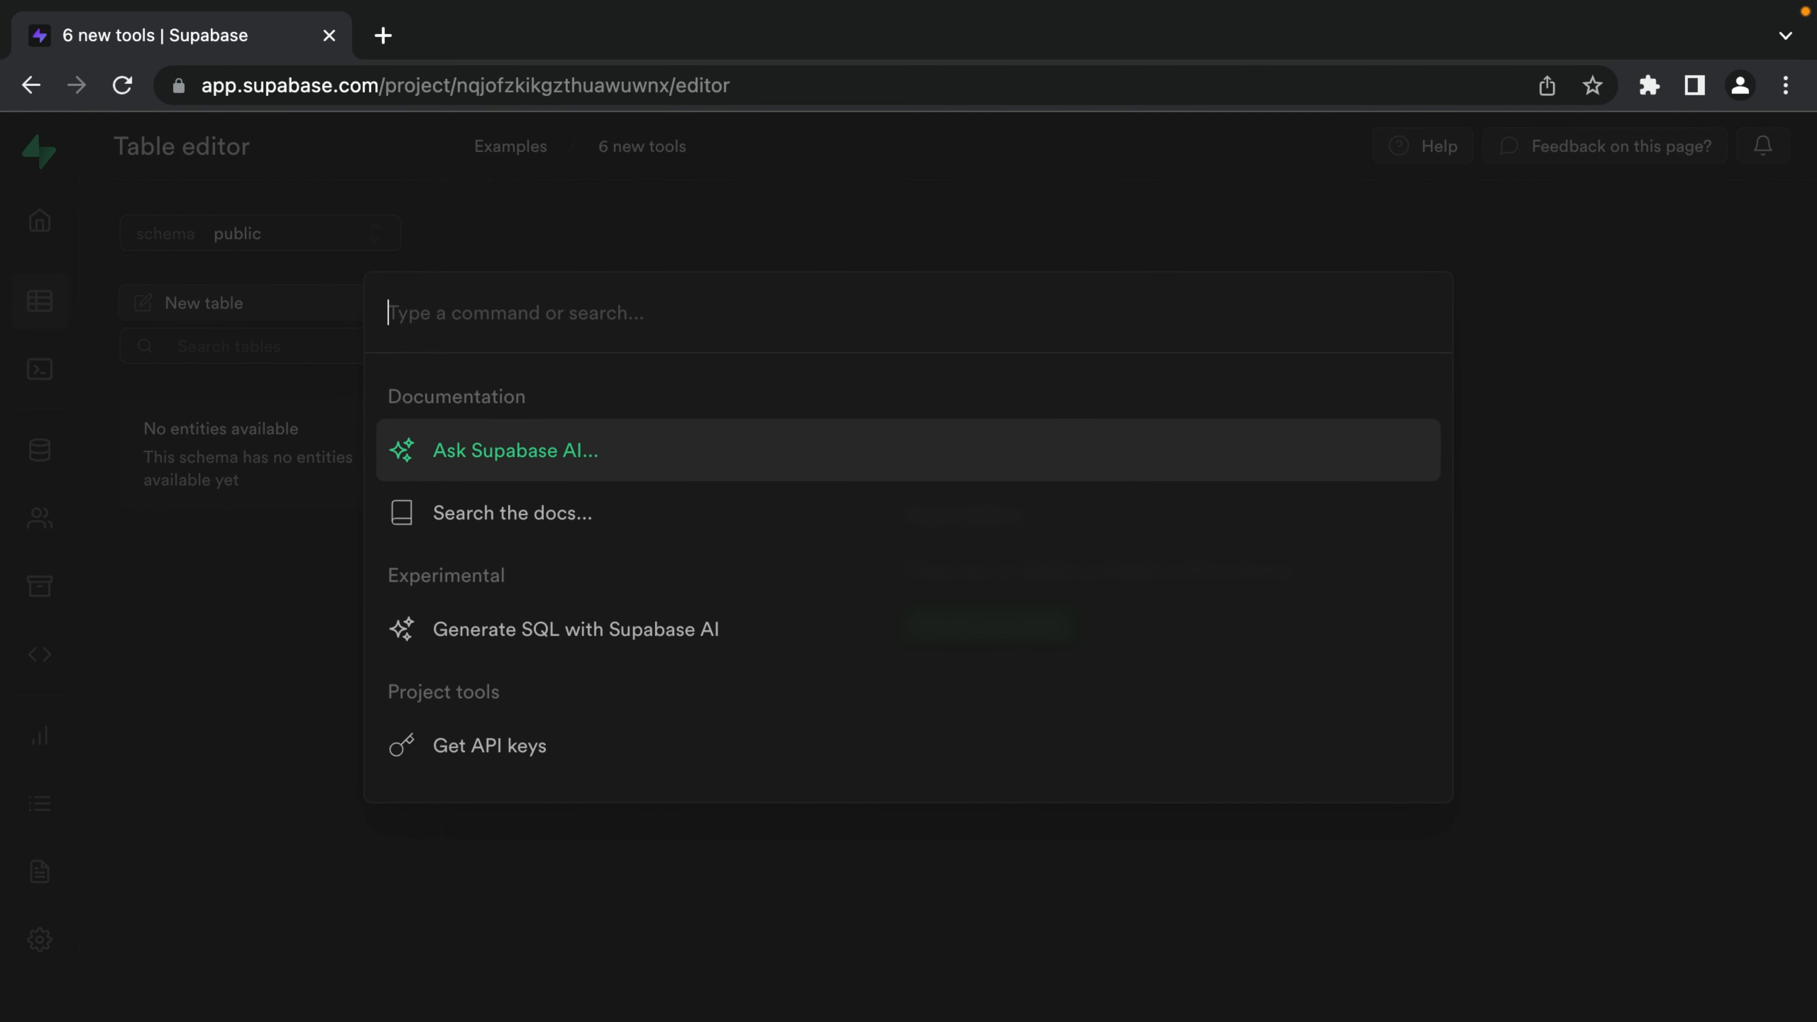
Ask Supabase AI how to create a posts table and a related authors table.
type("how do I create a table for posts")
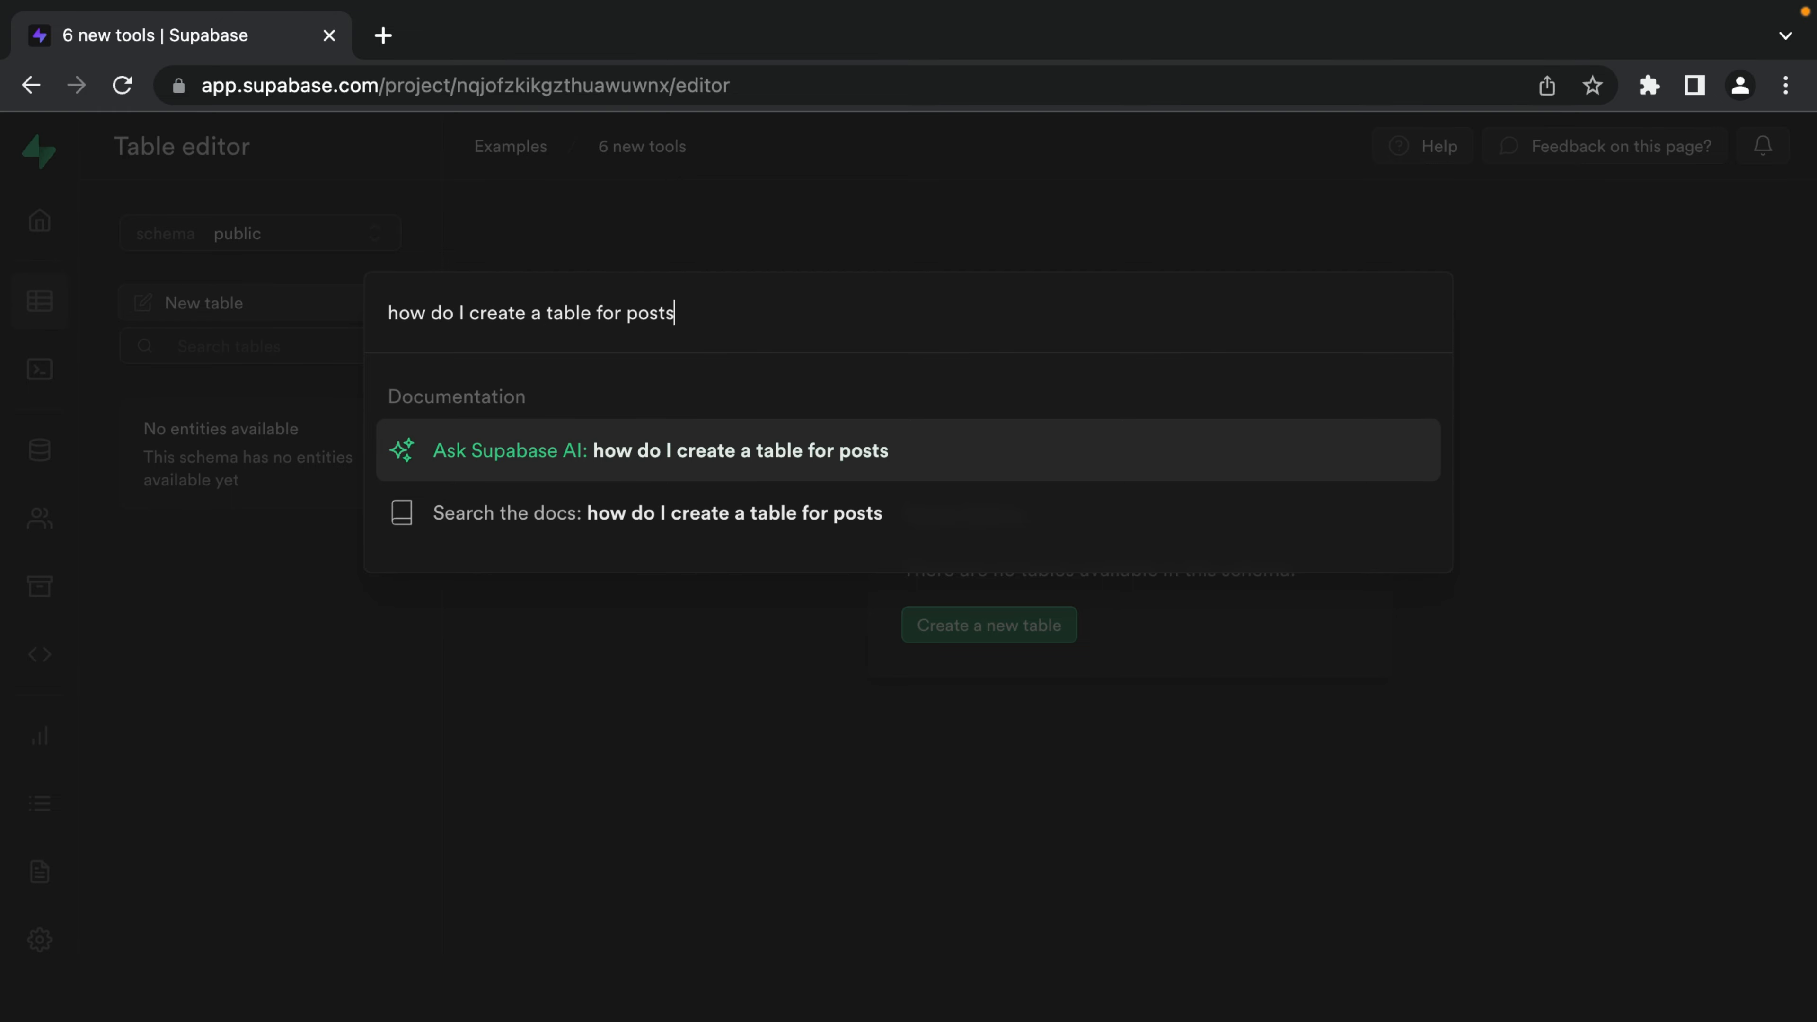
type("and a related table for authors")
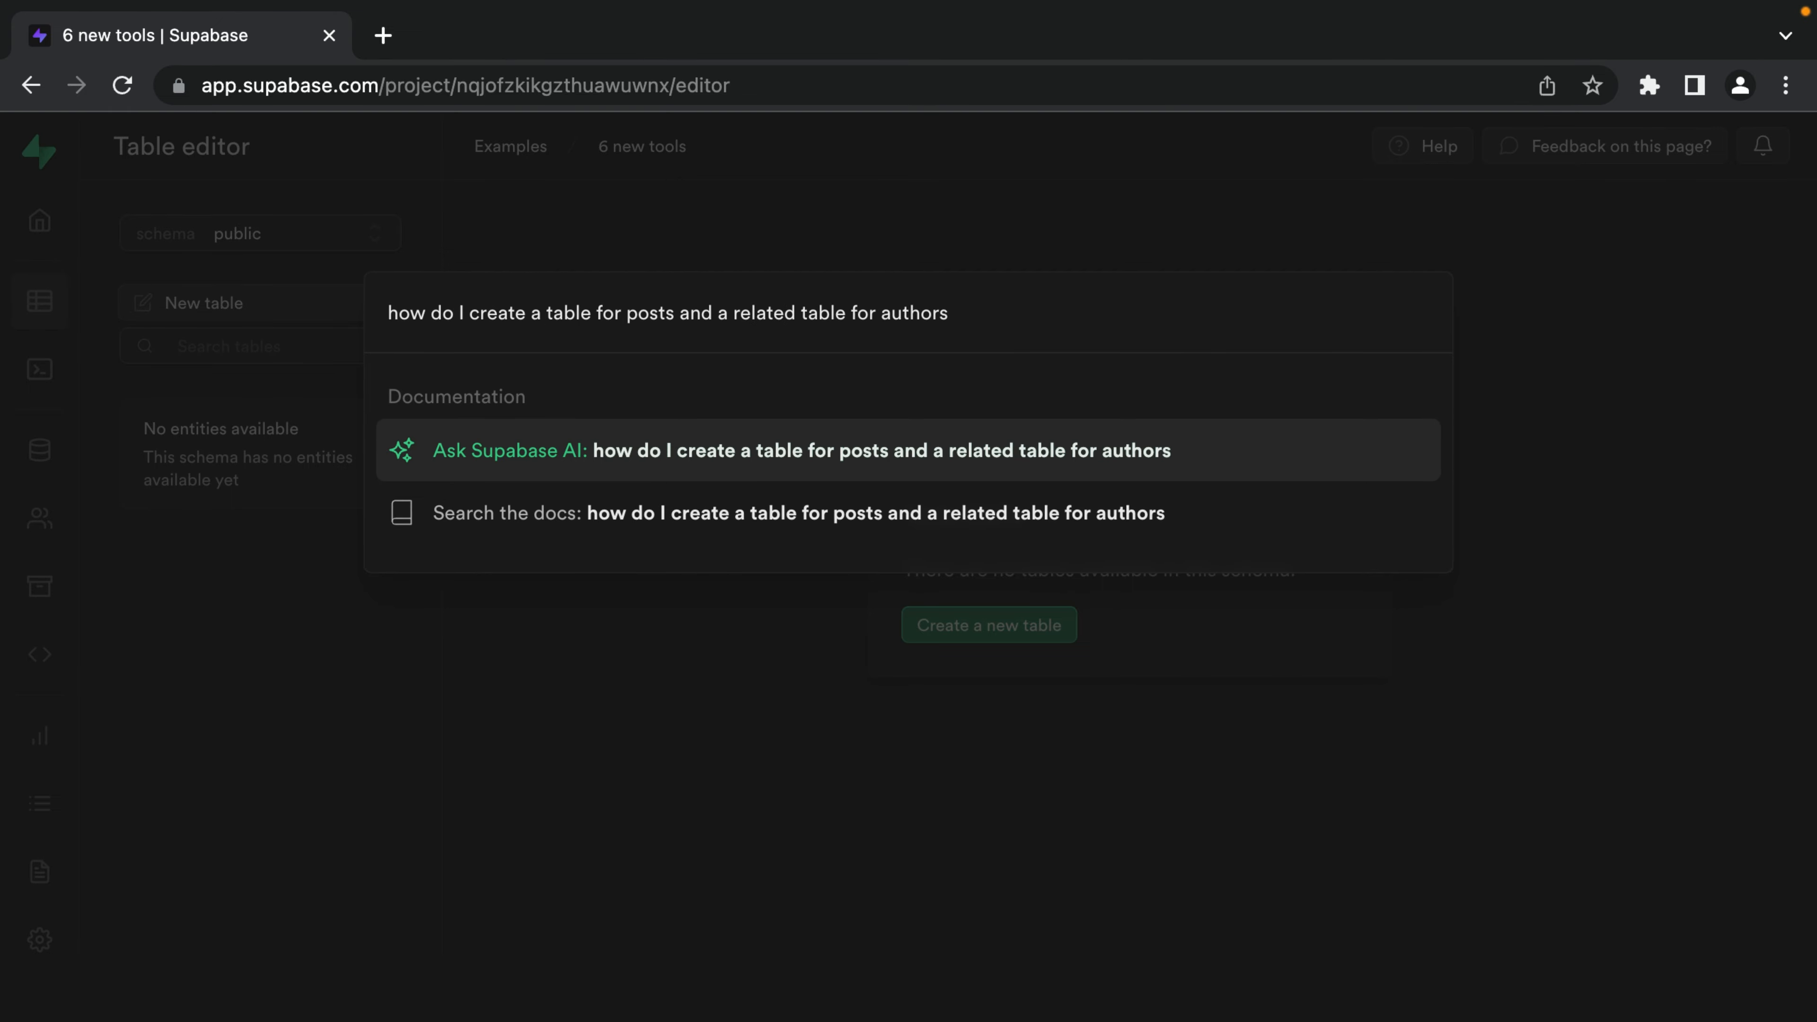
left_click(793, 450)
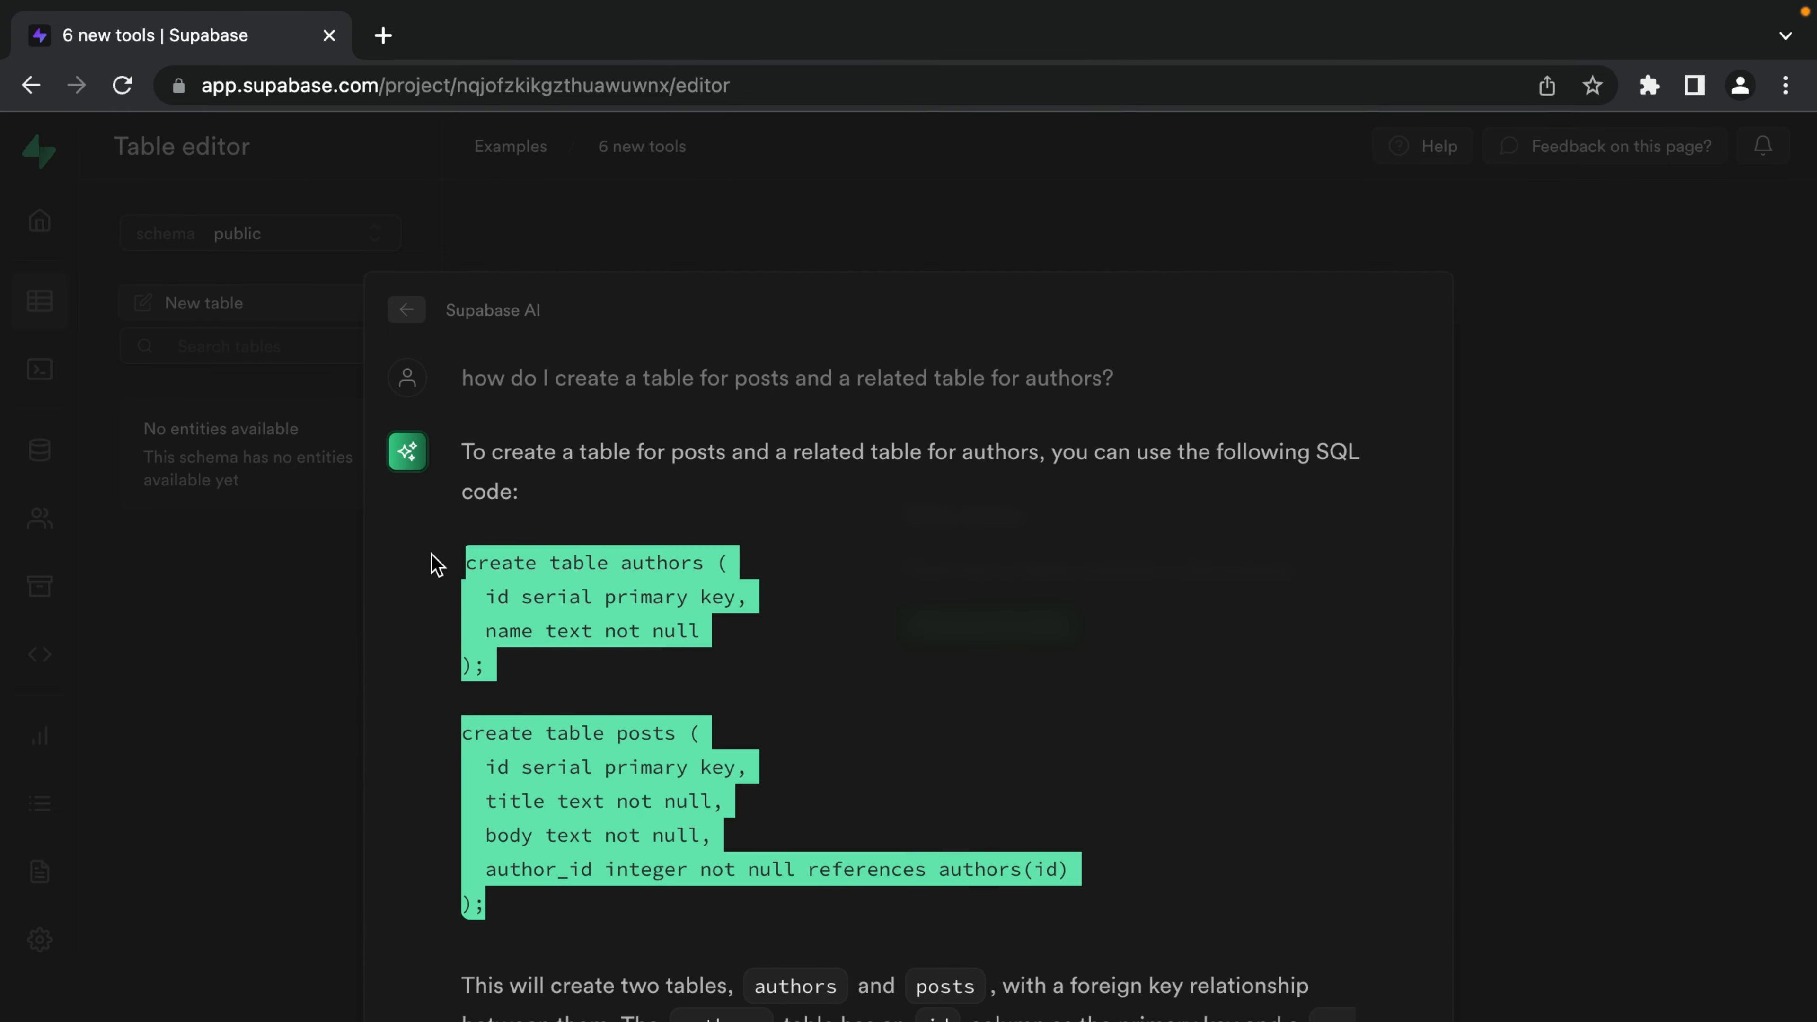
Run the AI's create-table SQL in a new query to build authors and posts, then browse the tables.
left_click(39, 371)
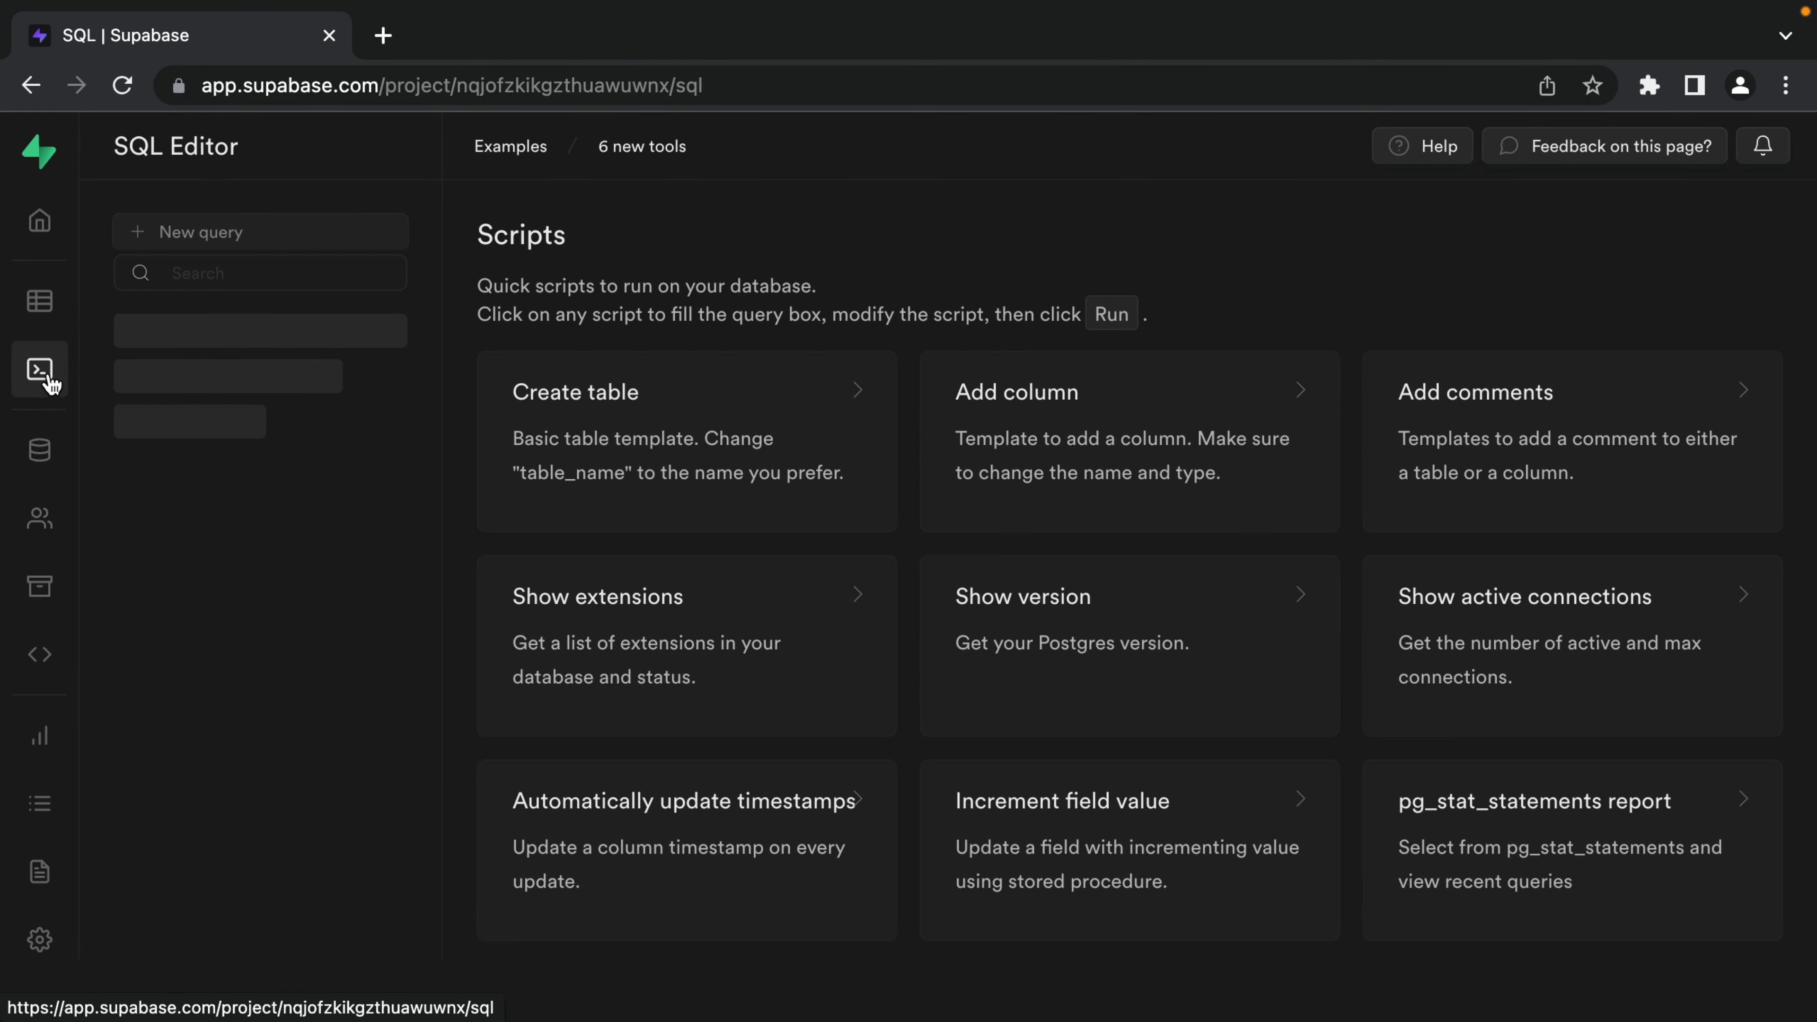
left_click(197, 231)
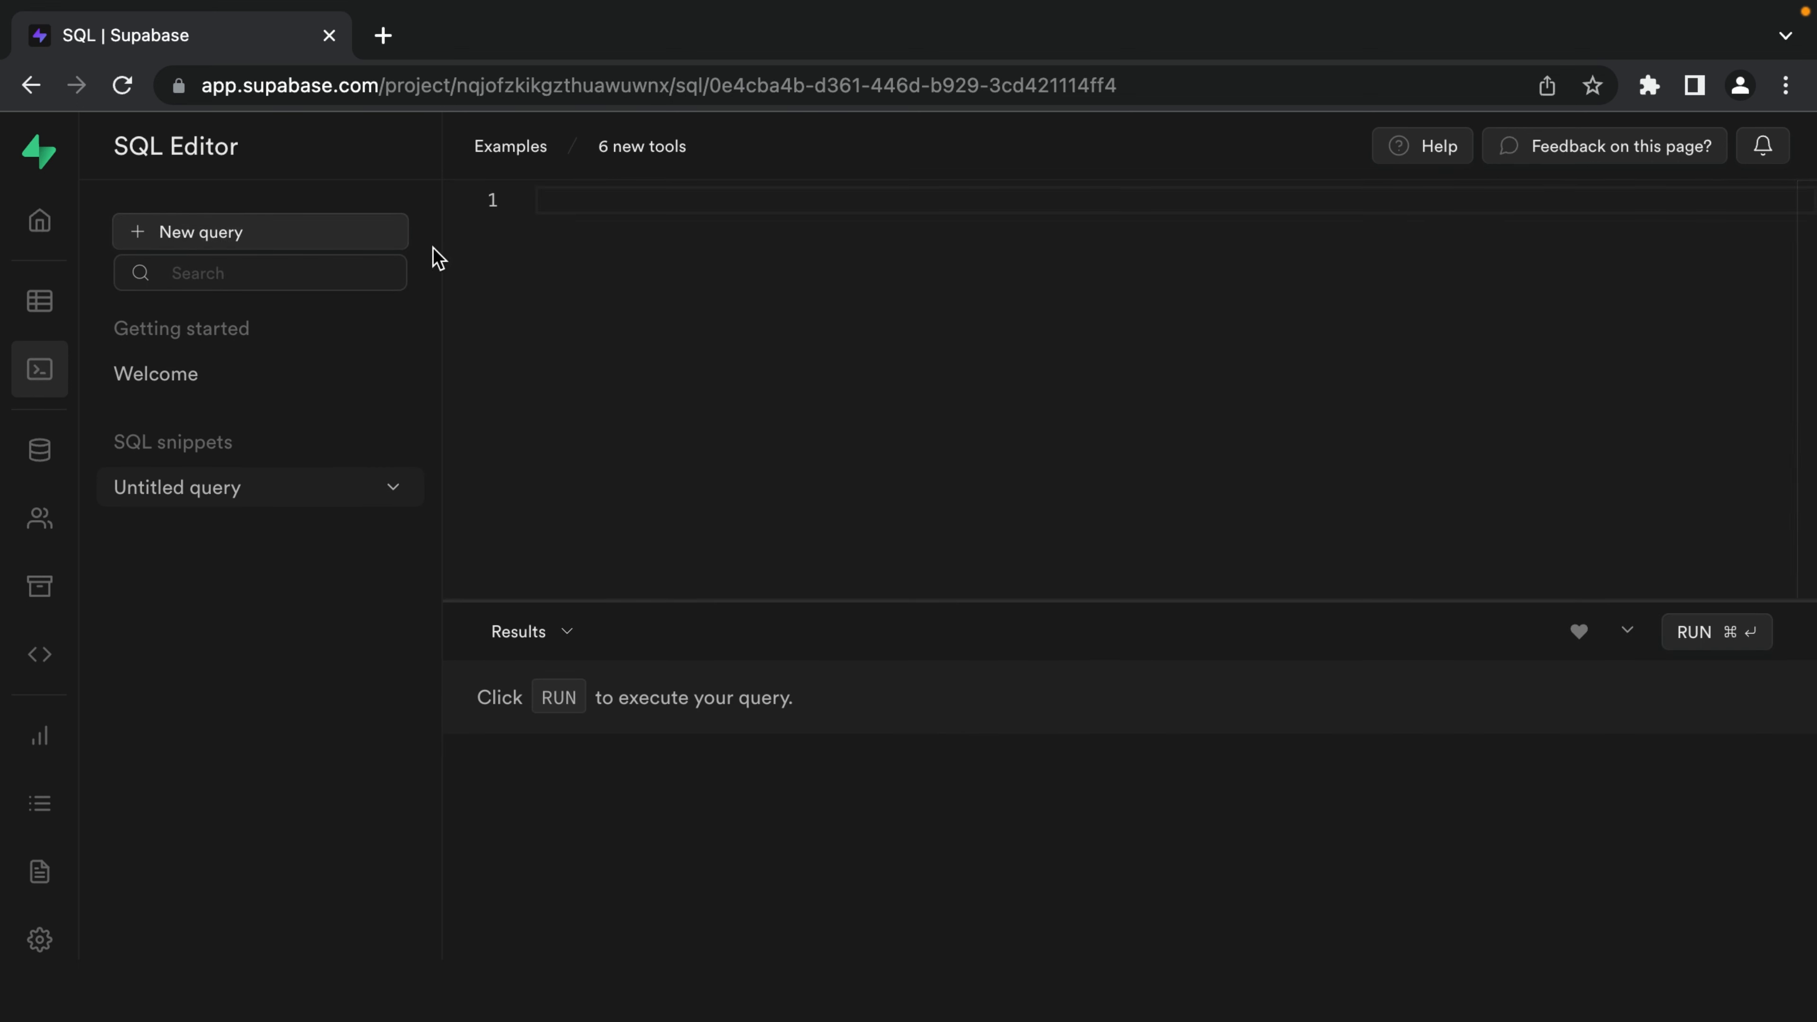
type("create table authors (")
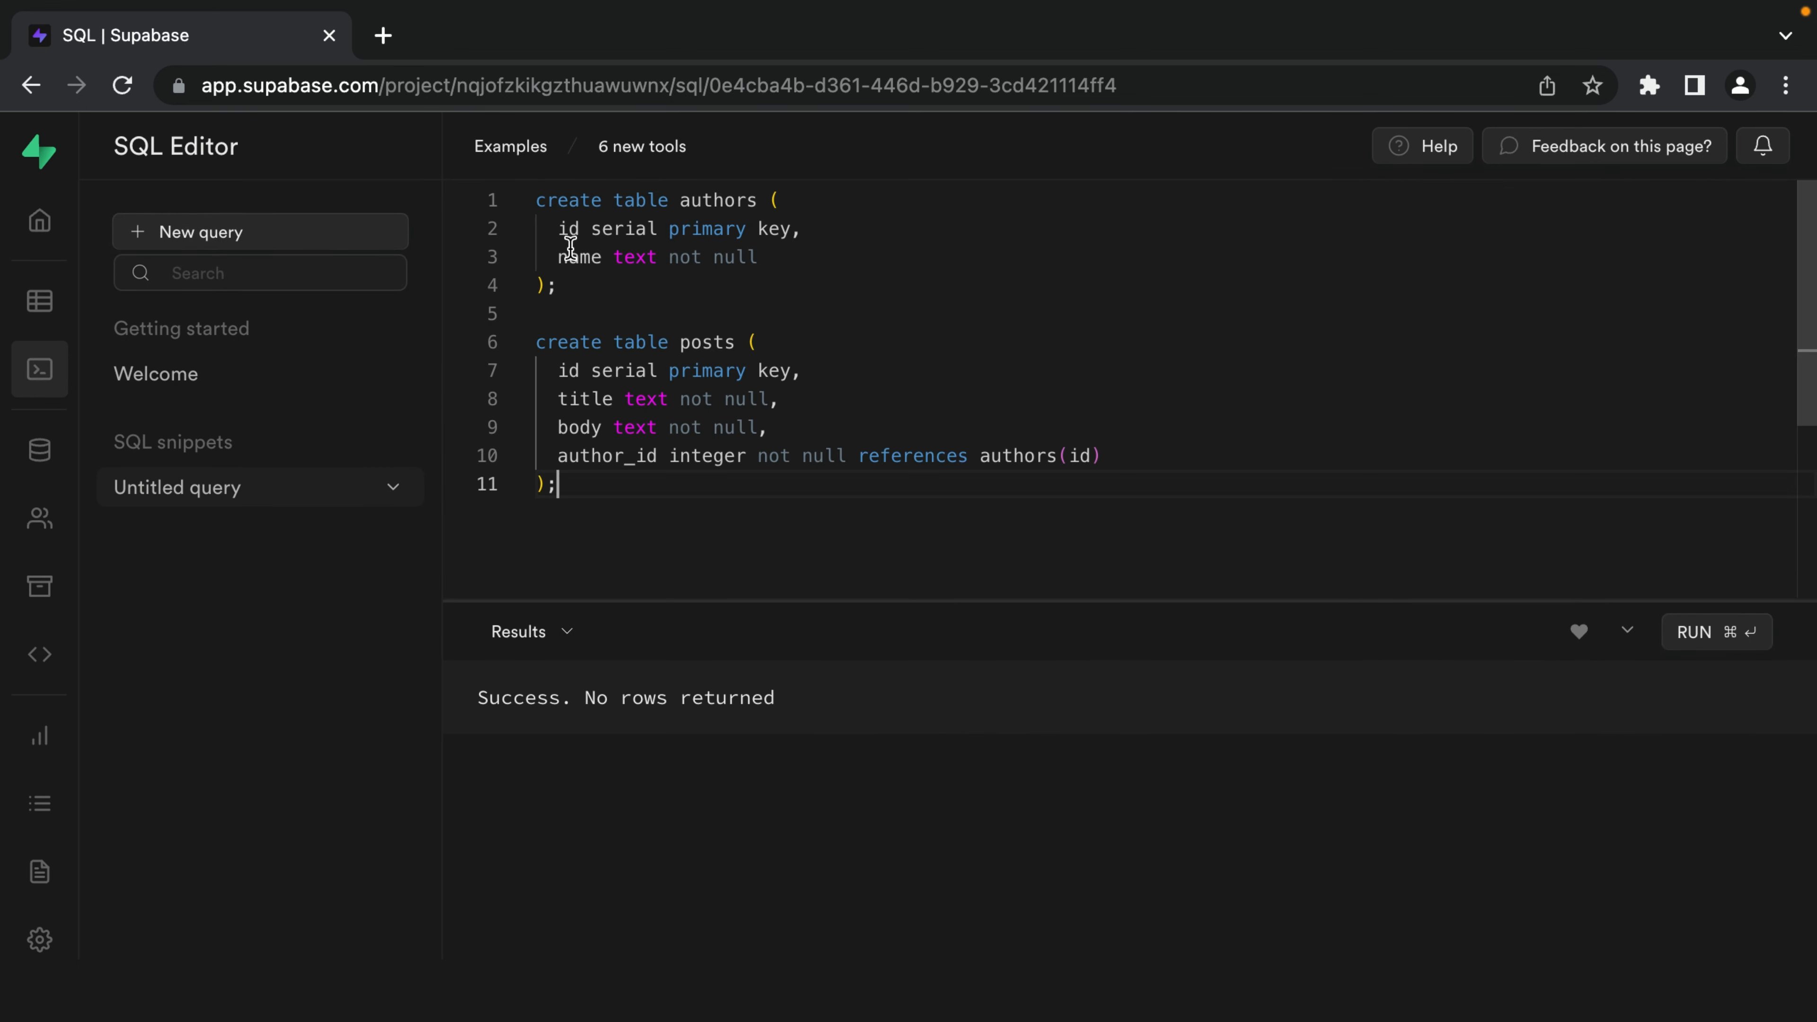
left_click(39, 301)
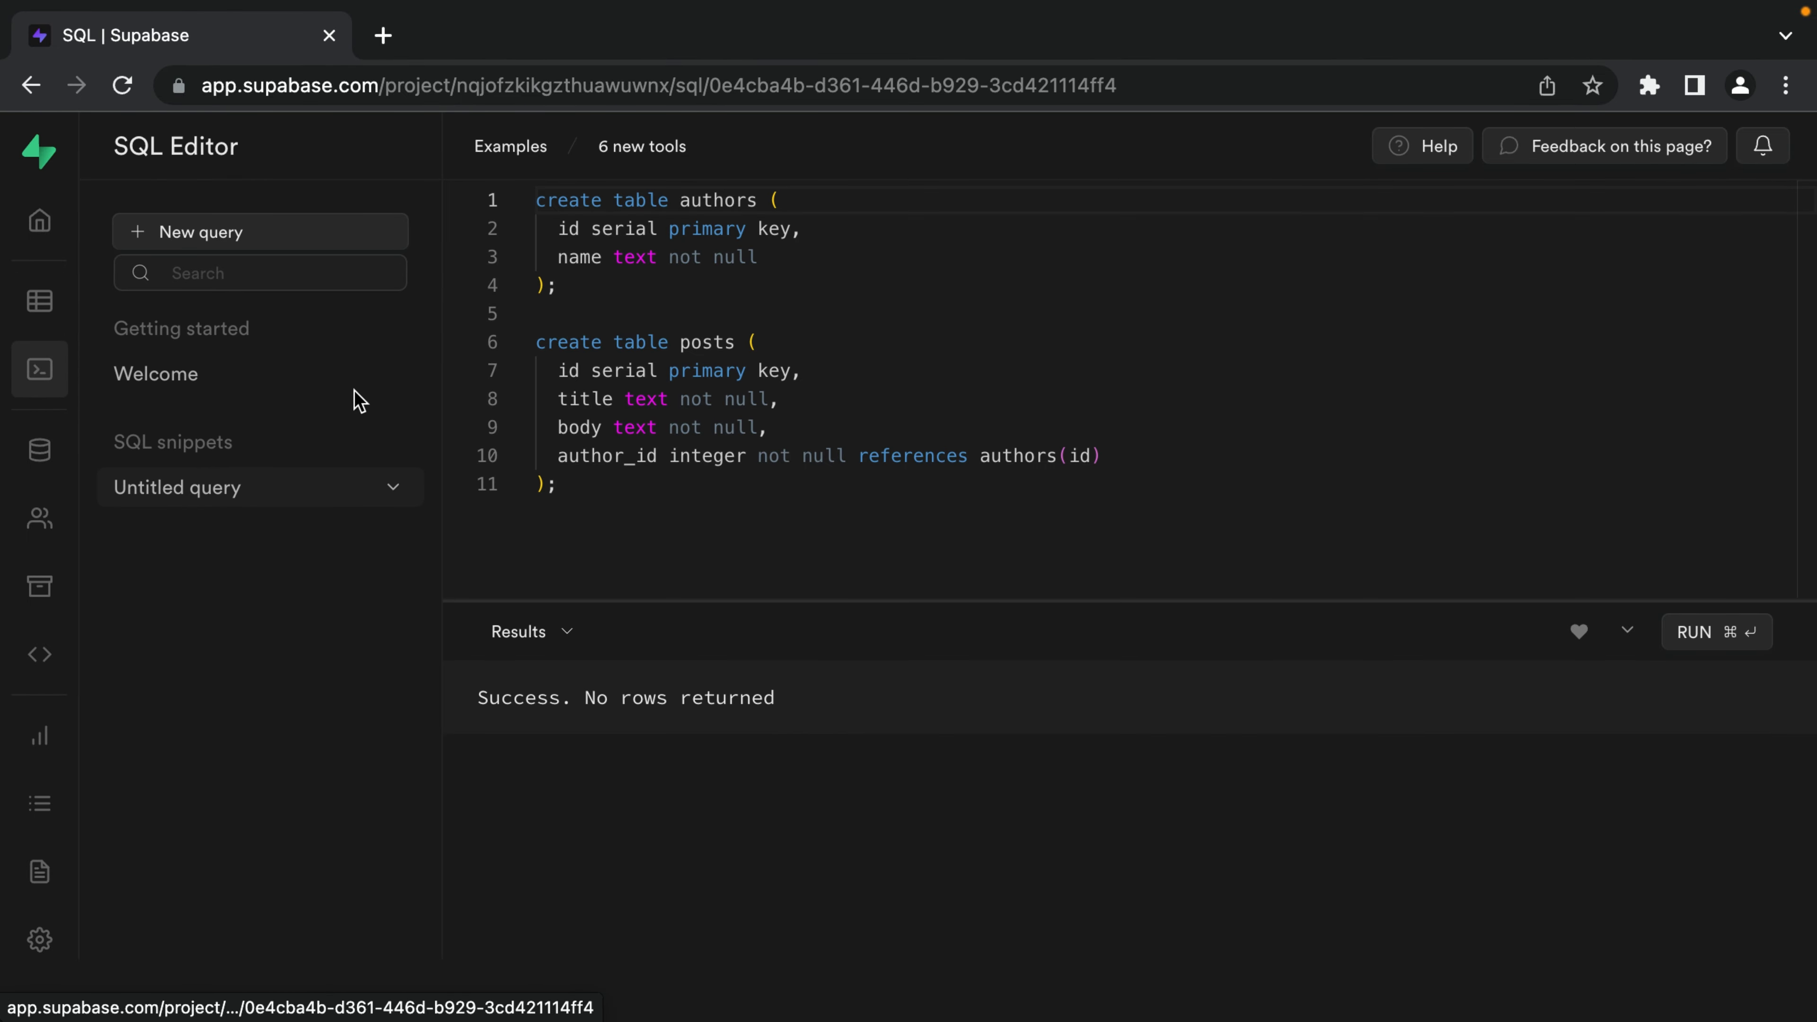
left_click(40, 300)
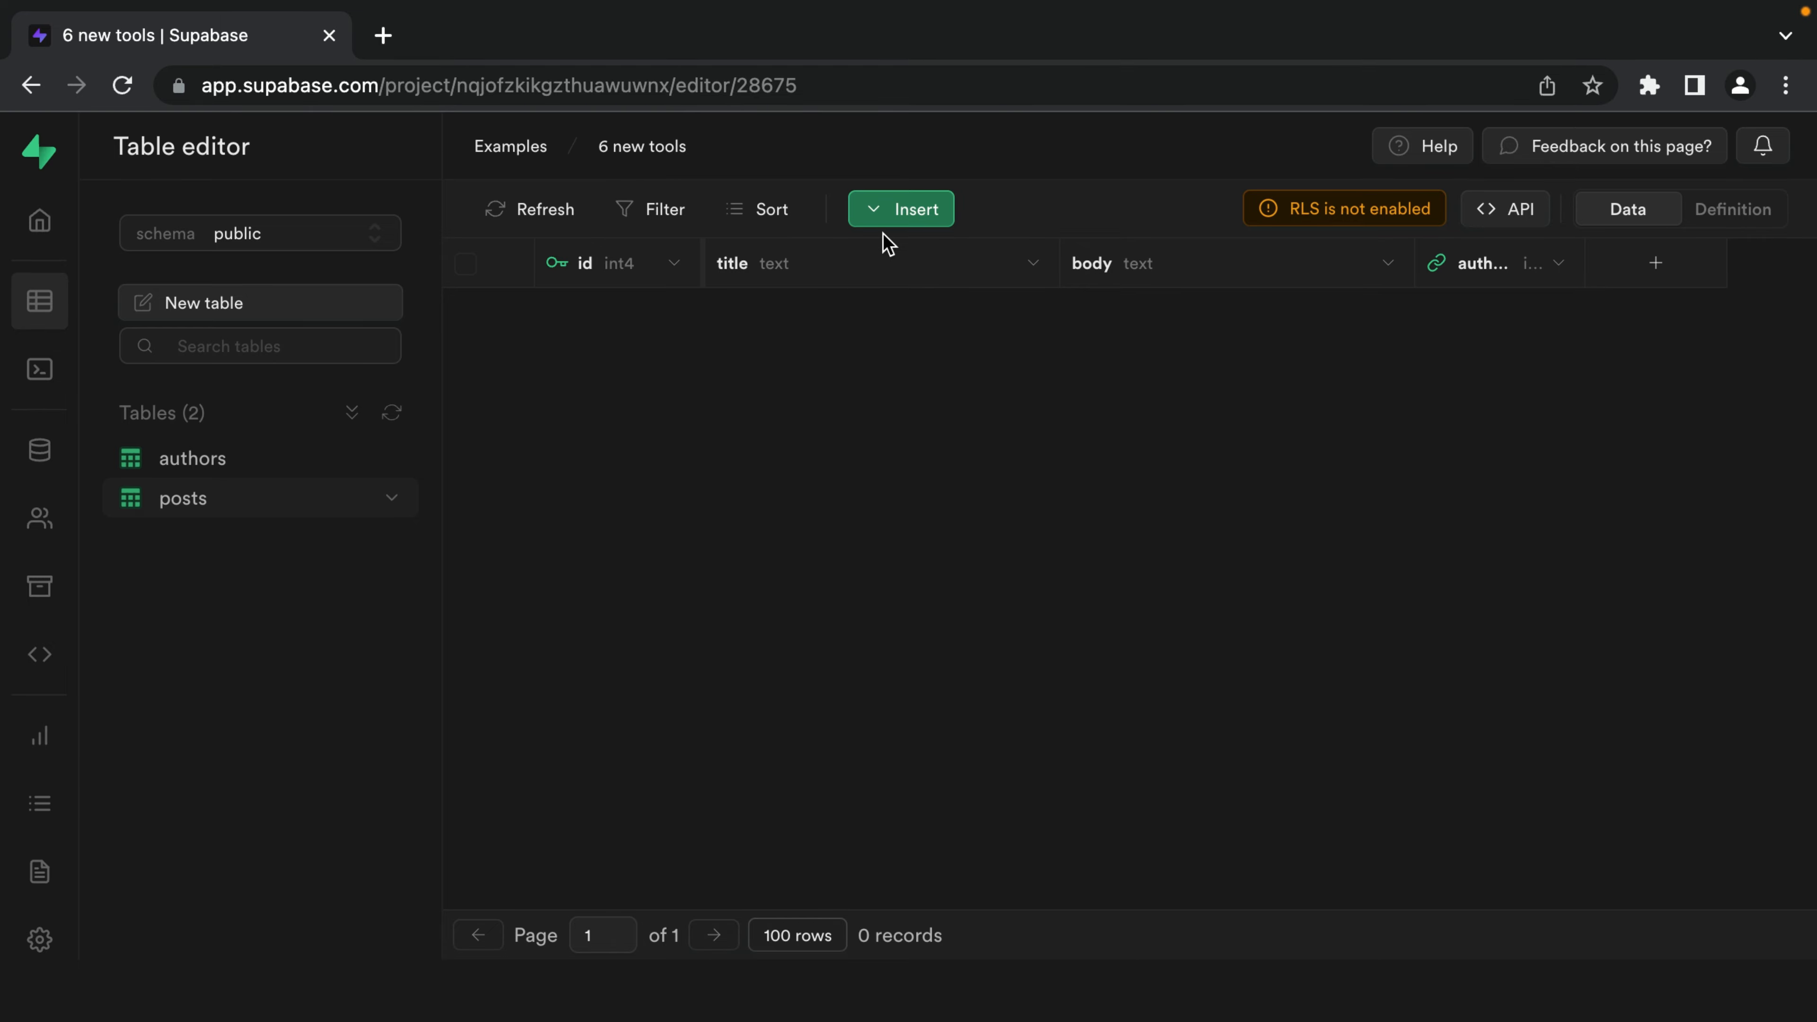
Insert a posts row titled 'first post' with body 'This is a great post! Trust me!' and author_id 4.
left_click(901, 210)
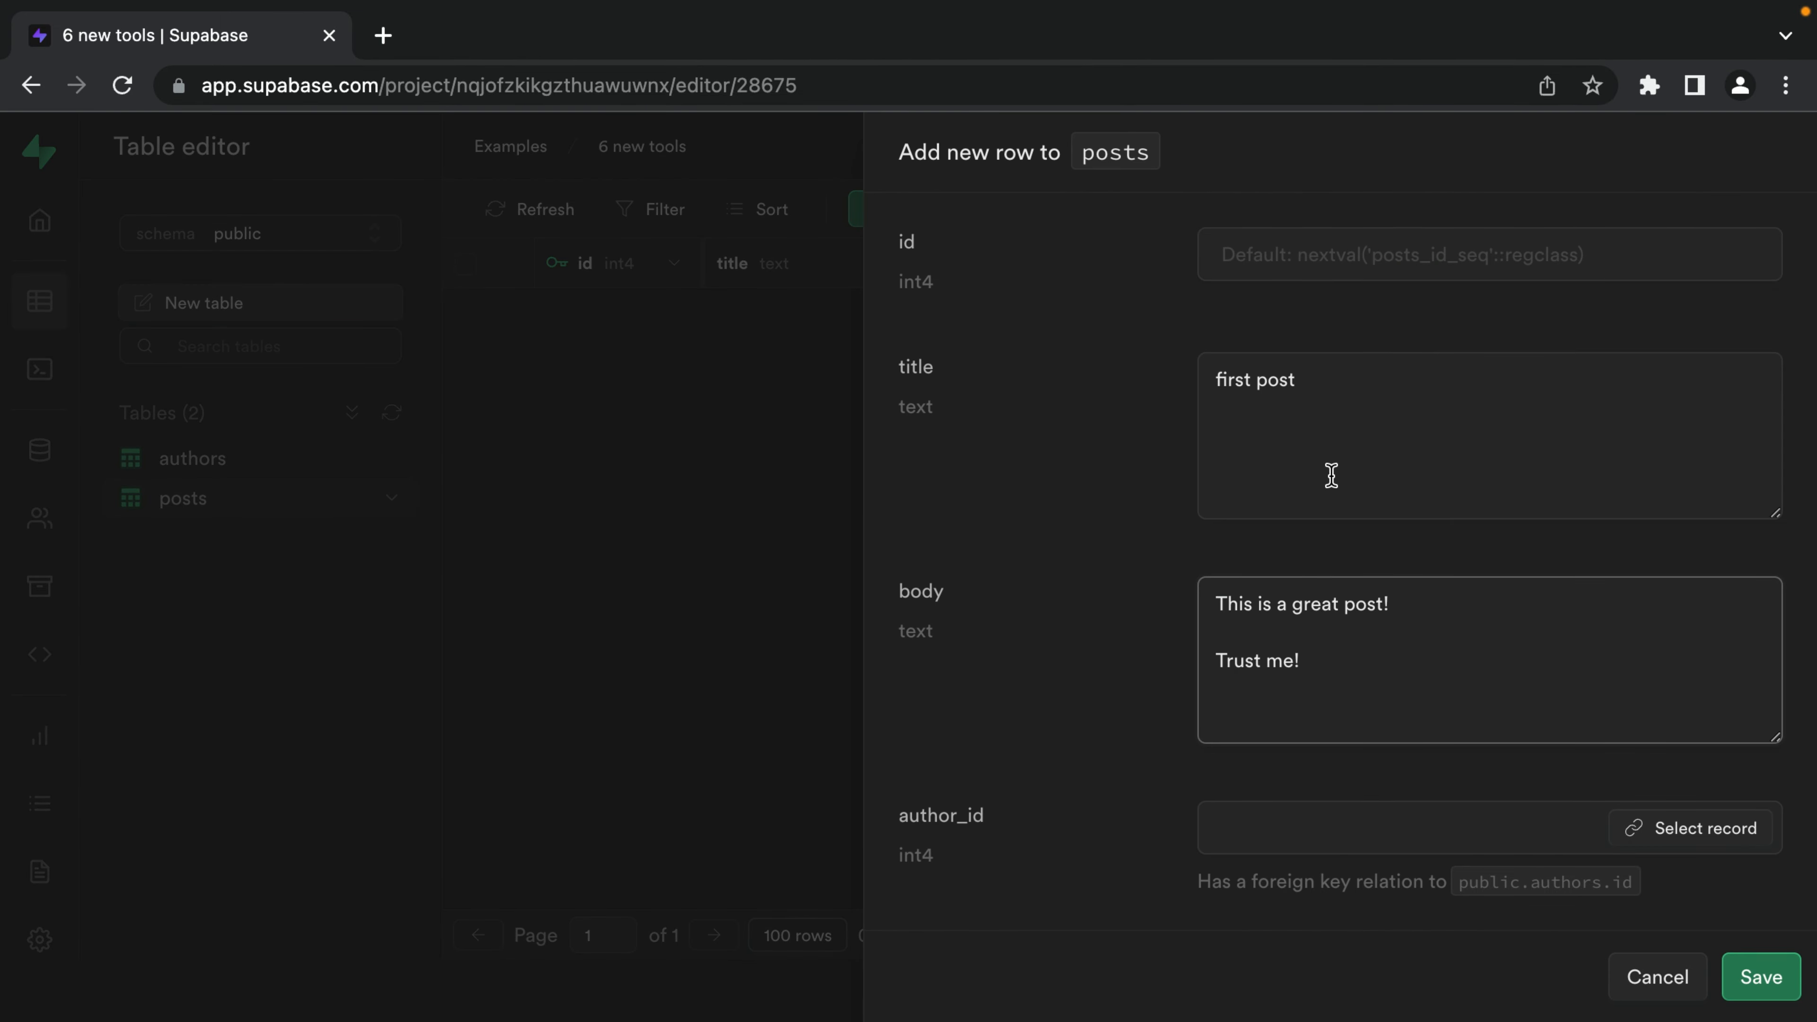
left_click(1689, 827)
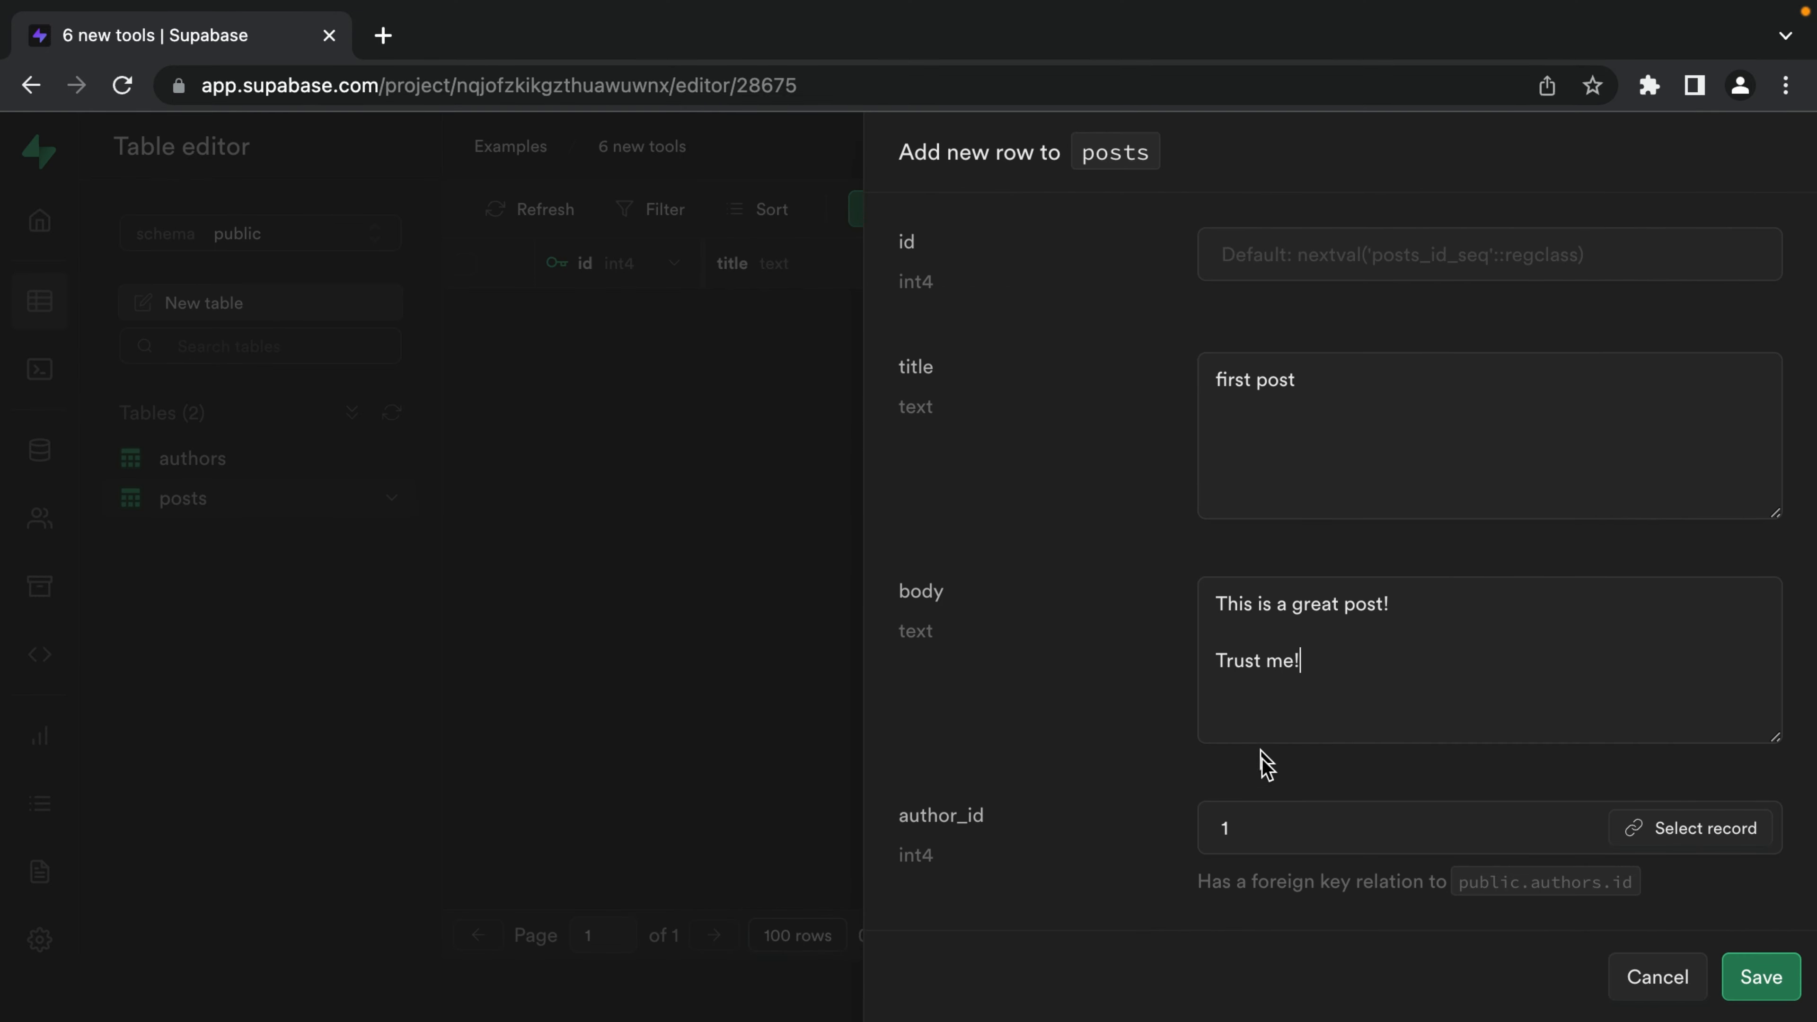
mouse_move(1261, 842)
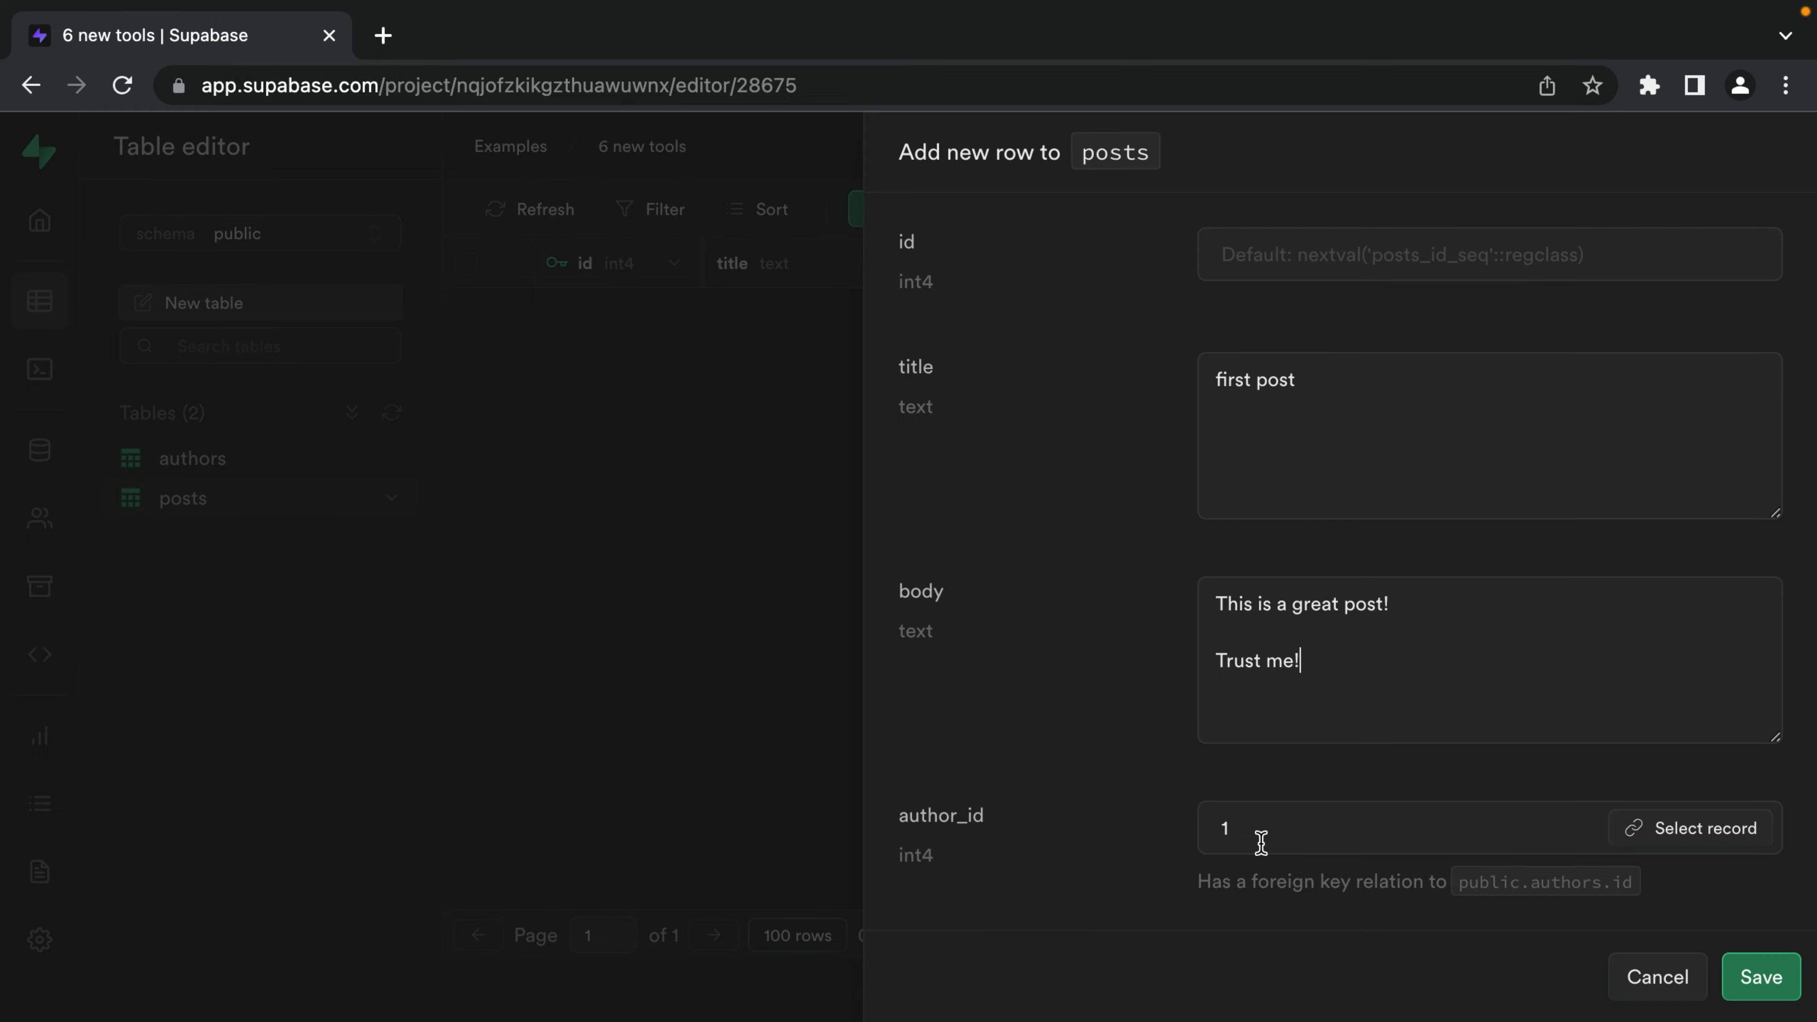
left_click(1759, 976)
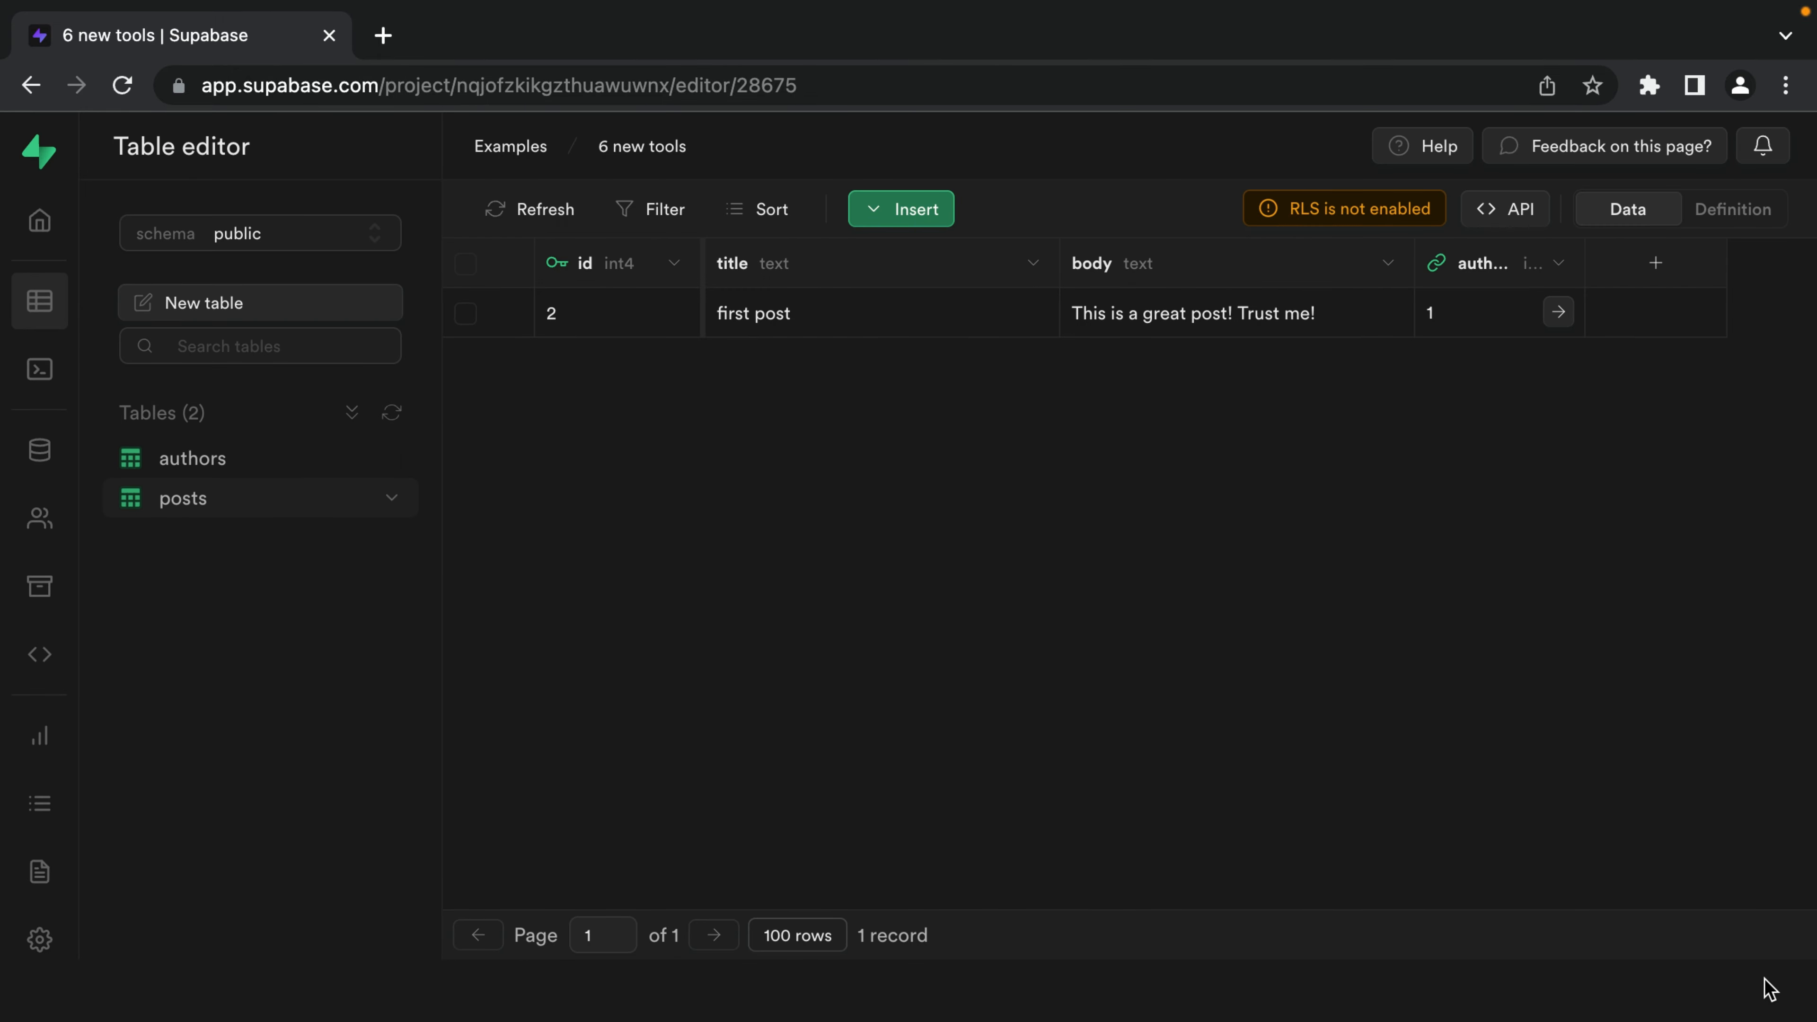
left_click(1483, 314)
type("4")
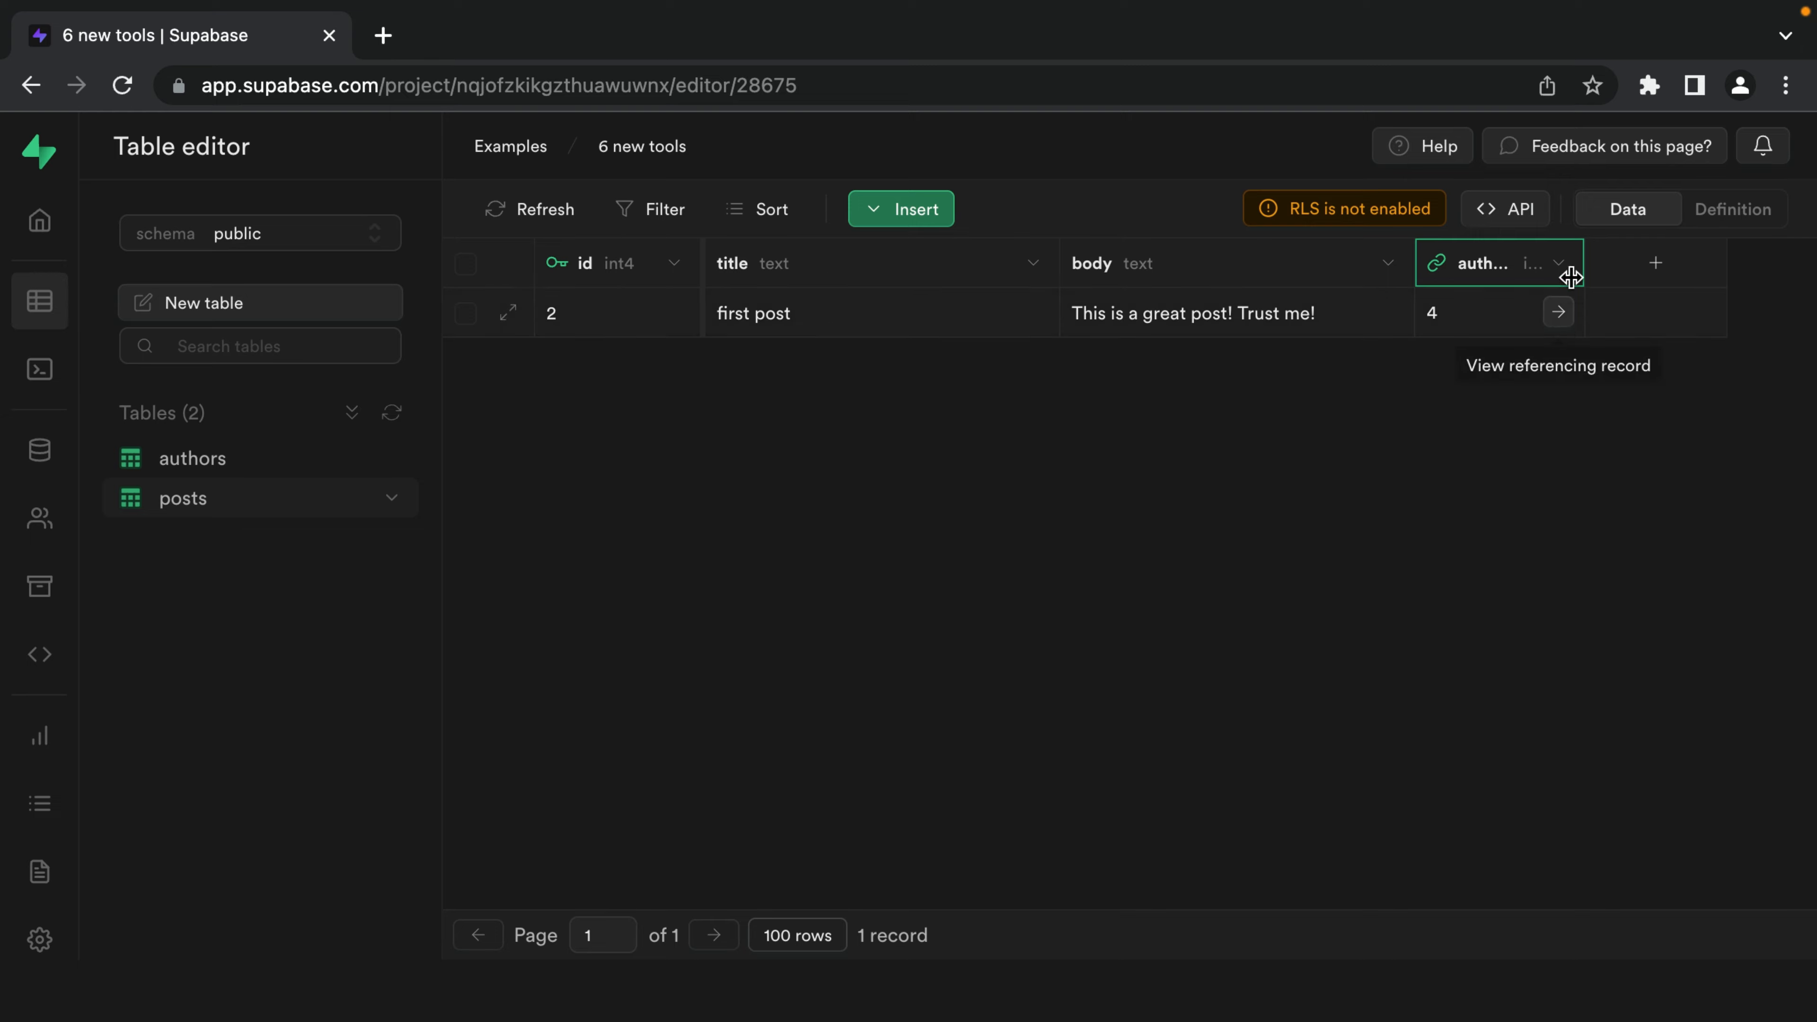
Make the author_id foreign key to authors cascade on delete.
left_click(1558, 263)
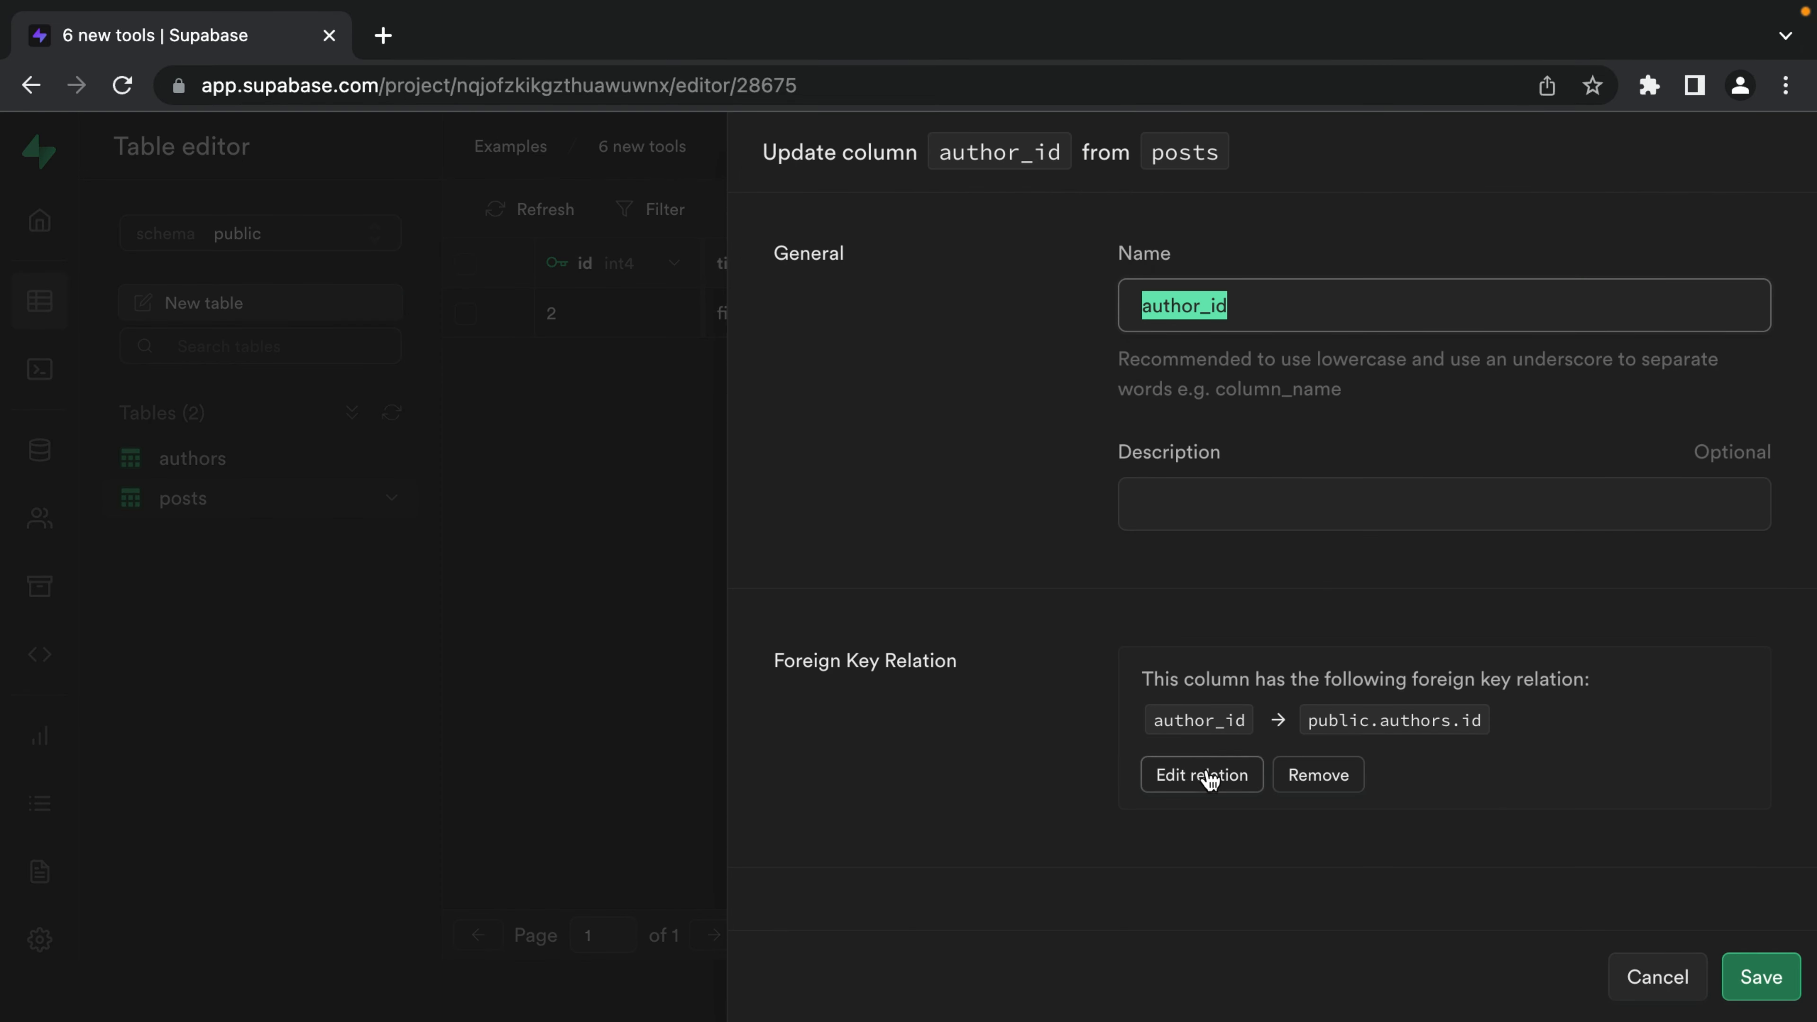
left_click(1202, 774)
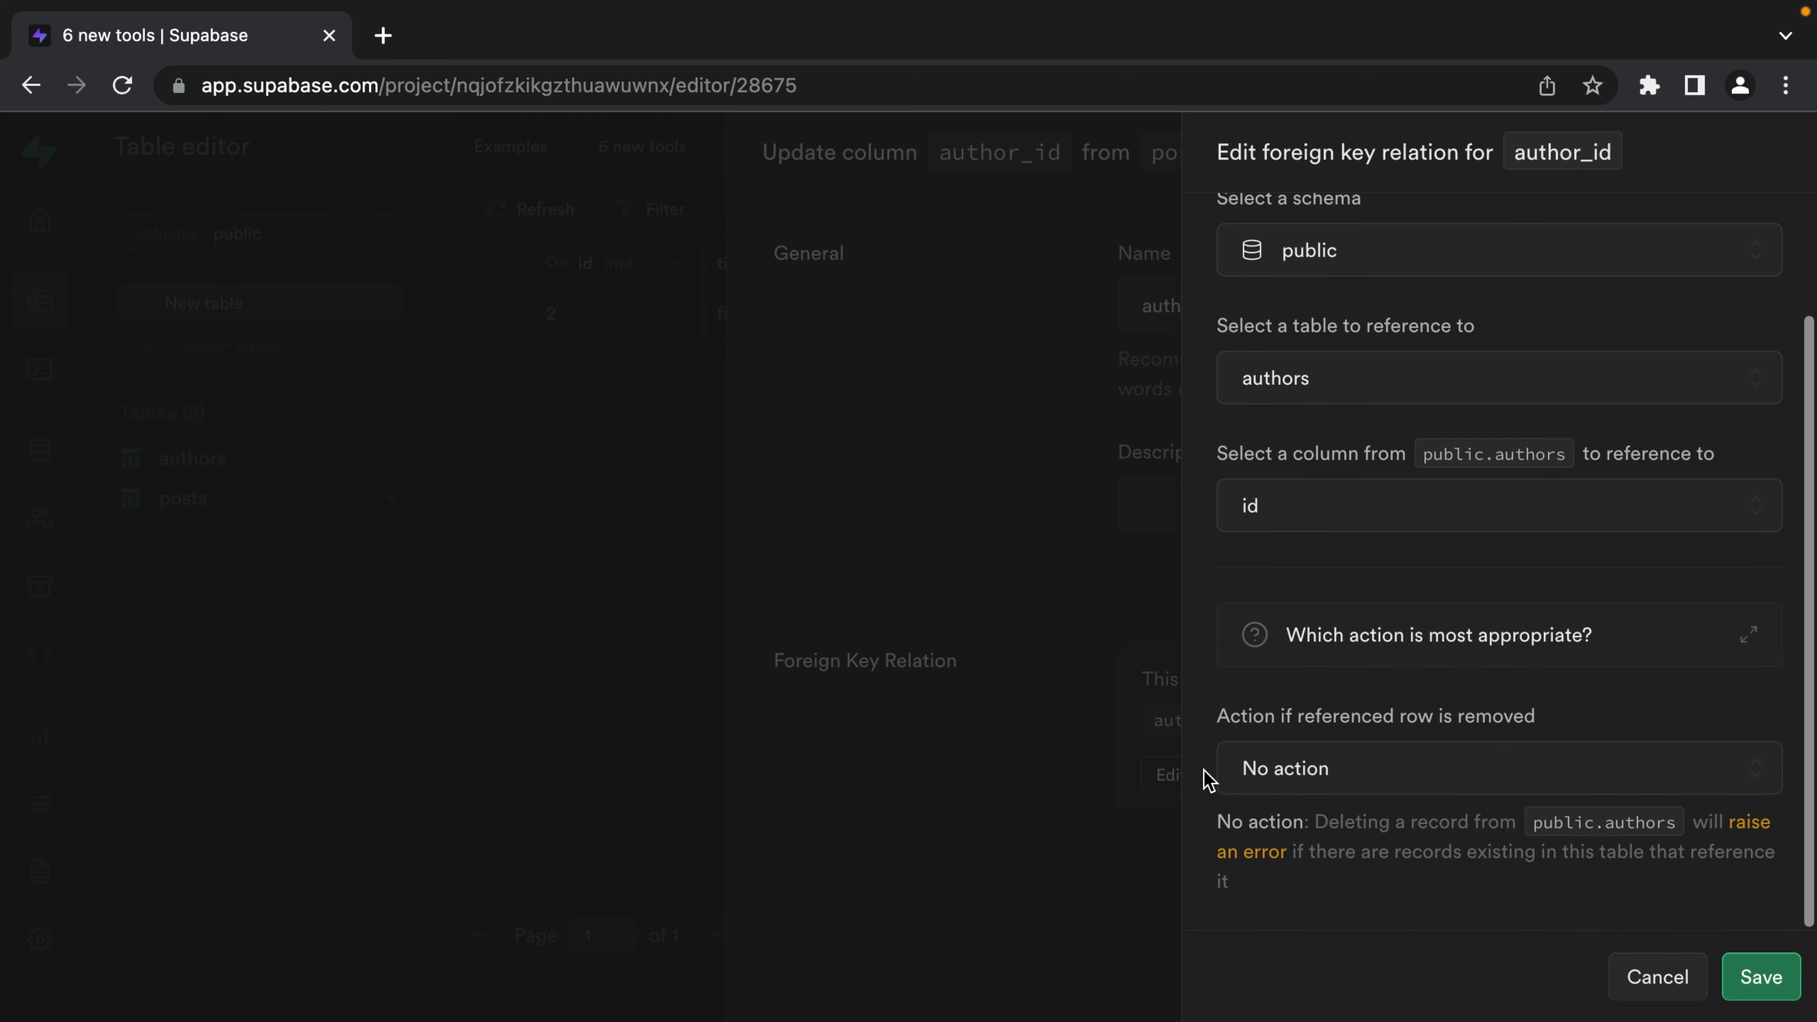
mouse_move(1358, 805)
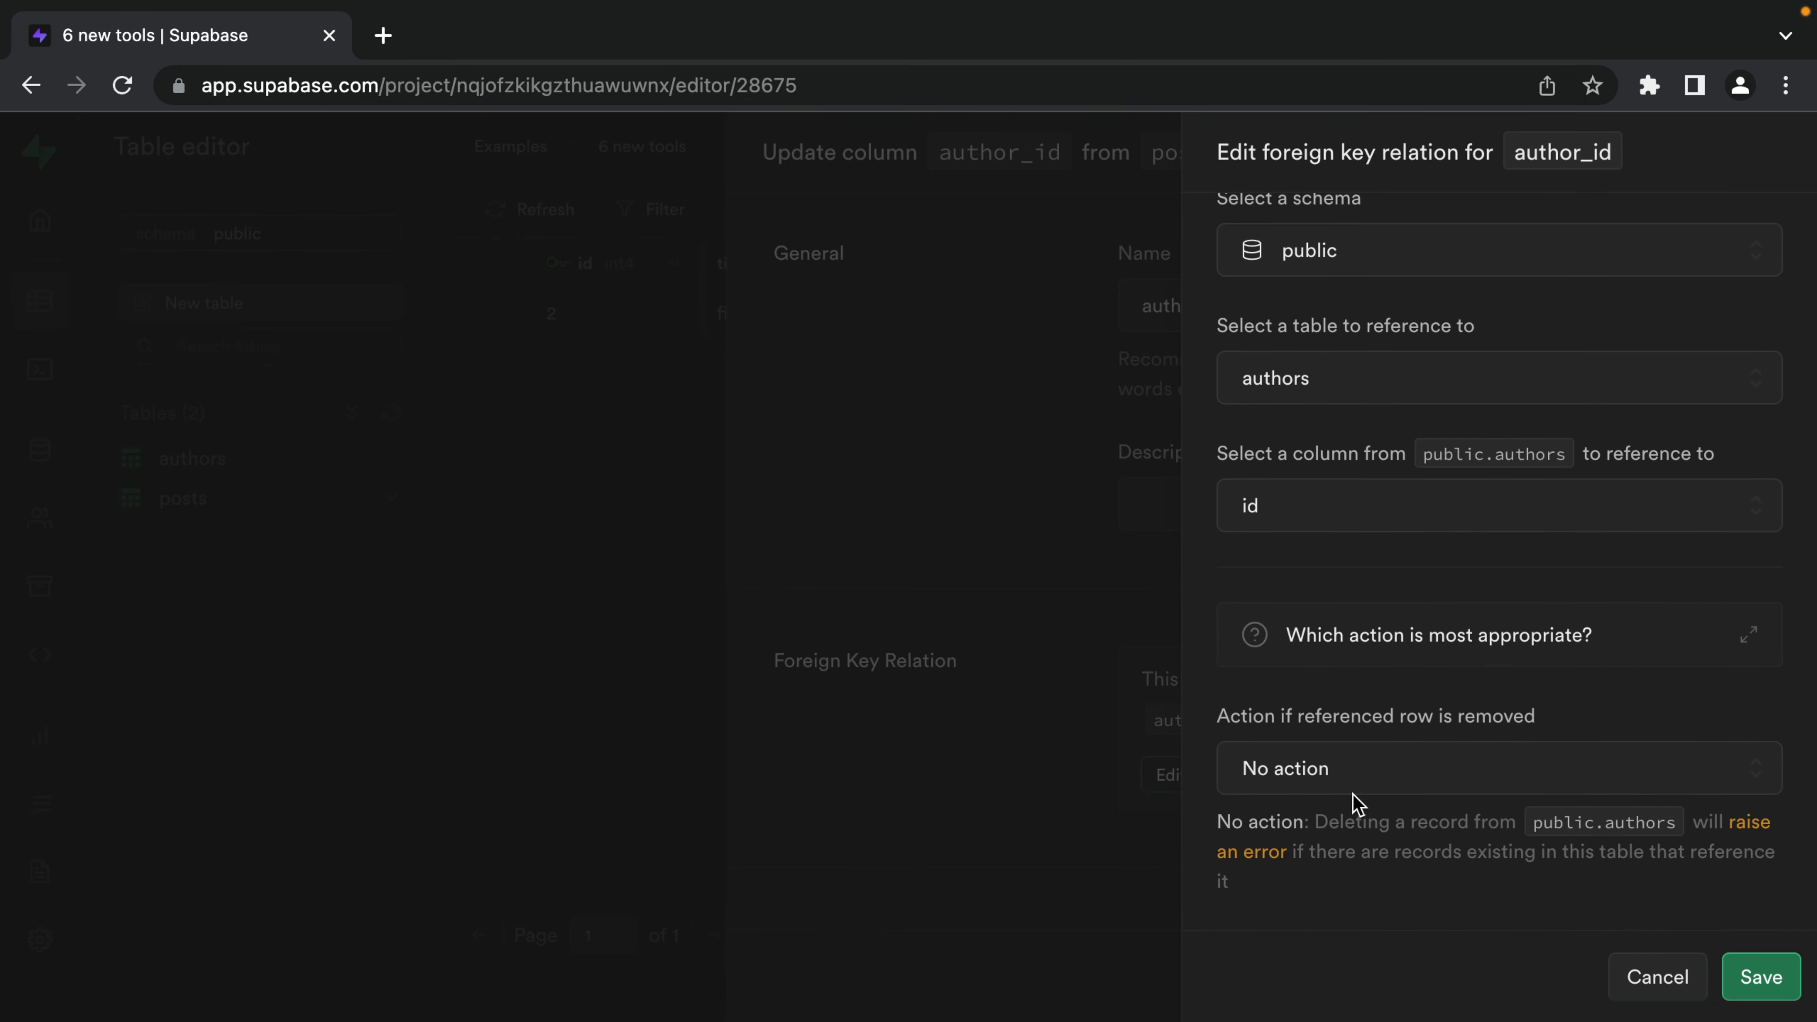
left_click(1495, 768)
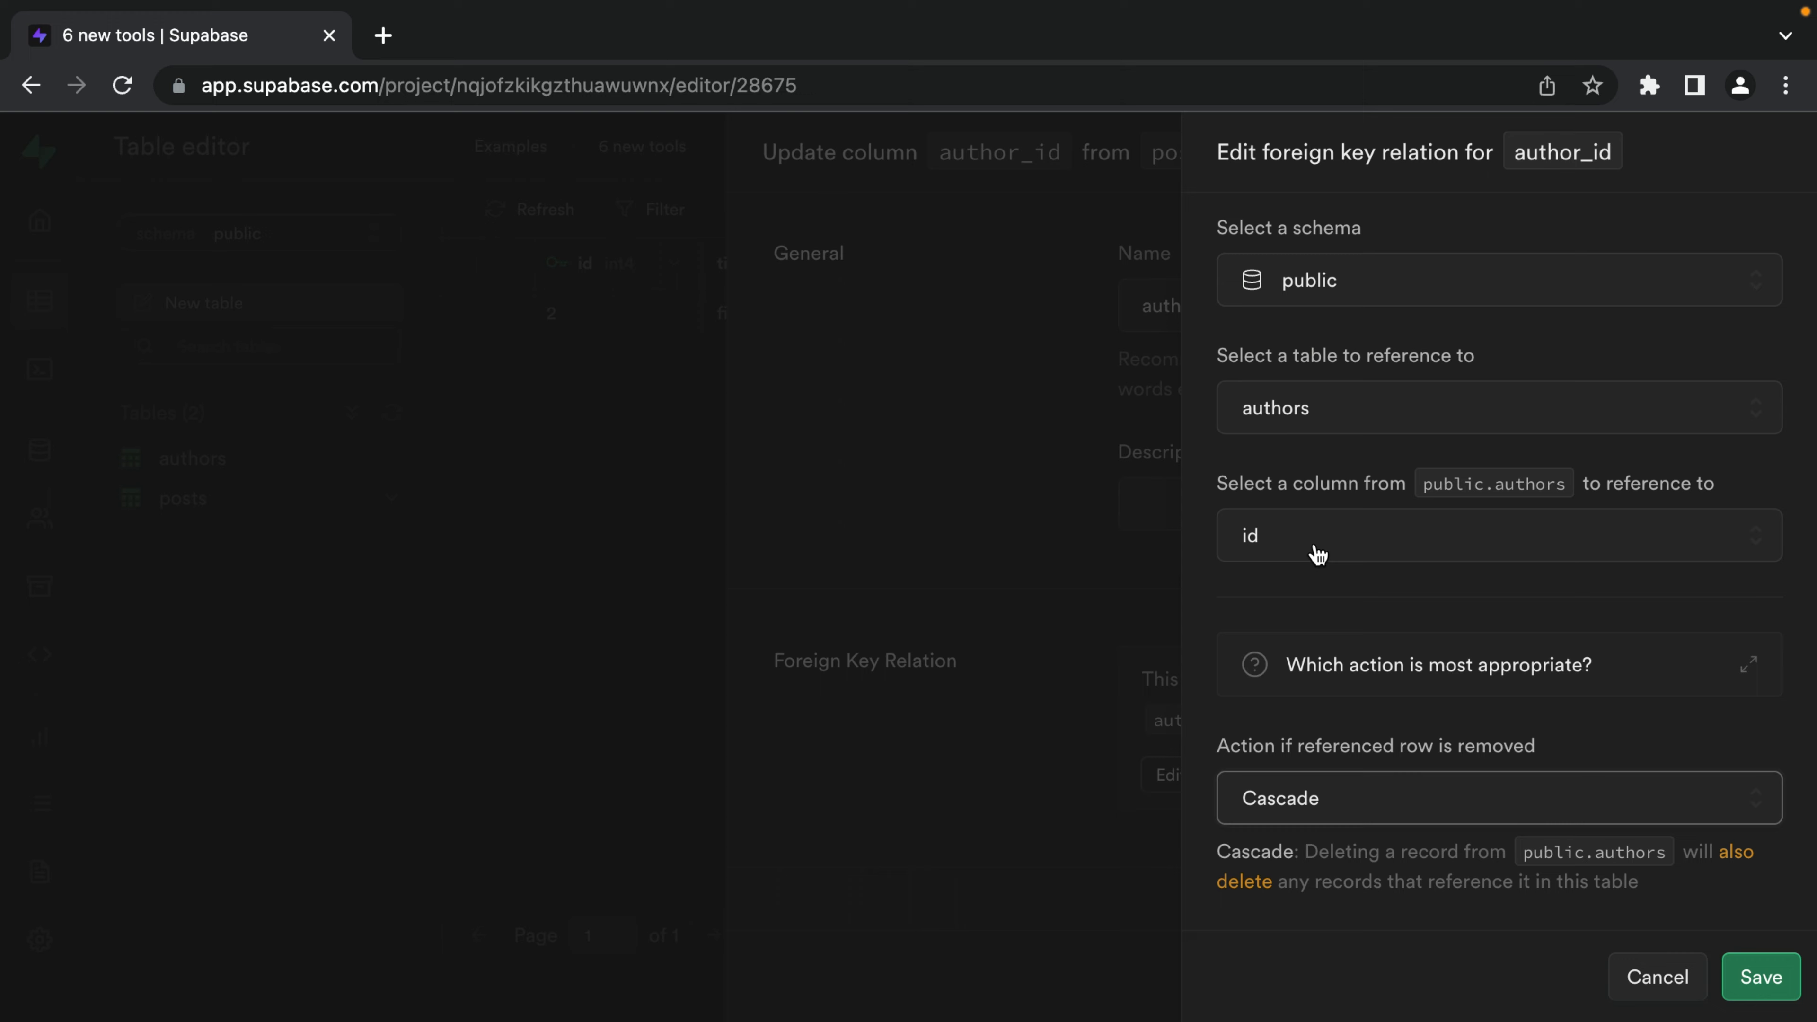
mouse_move(1647, 878)
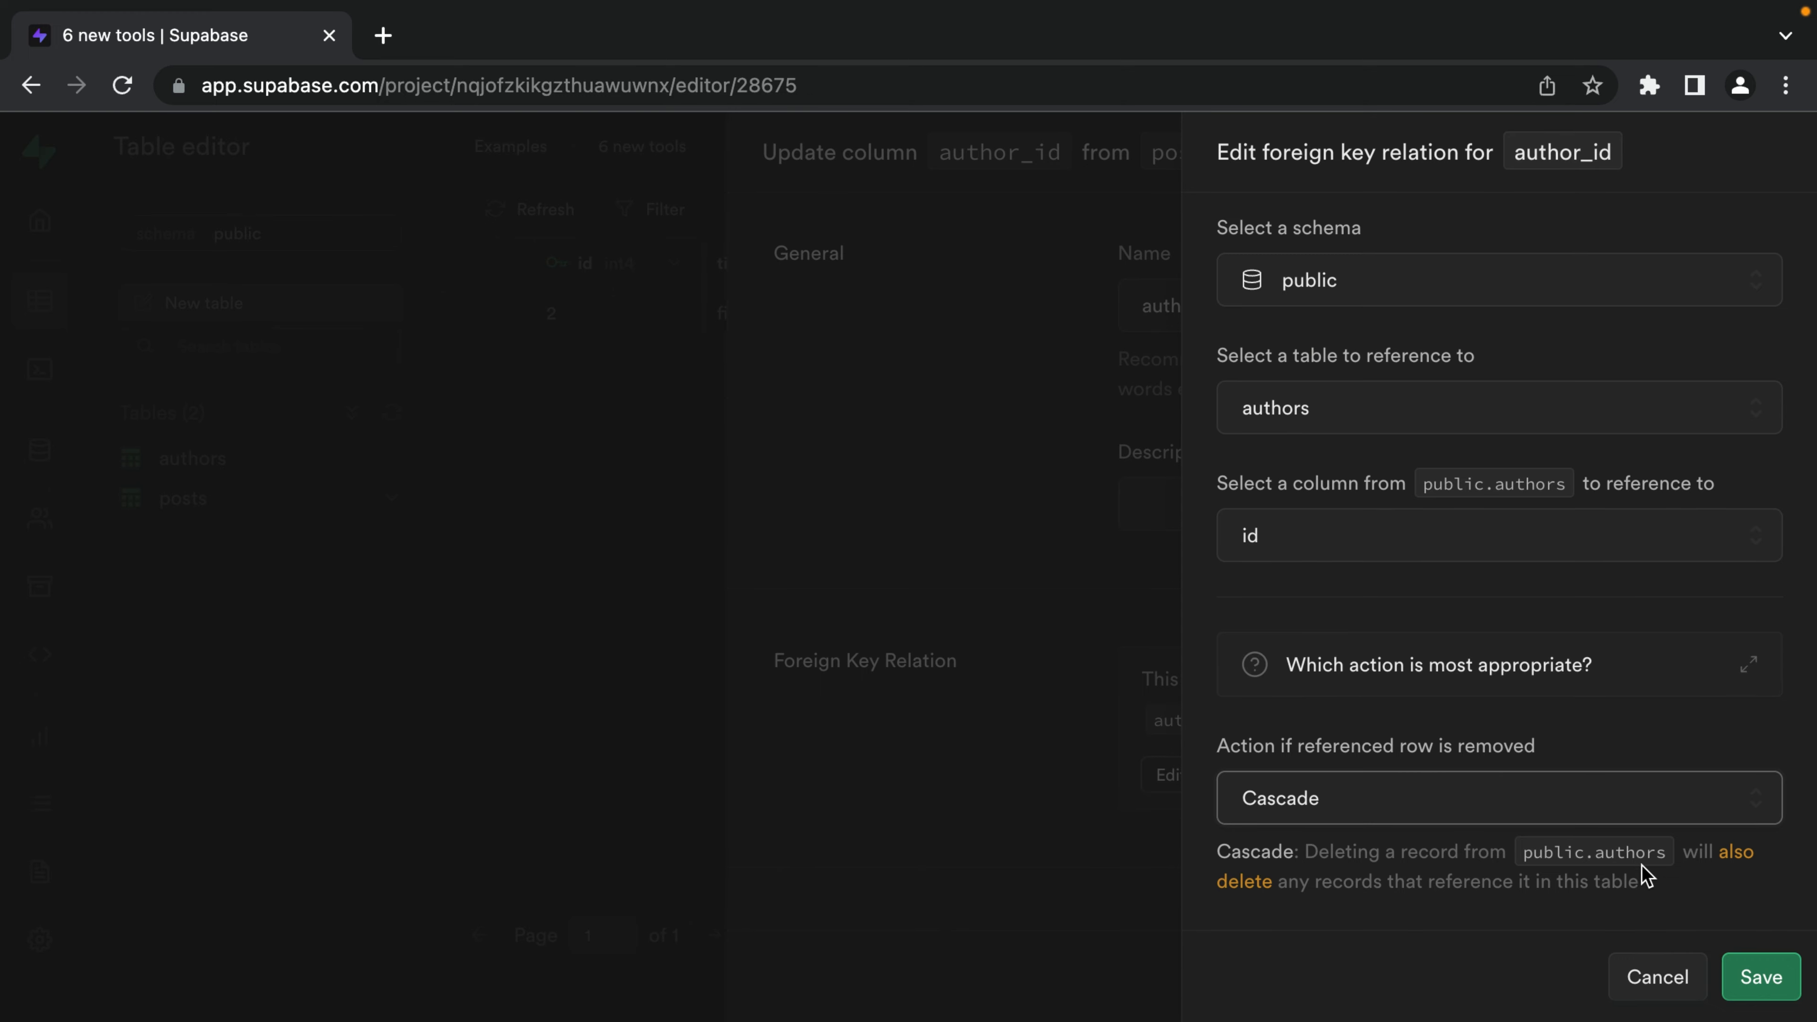
mouse_move(1240, 909)
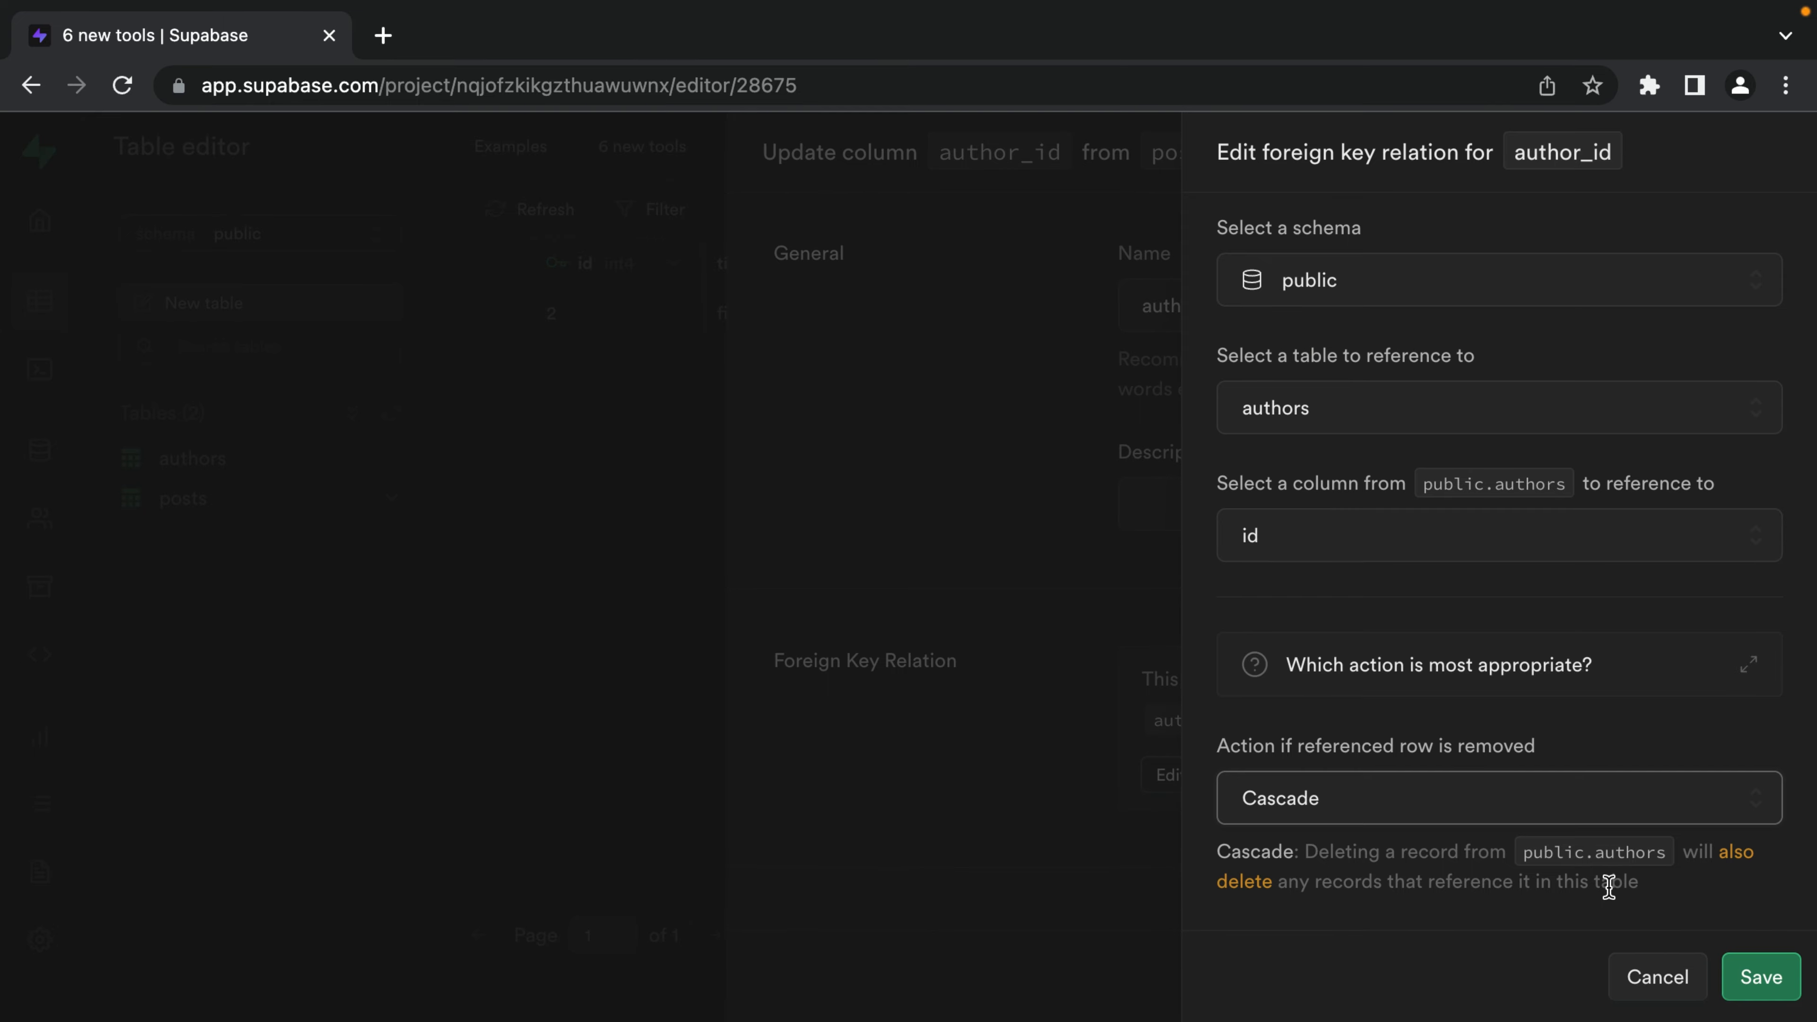
Delete the SupaDrew author row from authors, cascading away its posts.
left_click(192, 458)
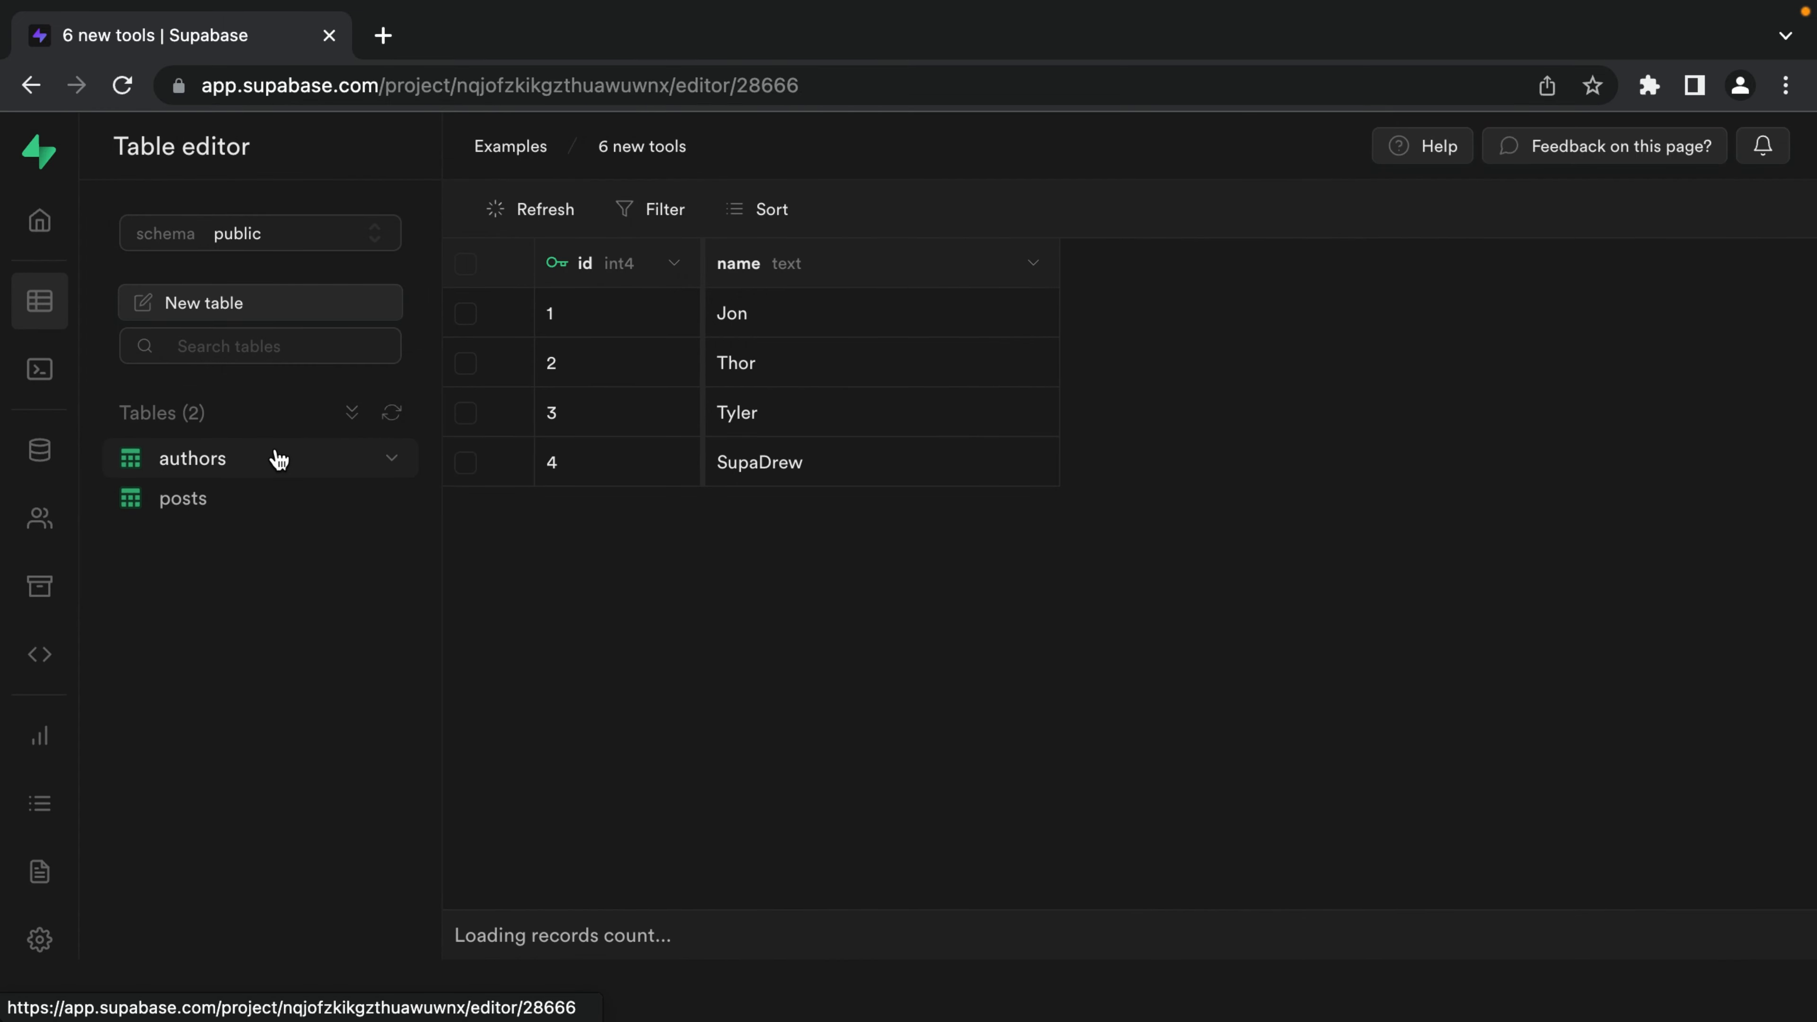
left_click(1070, 654)
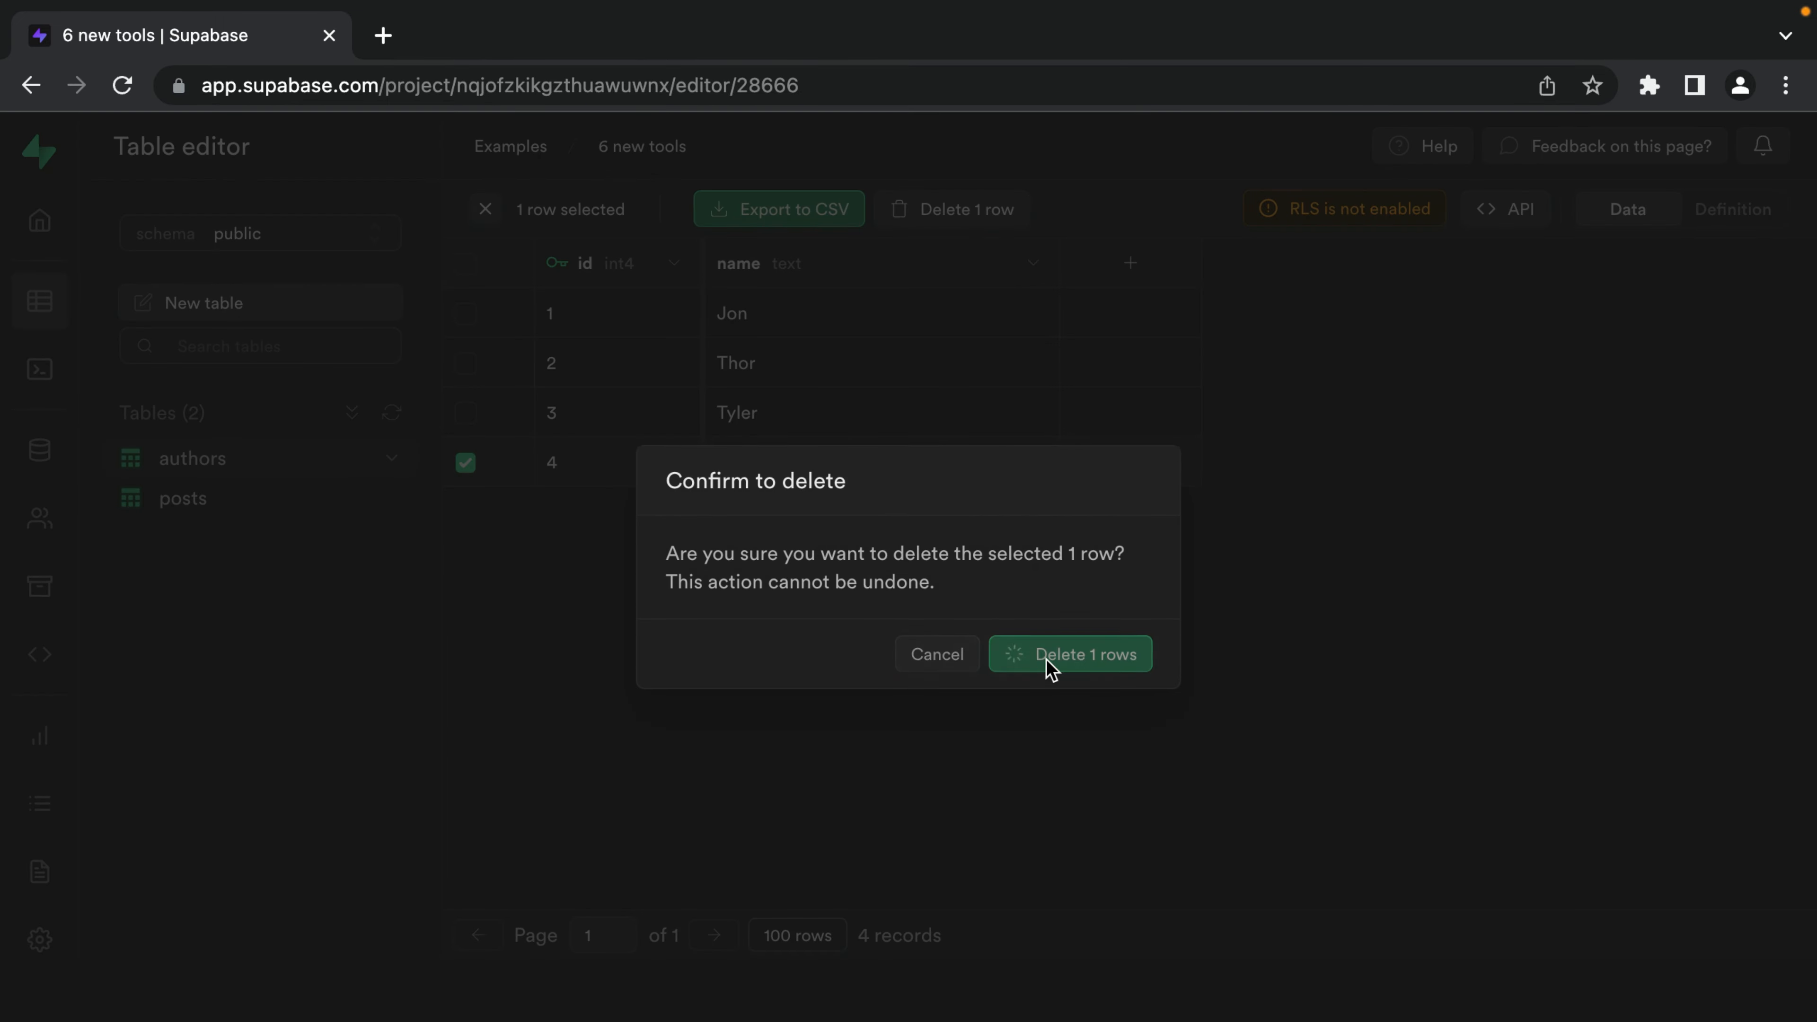
left_click(1069, 654)
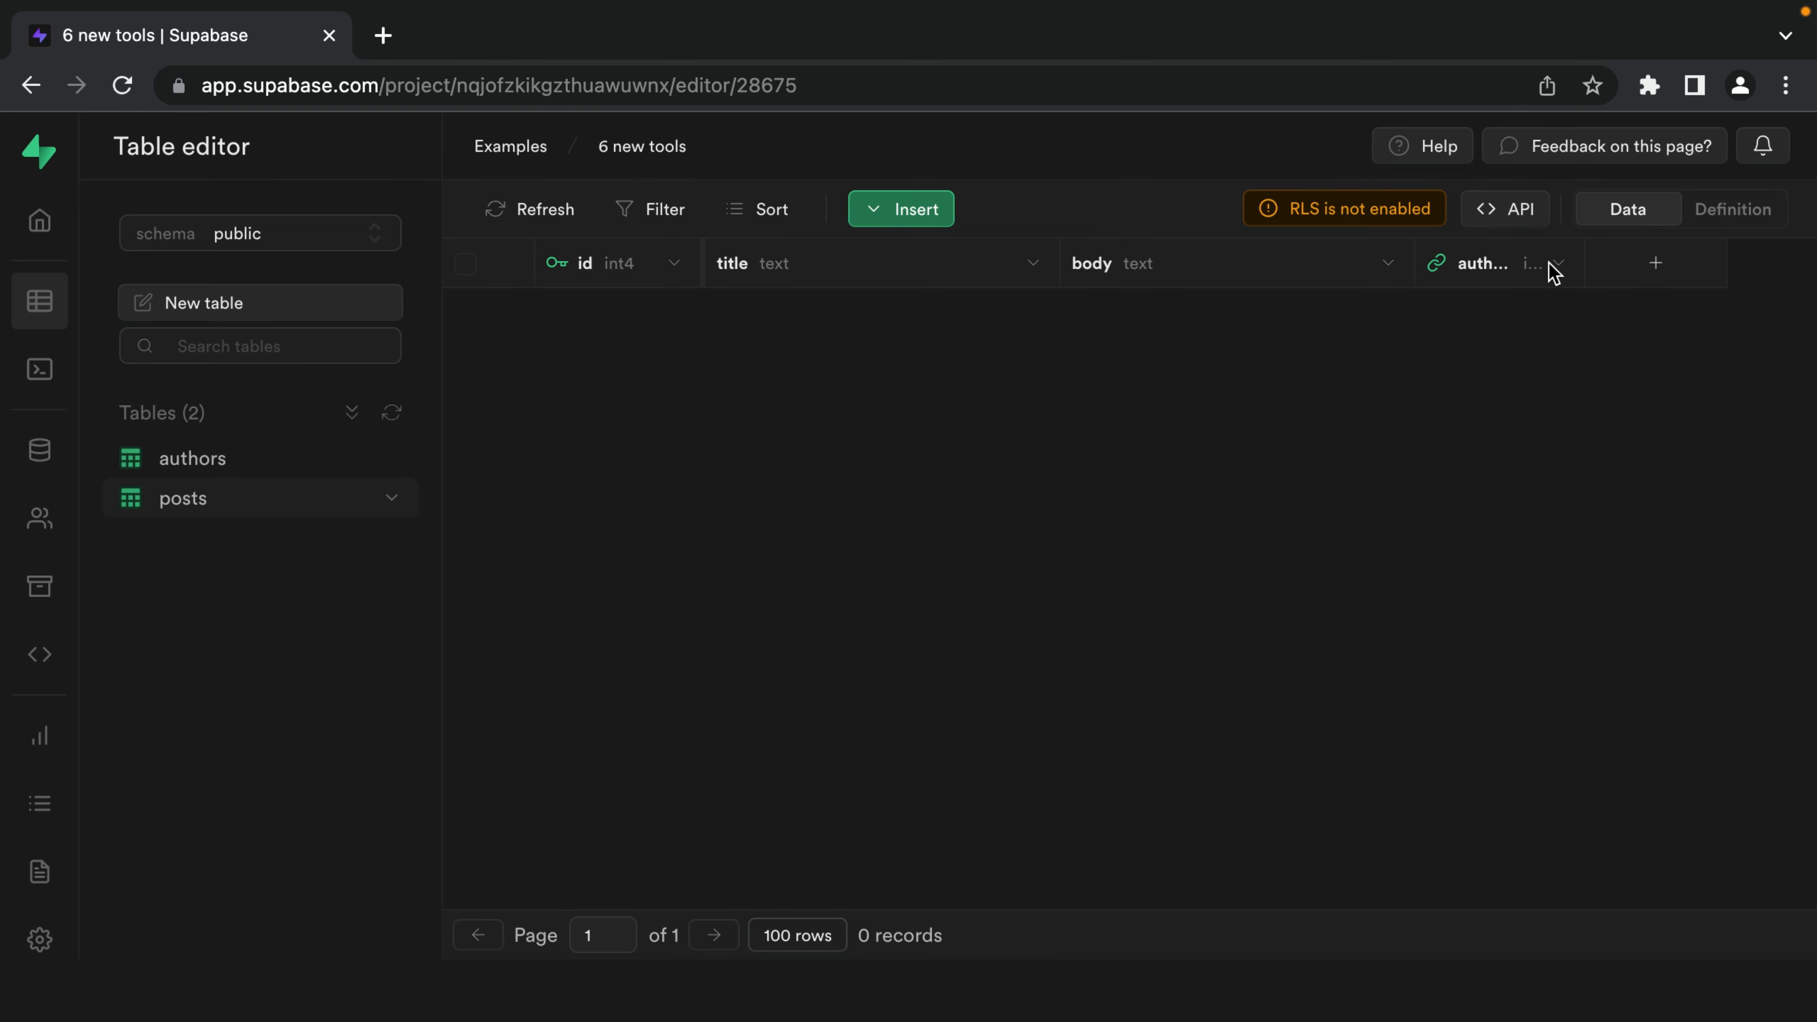
left_click(1734, 210)
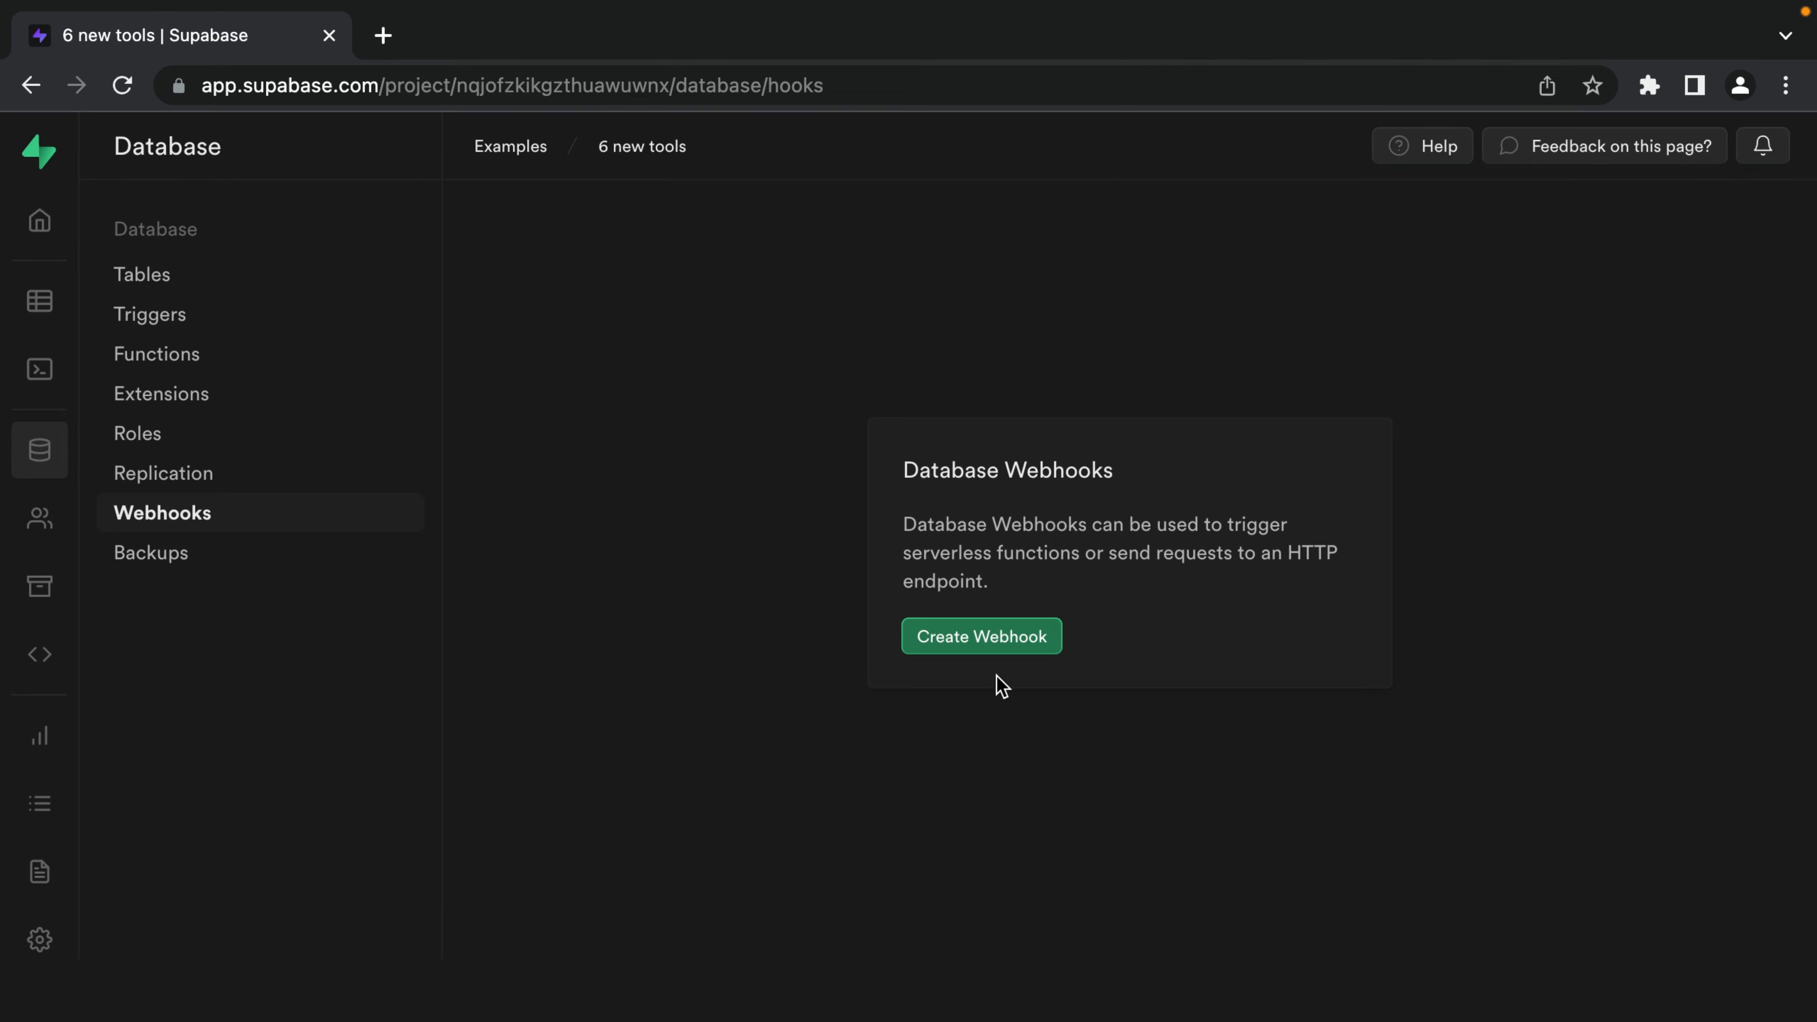
Start a 'notify subscribers' webhook watching posts for INSERT events.
left_click(980, 635)
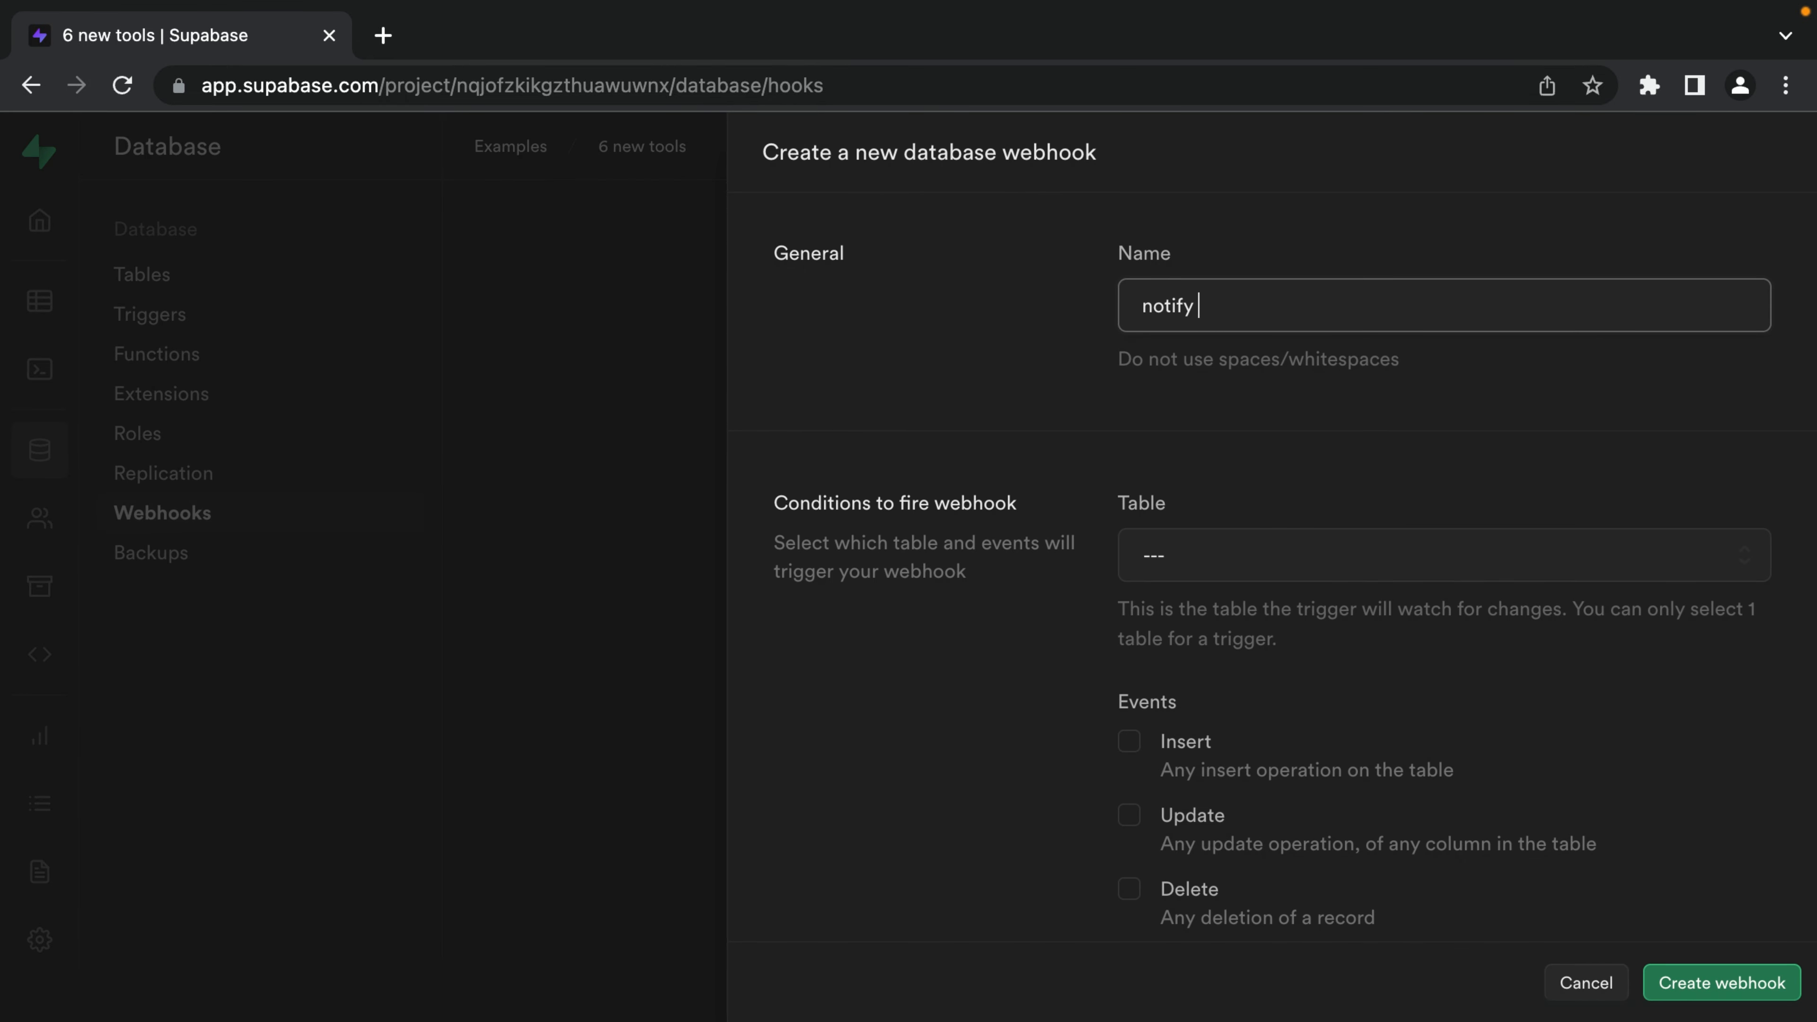
left_click(1442, 553)
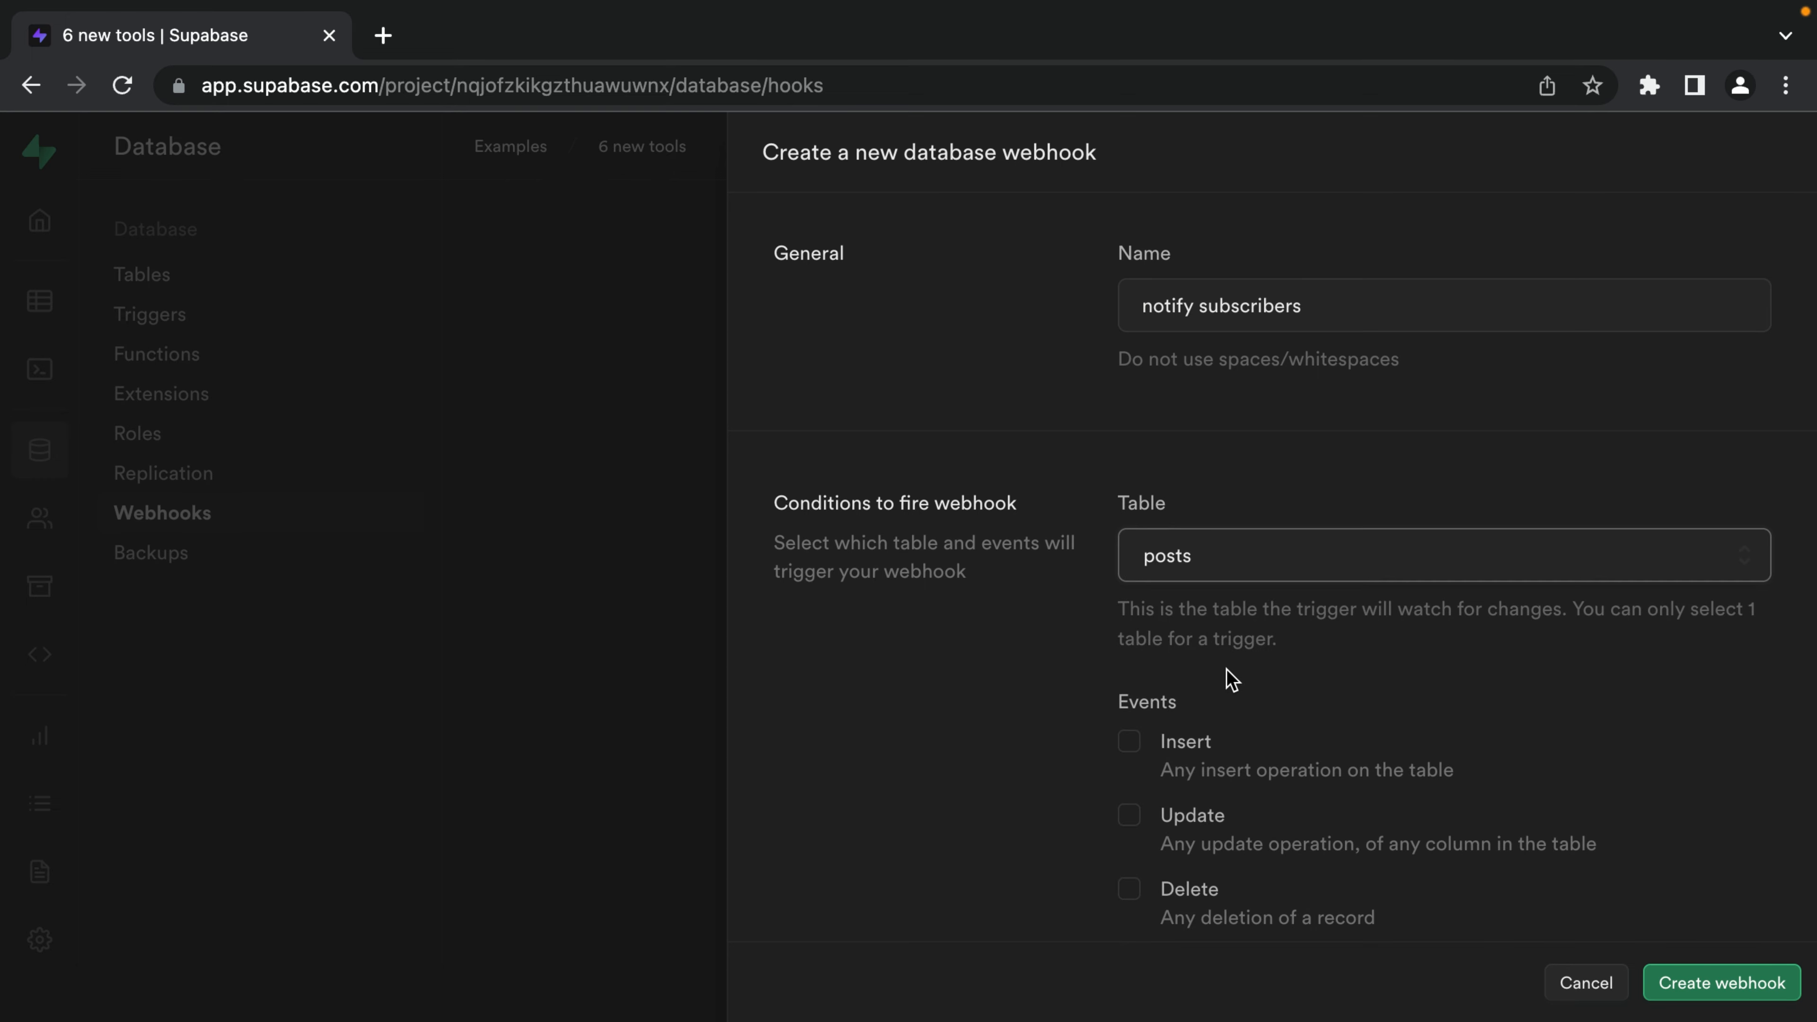
left_click(1129, 742)
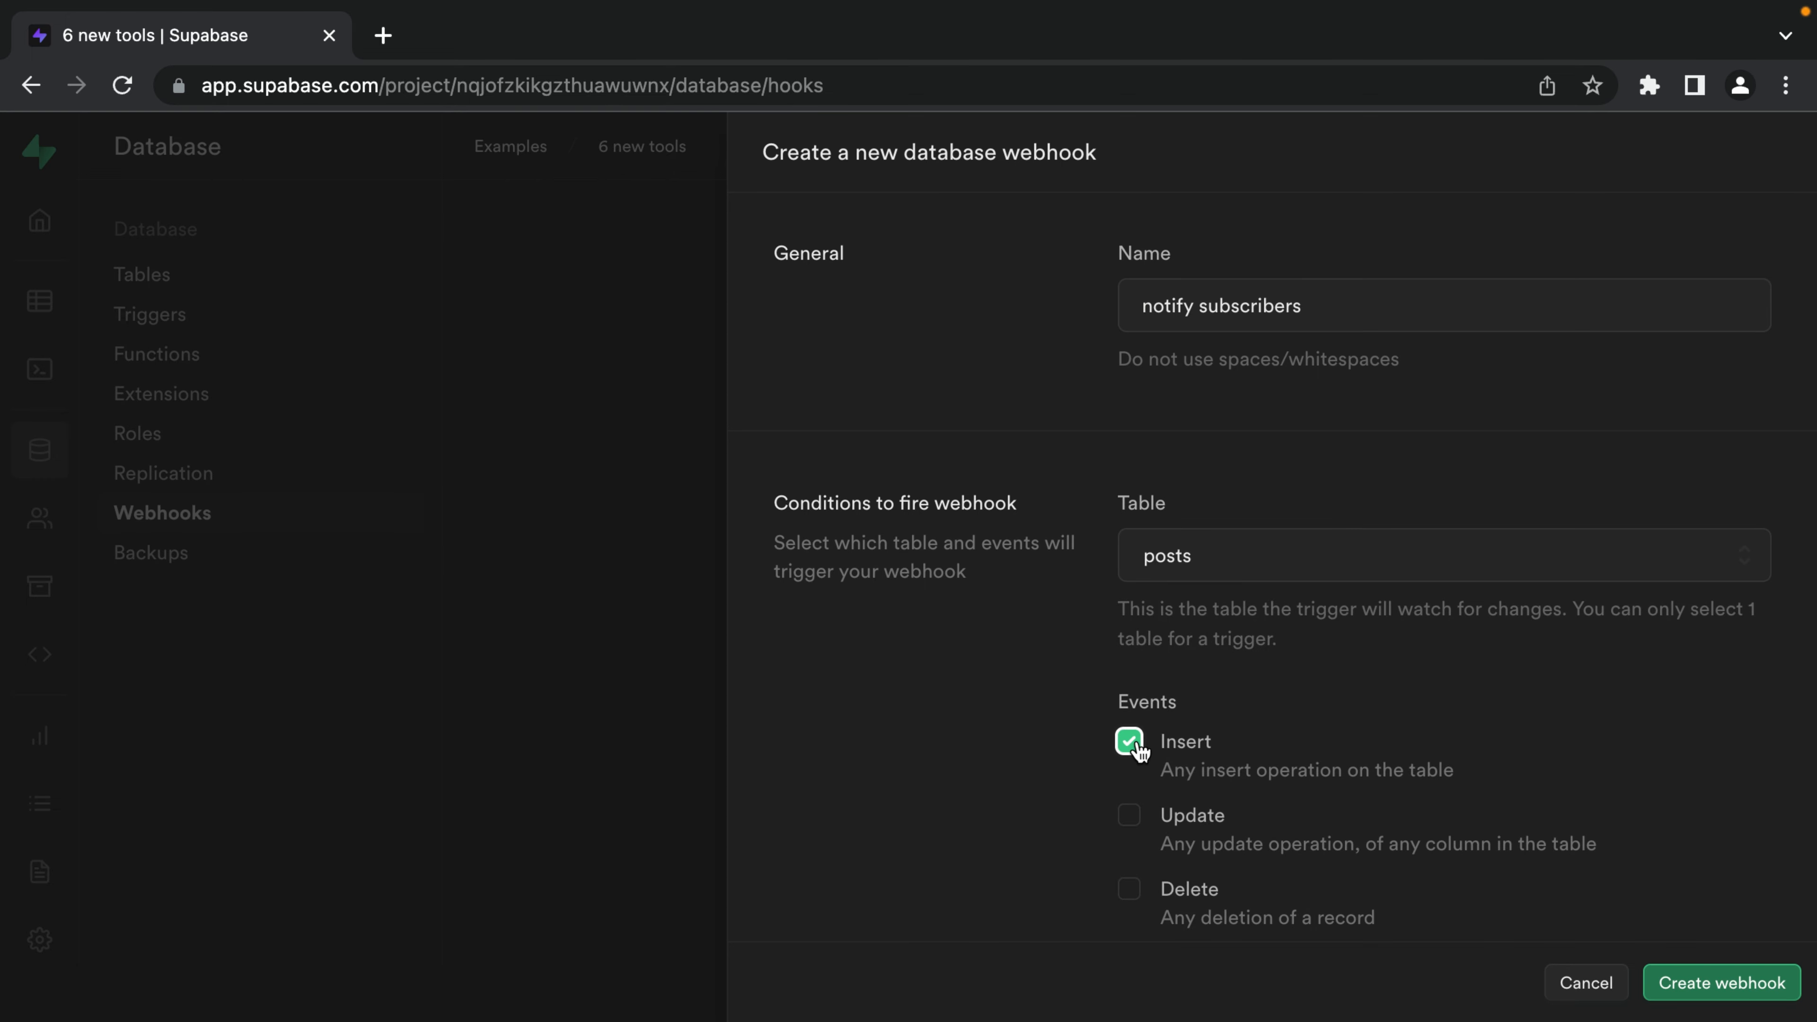
scroll("down", 3)
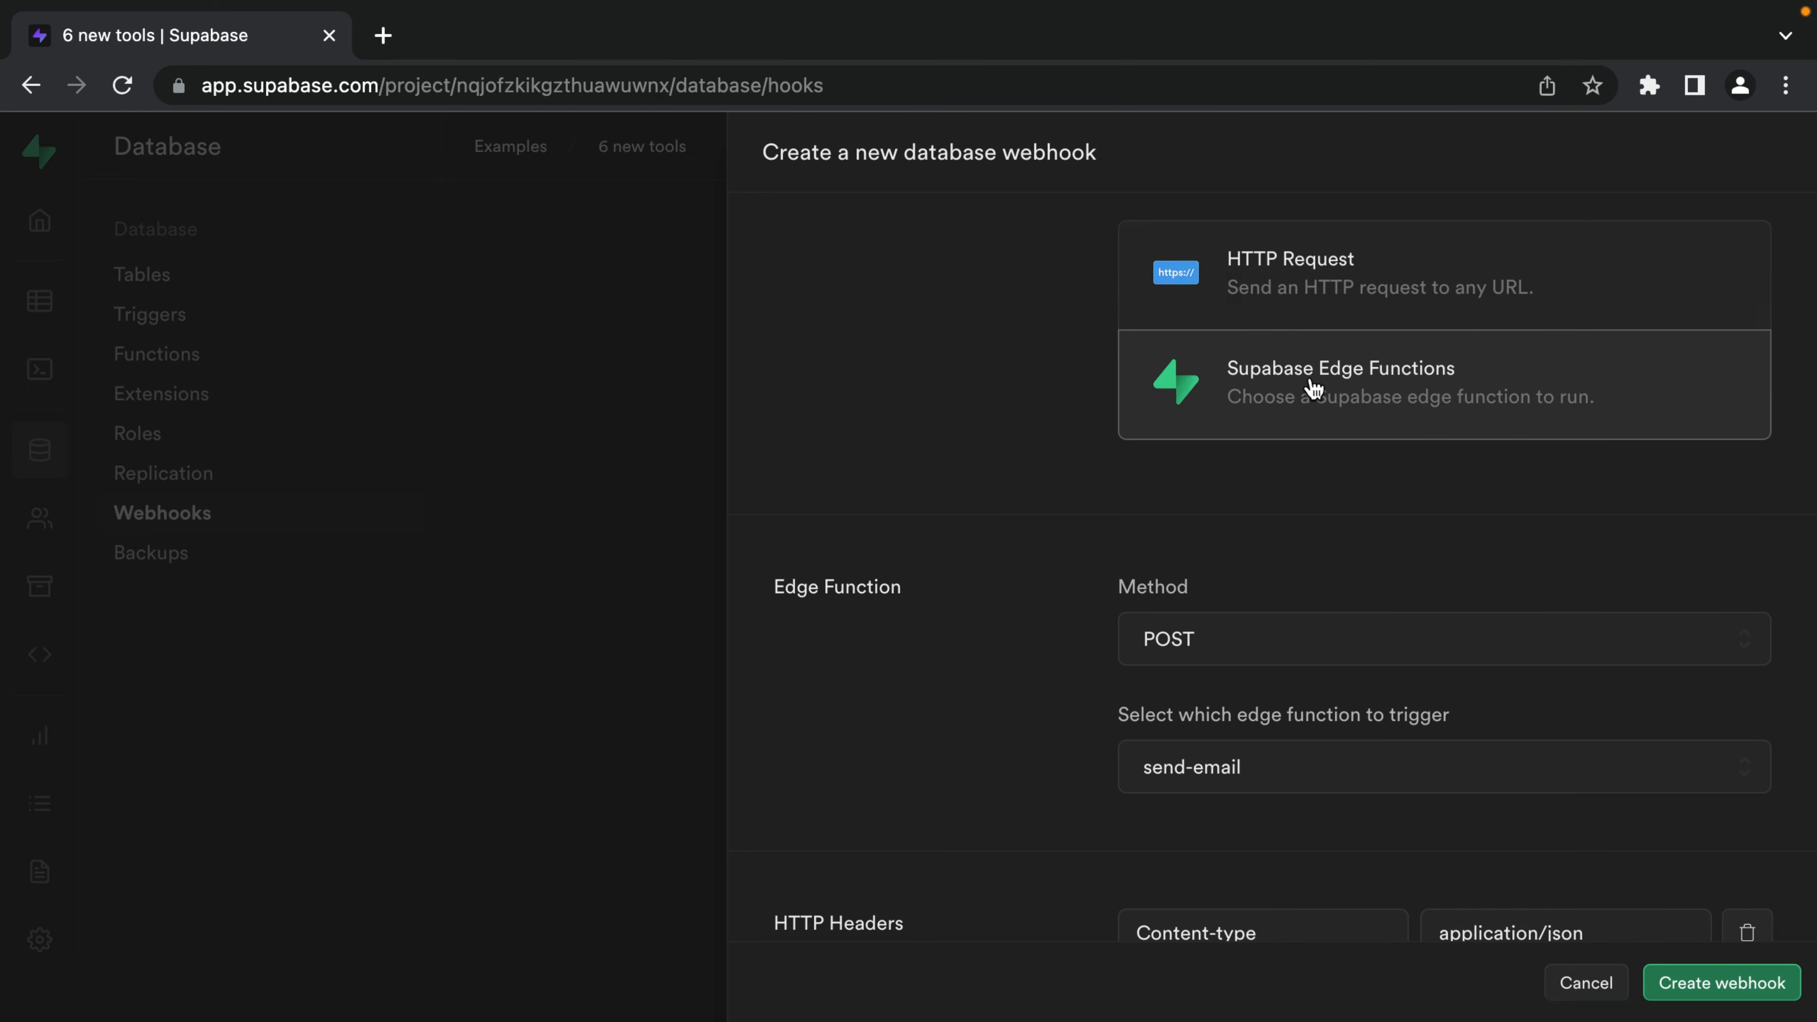
mouse_move(1219, 772)
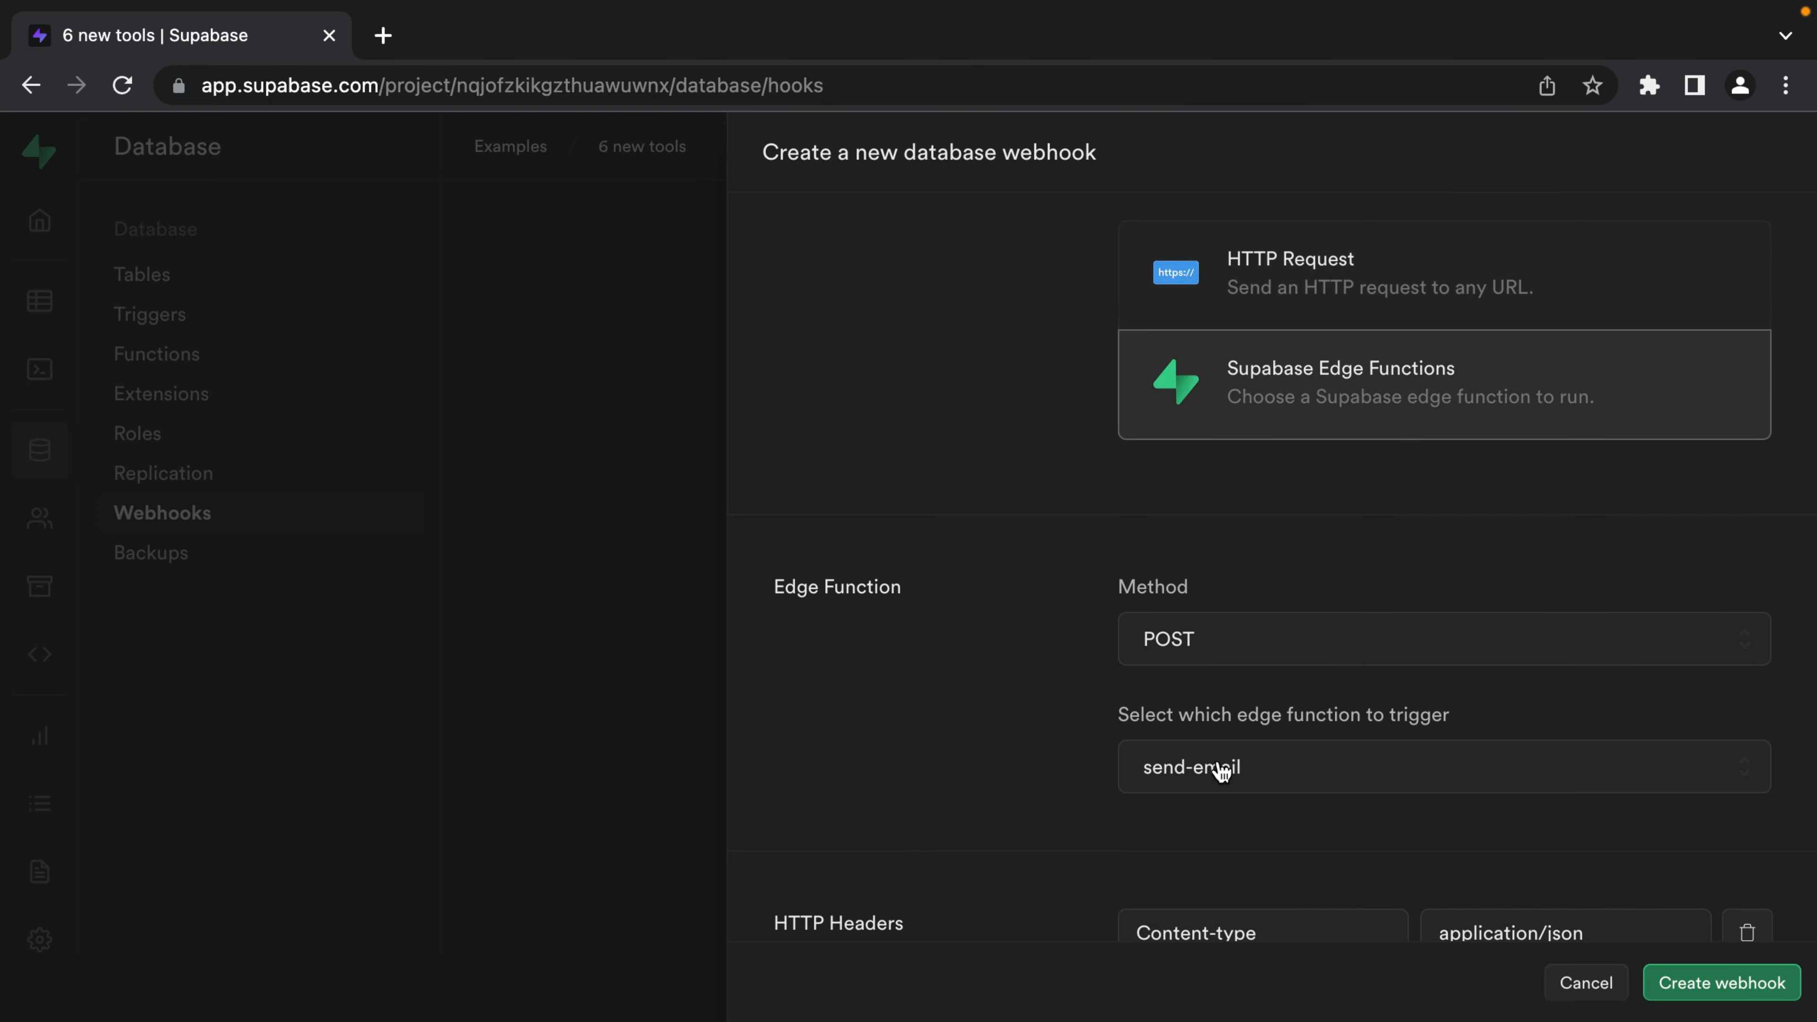
Target the send-email edge function with POST and create the webhook.
left_click(1442, 766)
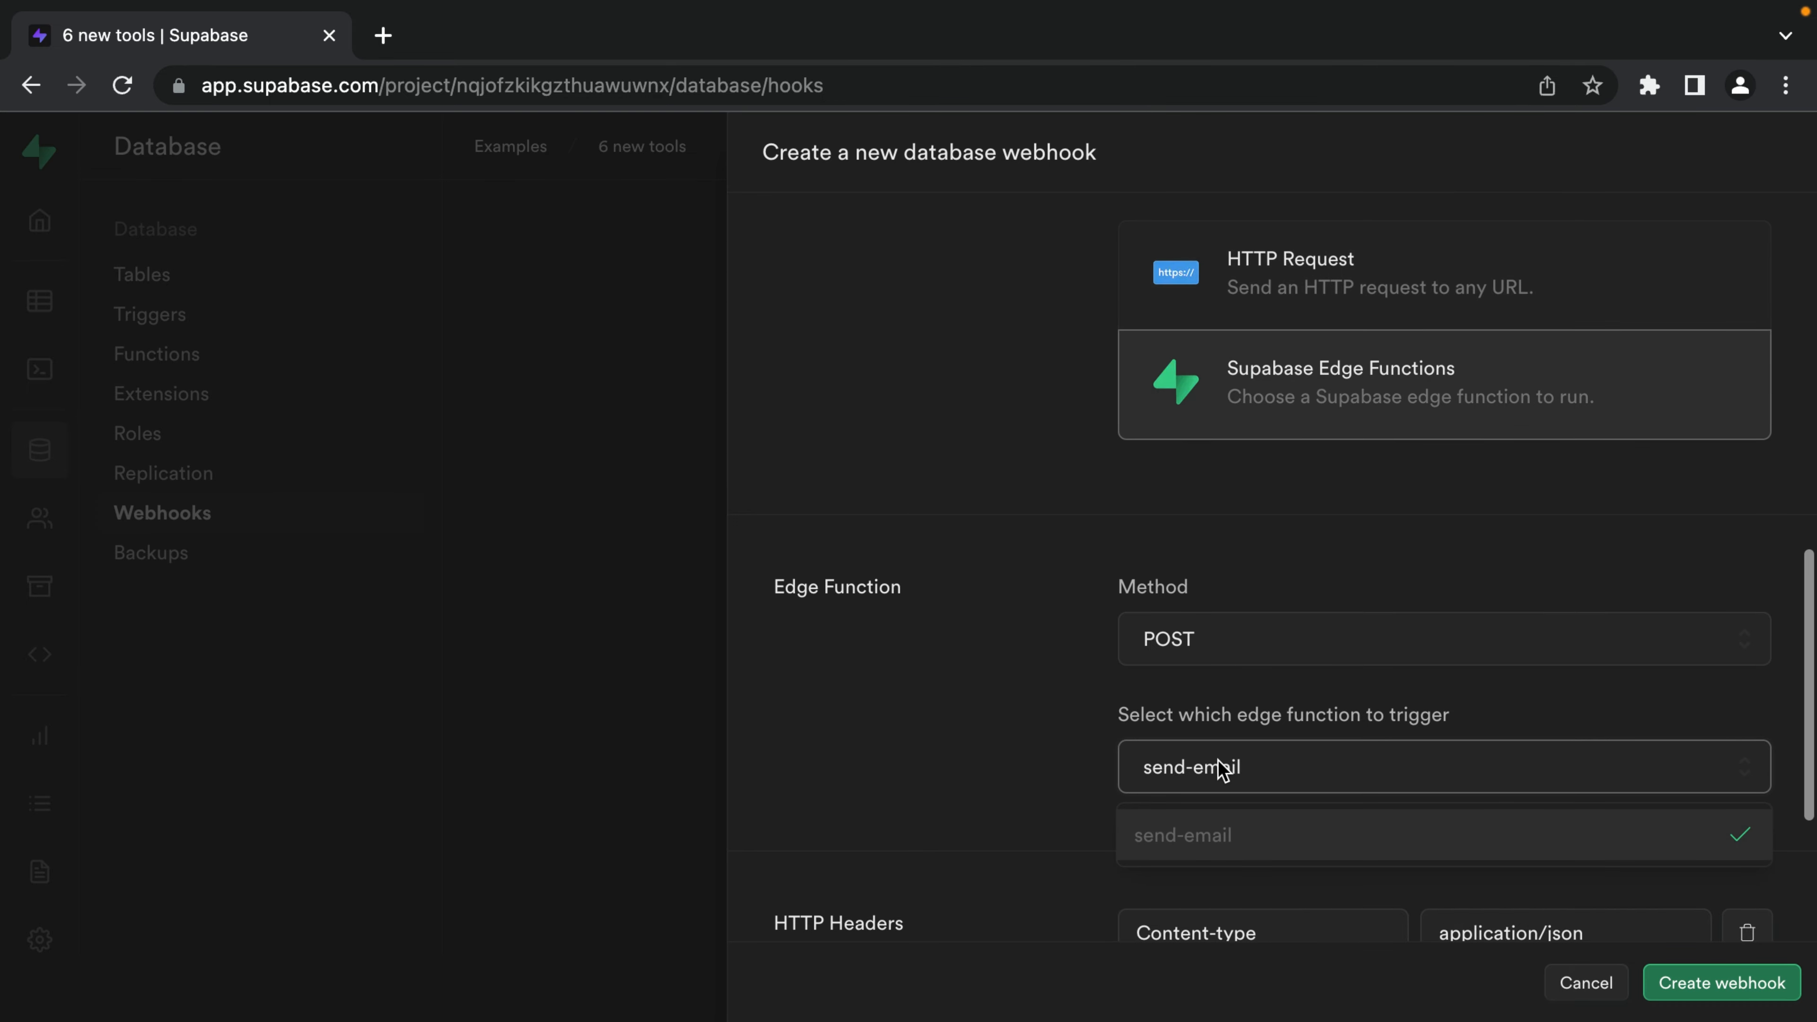
mouse_move(1230, 817)
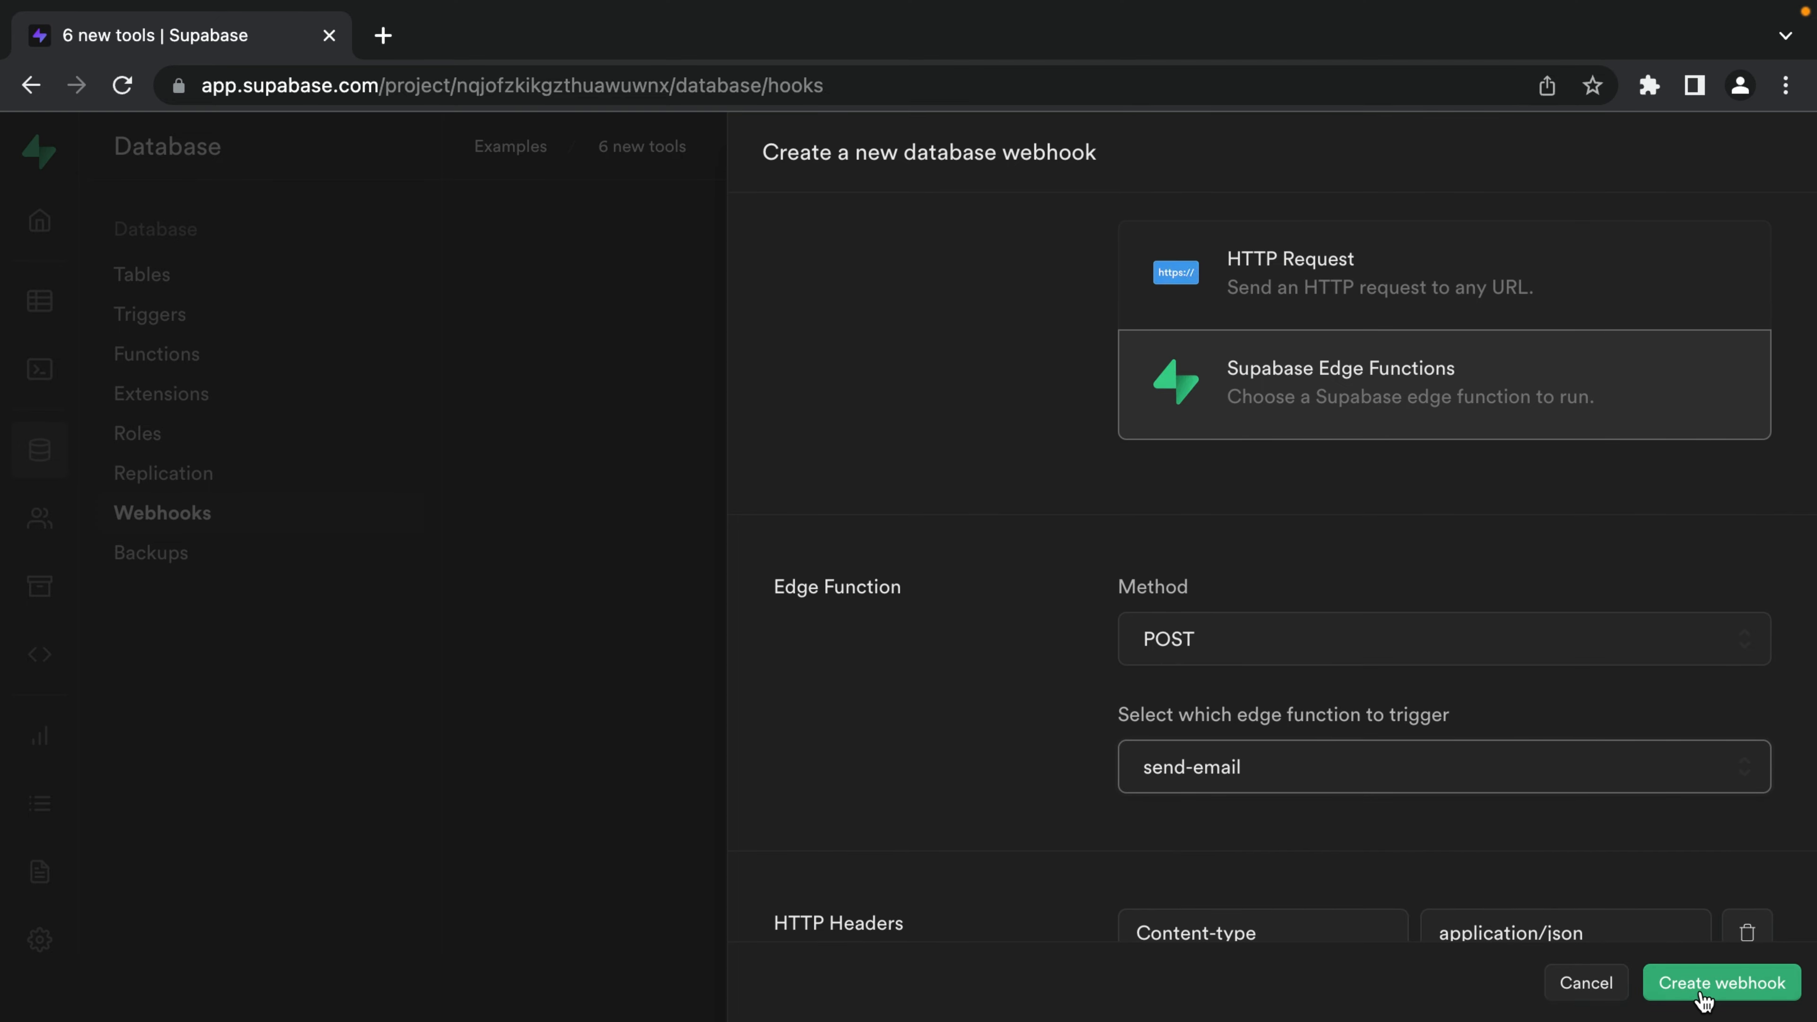
left_click(1720, 983)
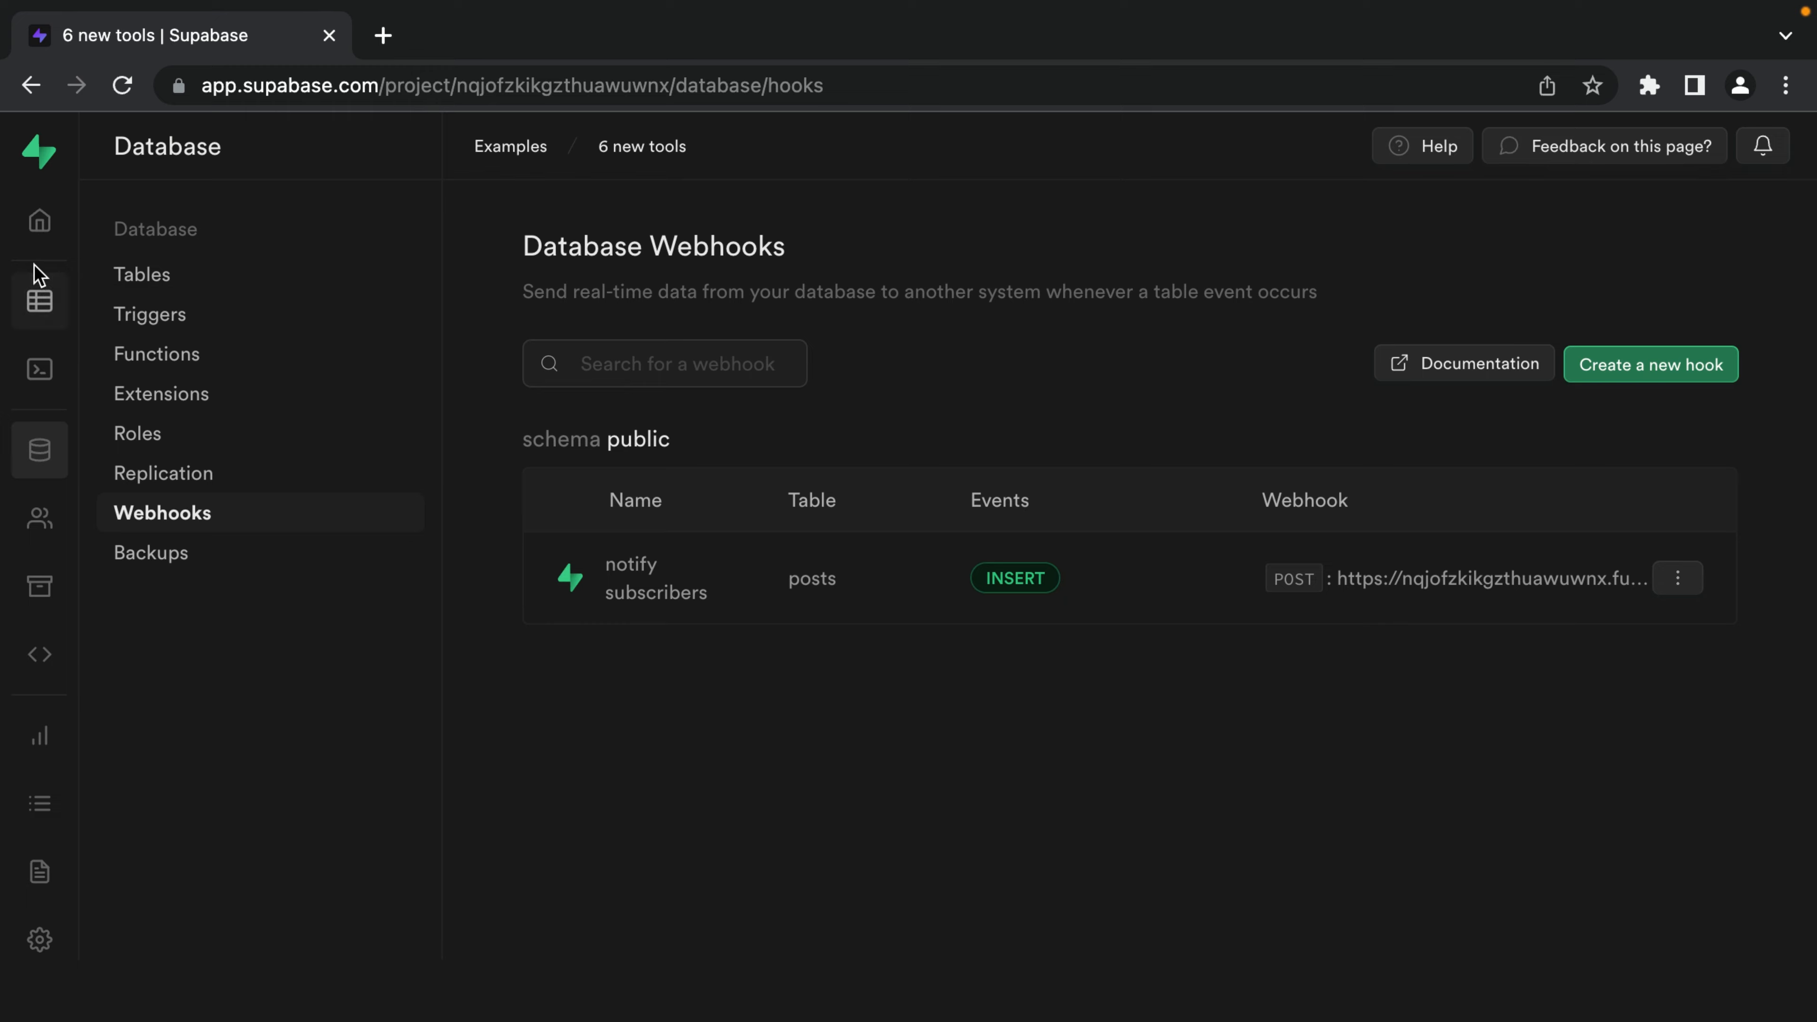
left_click(40, 299)
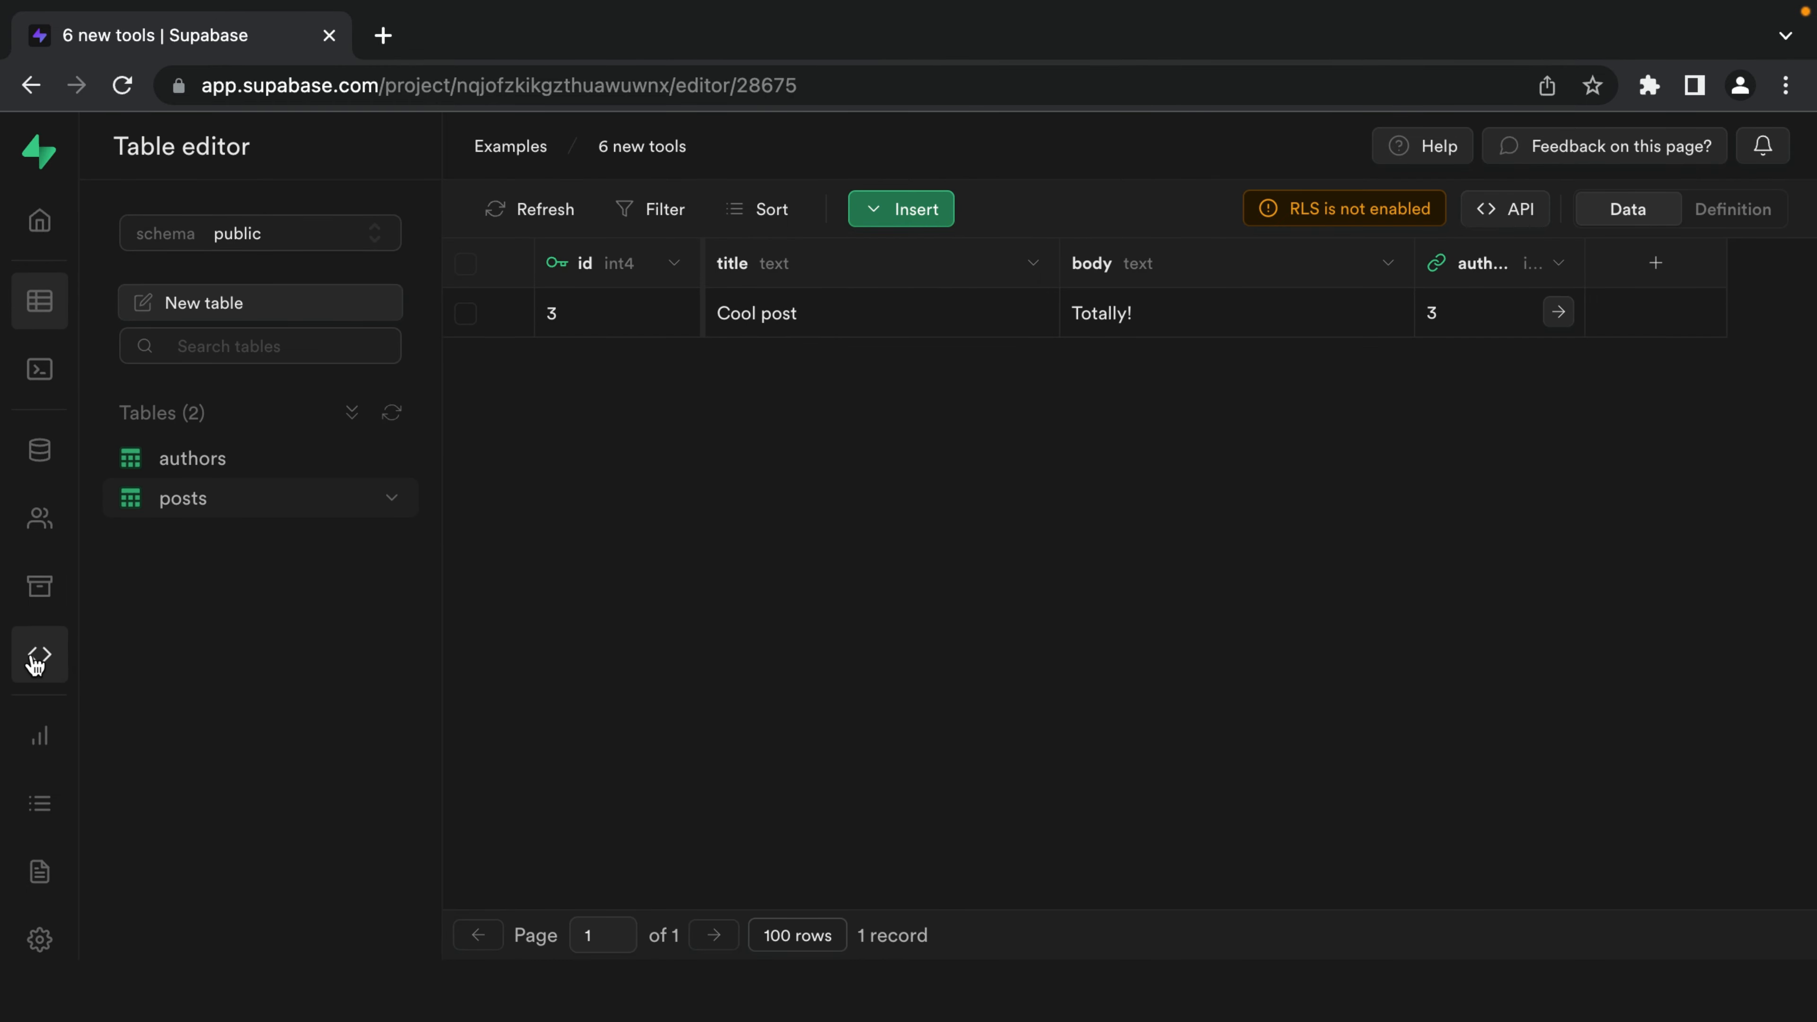
View the send-email edge function's details and endpoint URL.
left_click(37, 654)
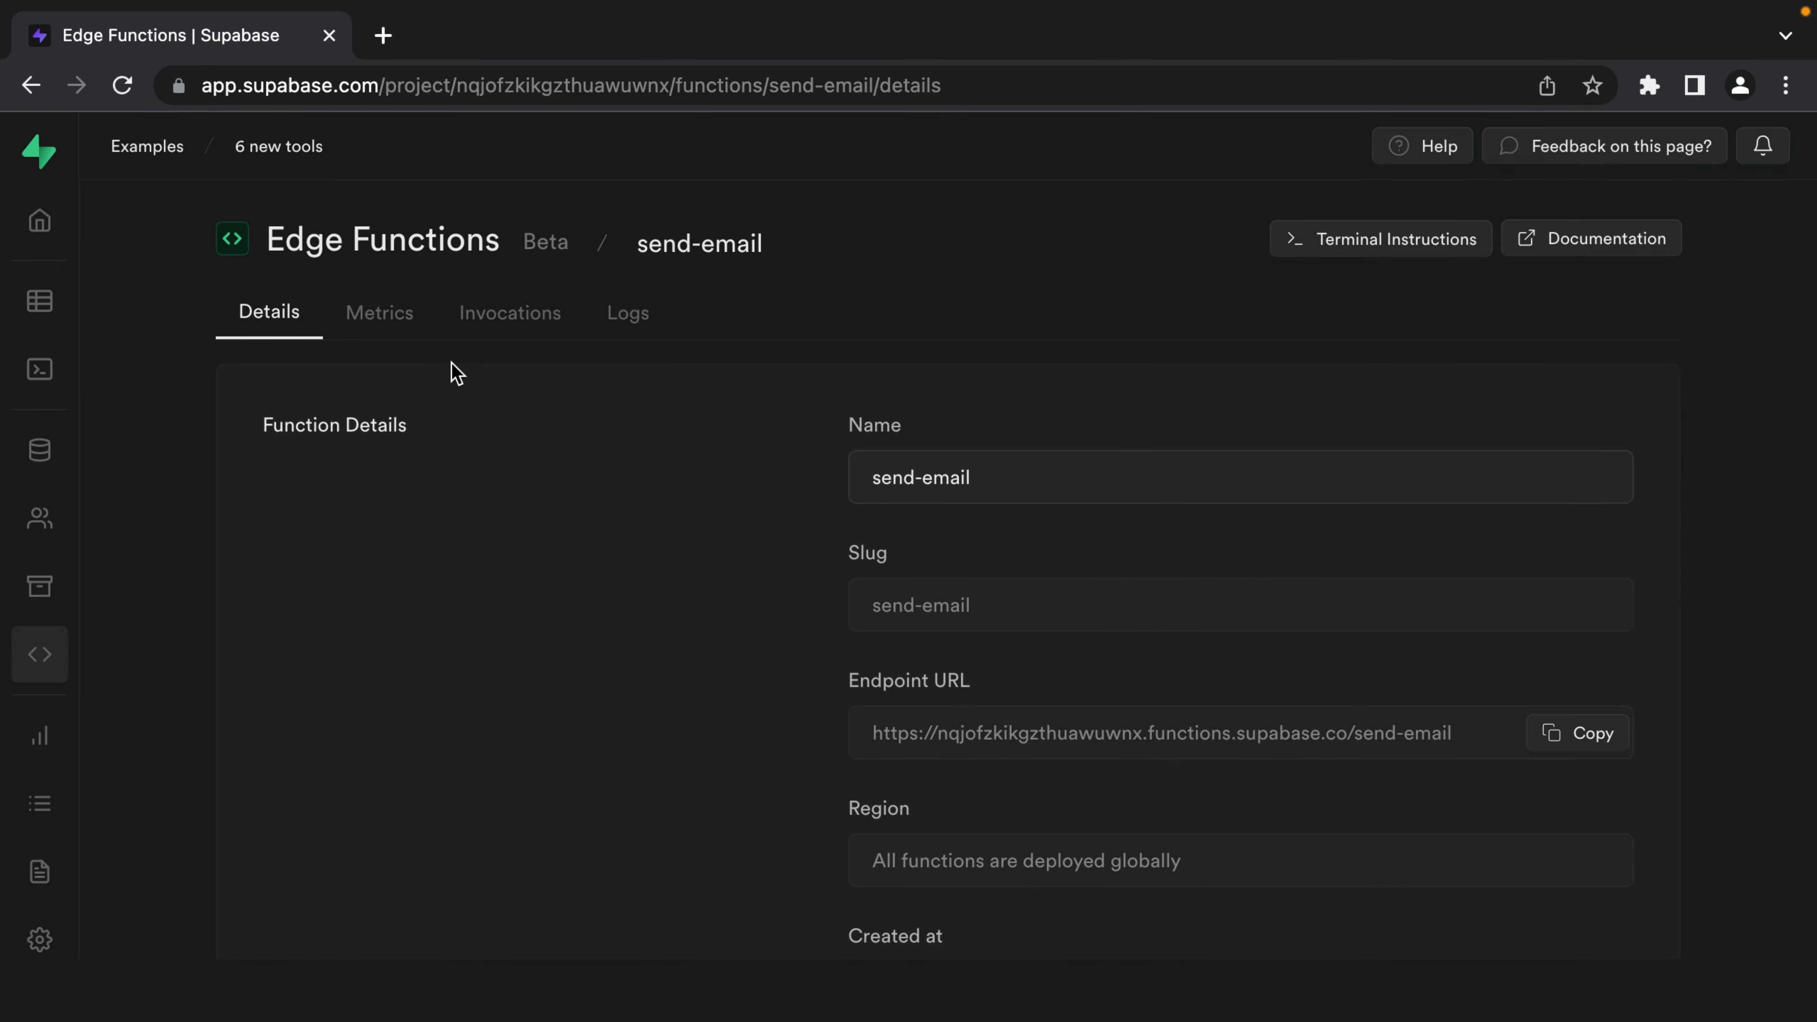
left_click(509, 312)
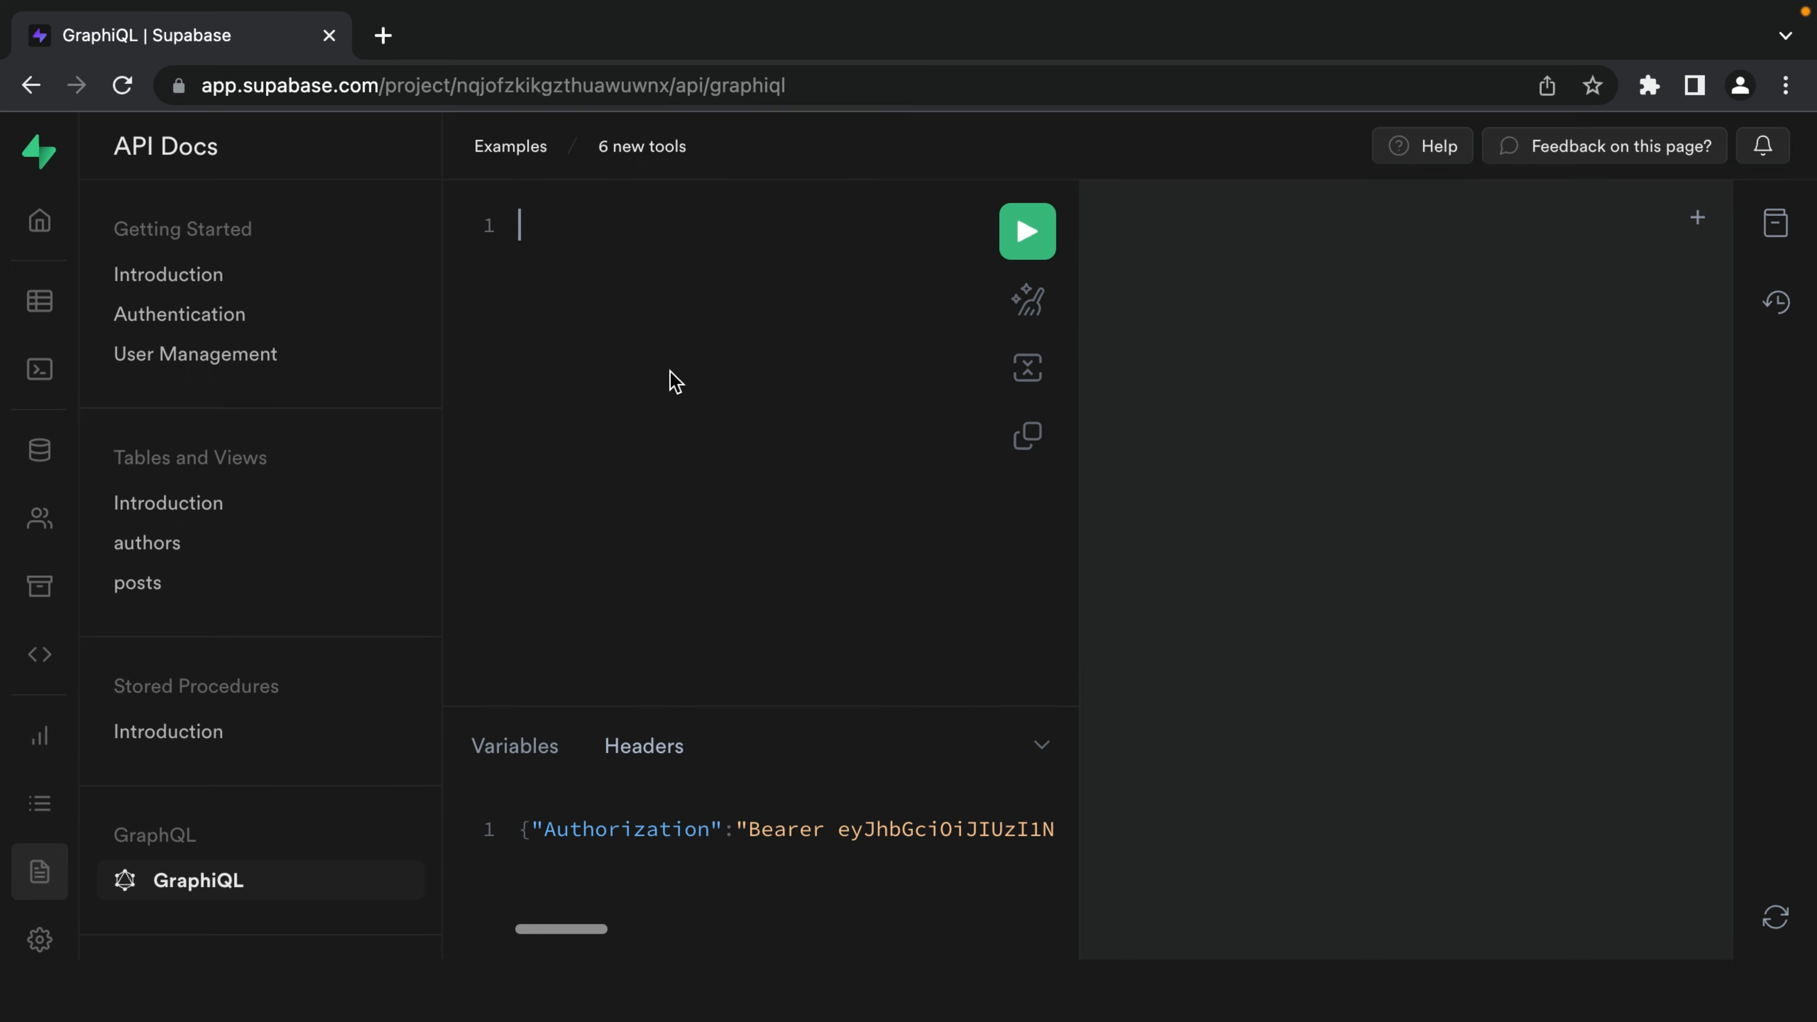
Begin a GraphQL query with 'query {' in the GraphiQL editor.
type("query")
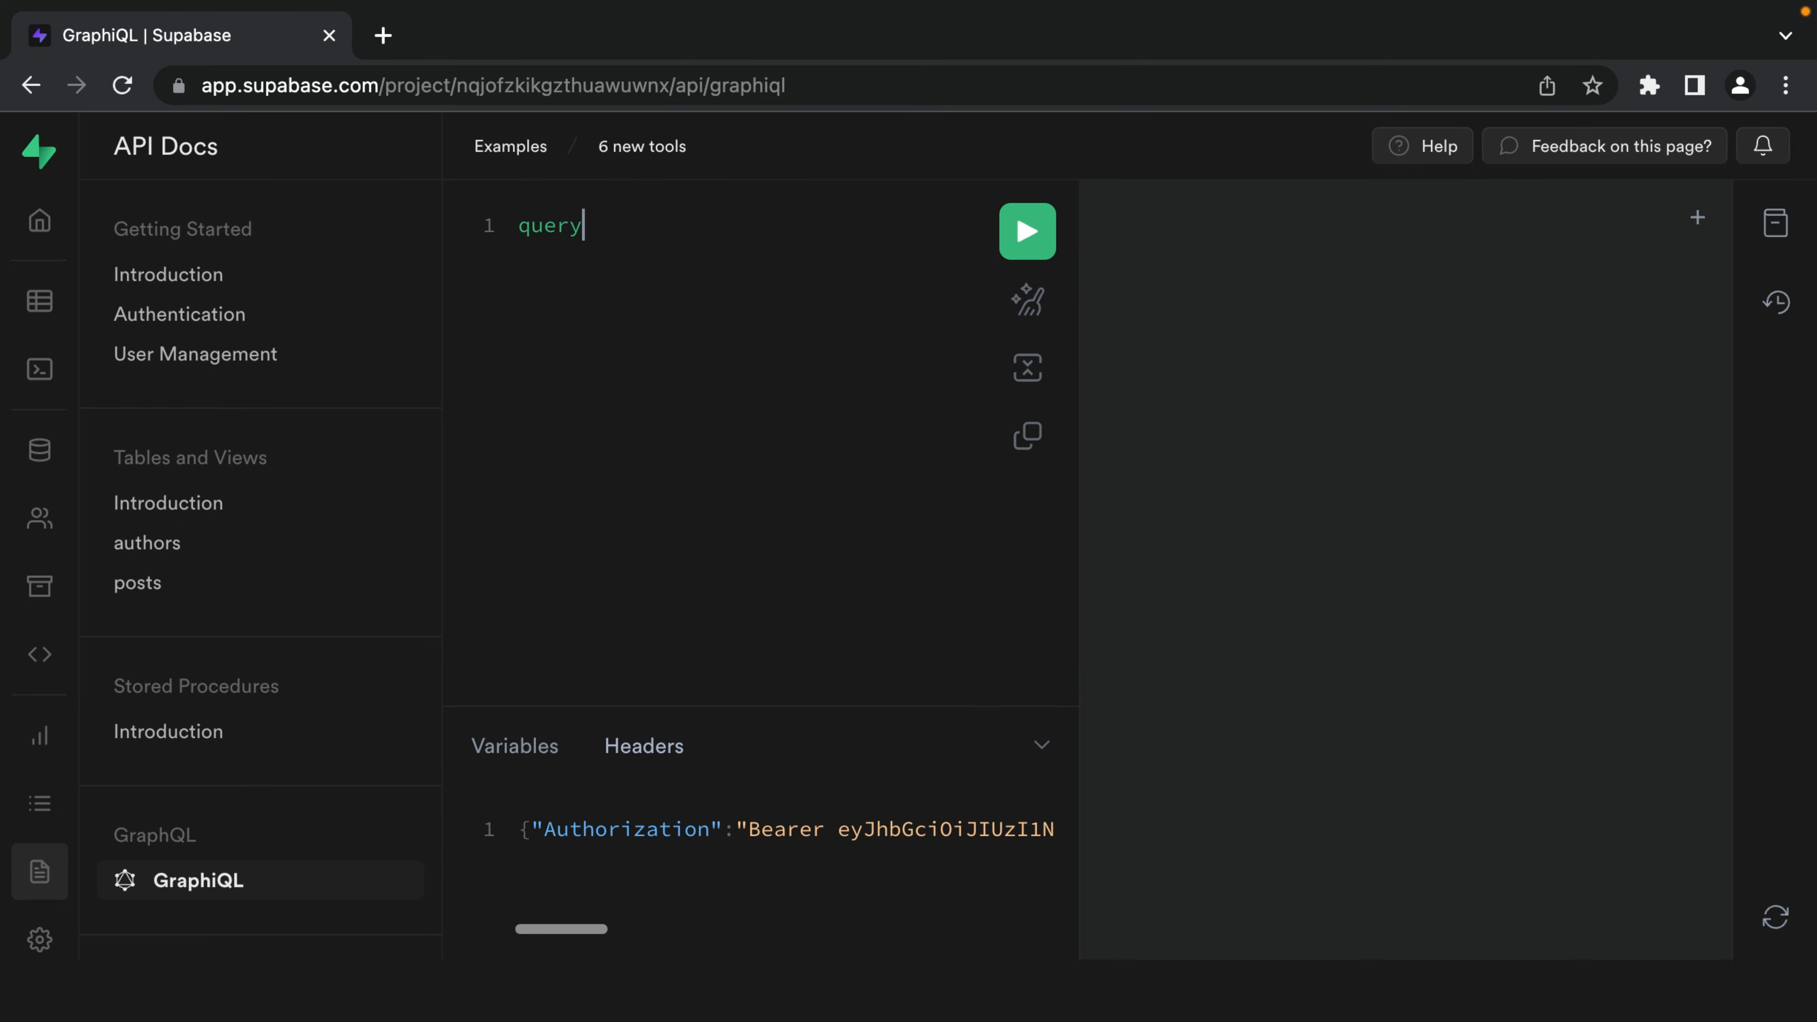
type("{")
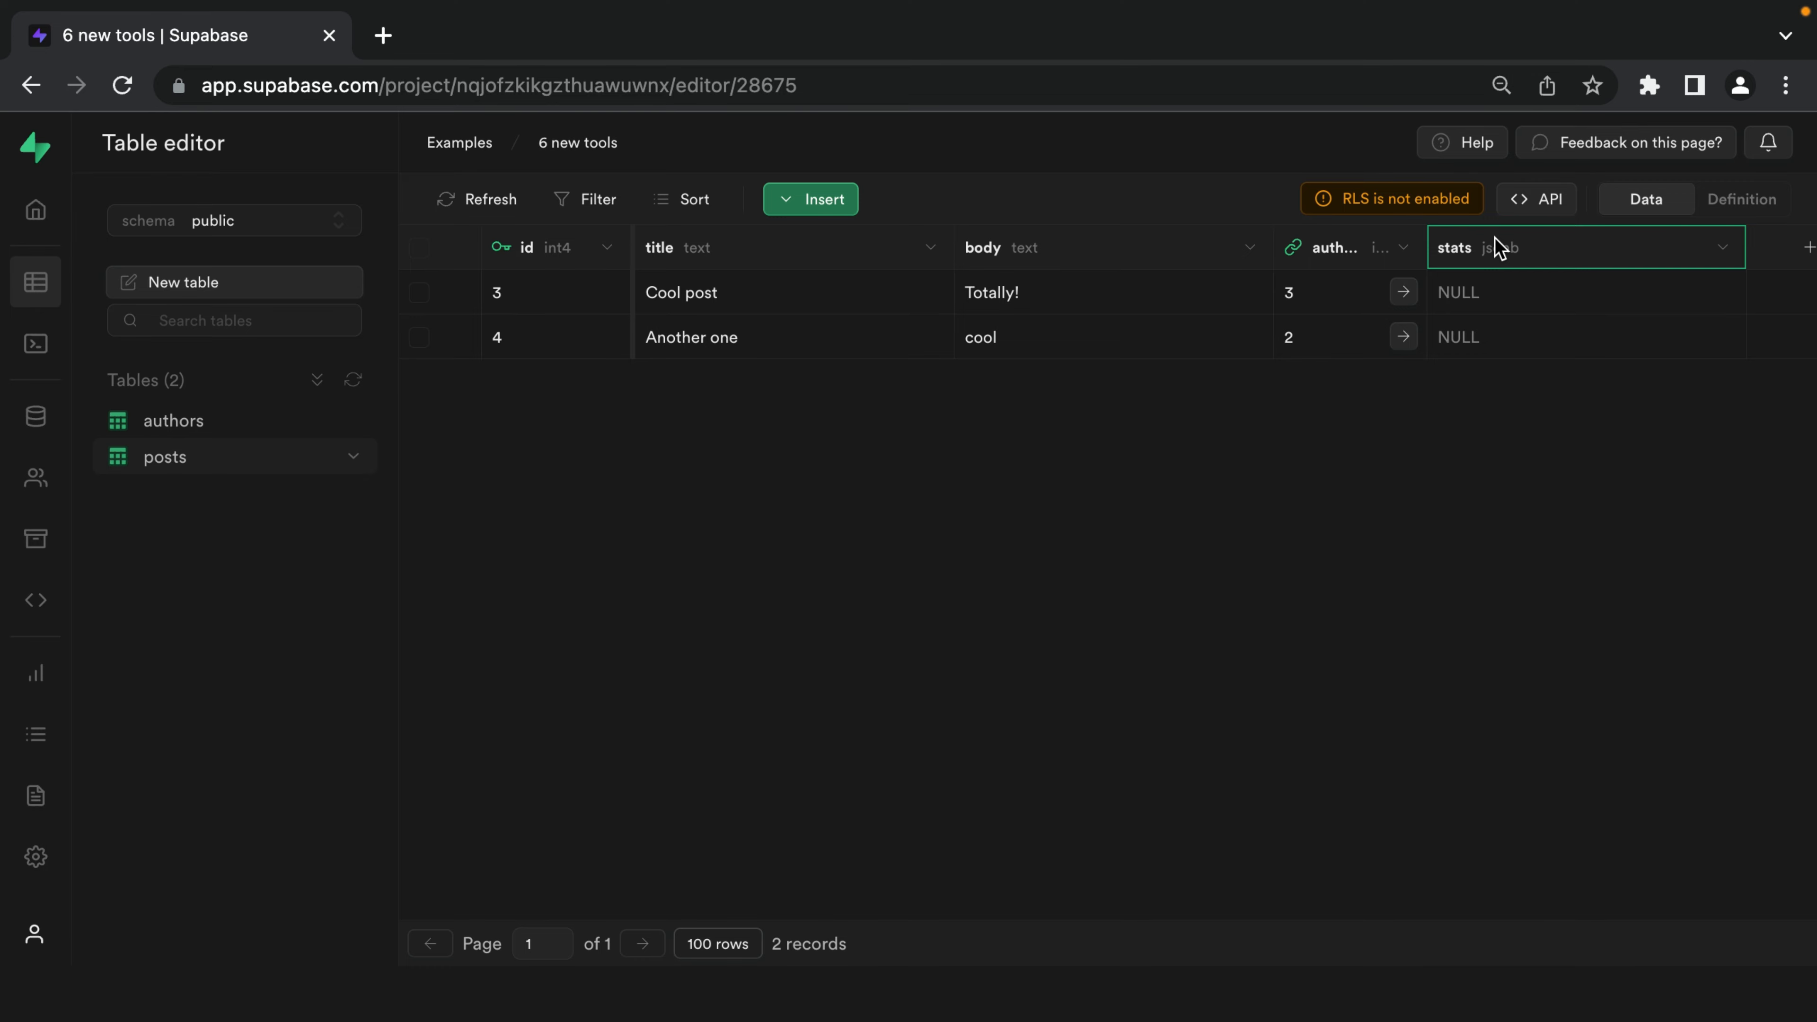
Enter {"is_nightmare":true} as Cool post's jsonb stats value.
type("{\"is_\"}")
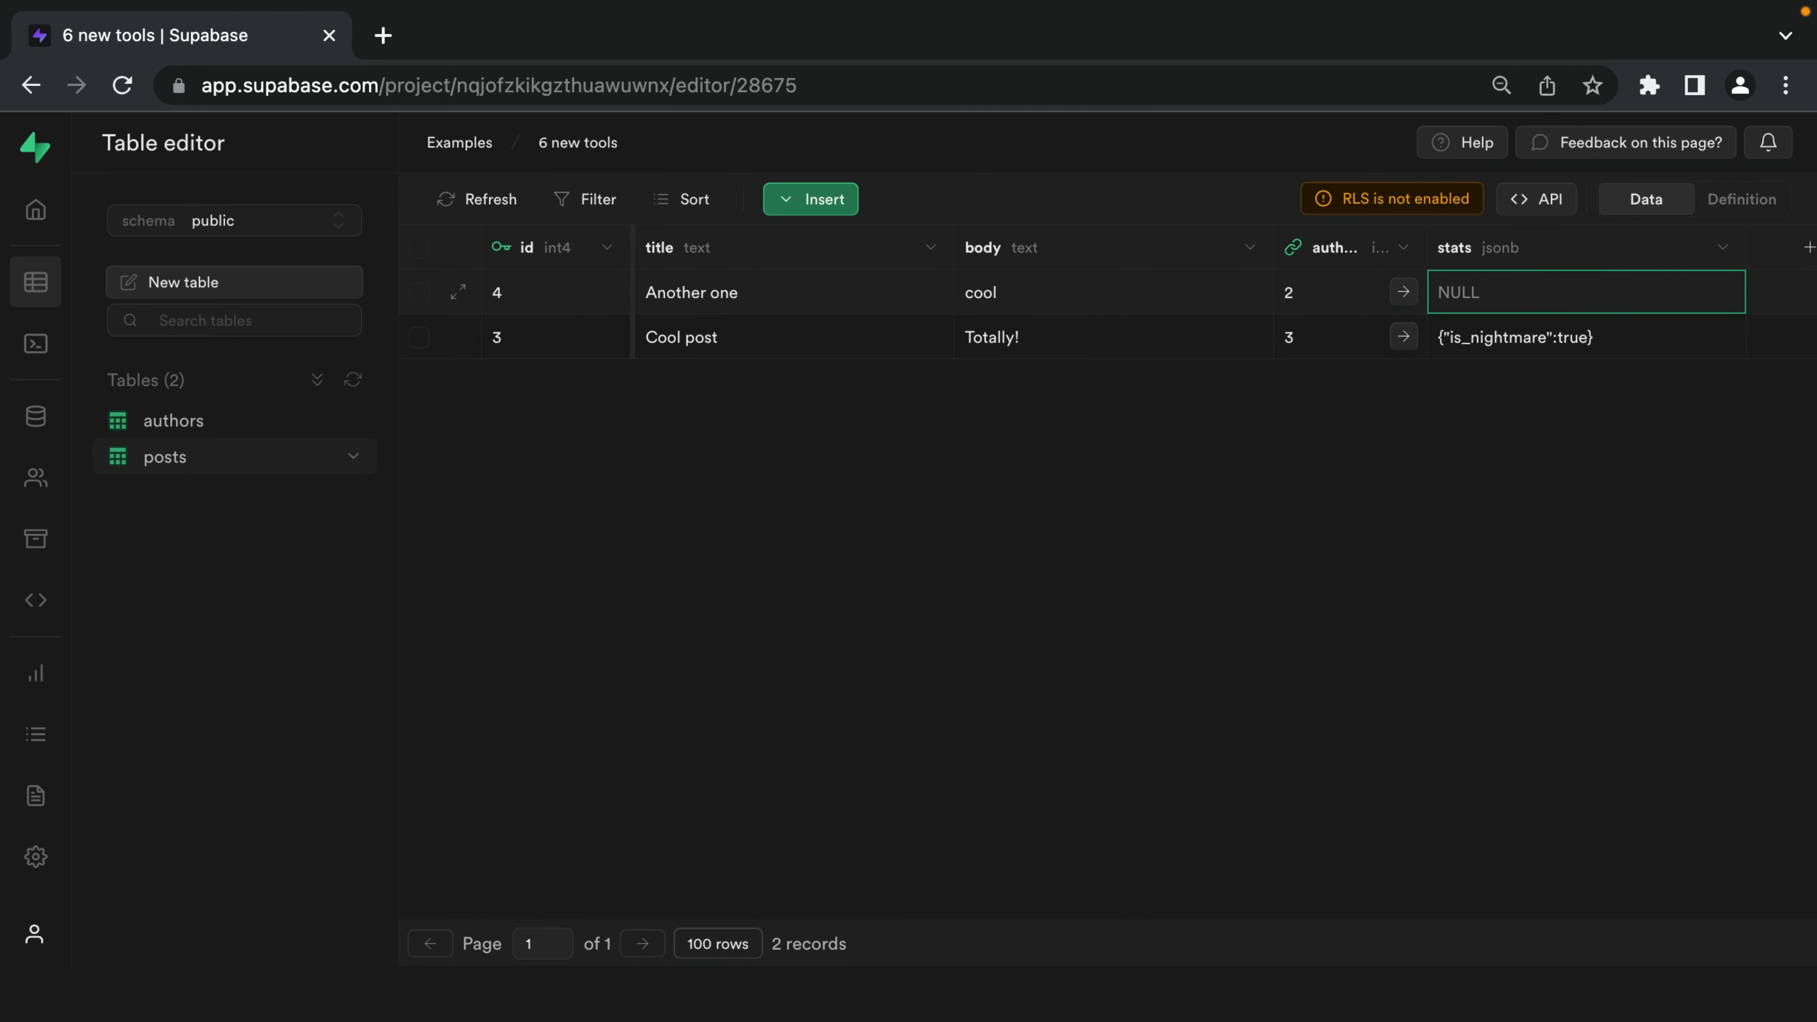
mouse_move(1624, 292)
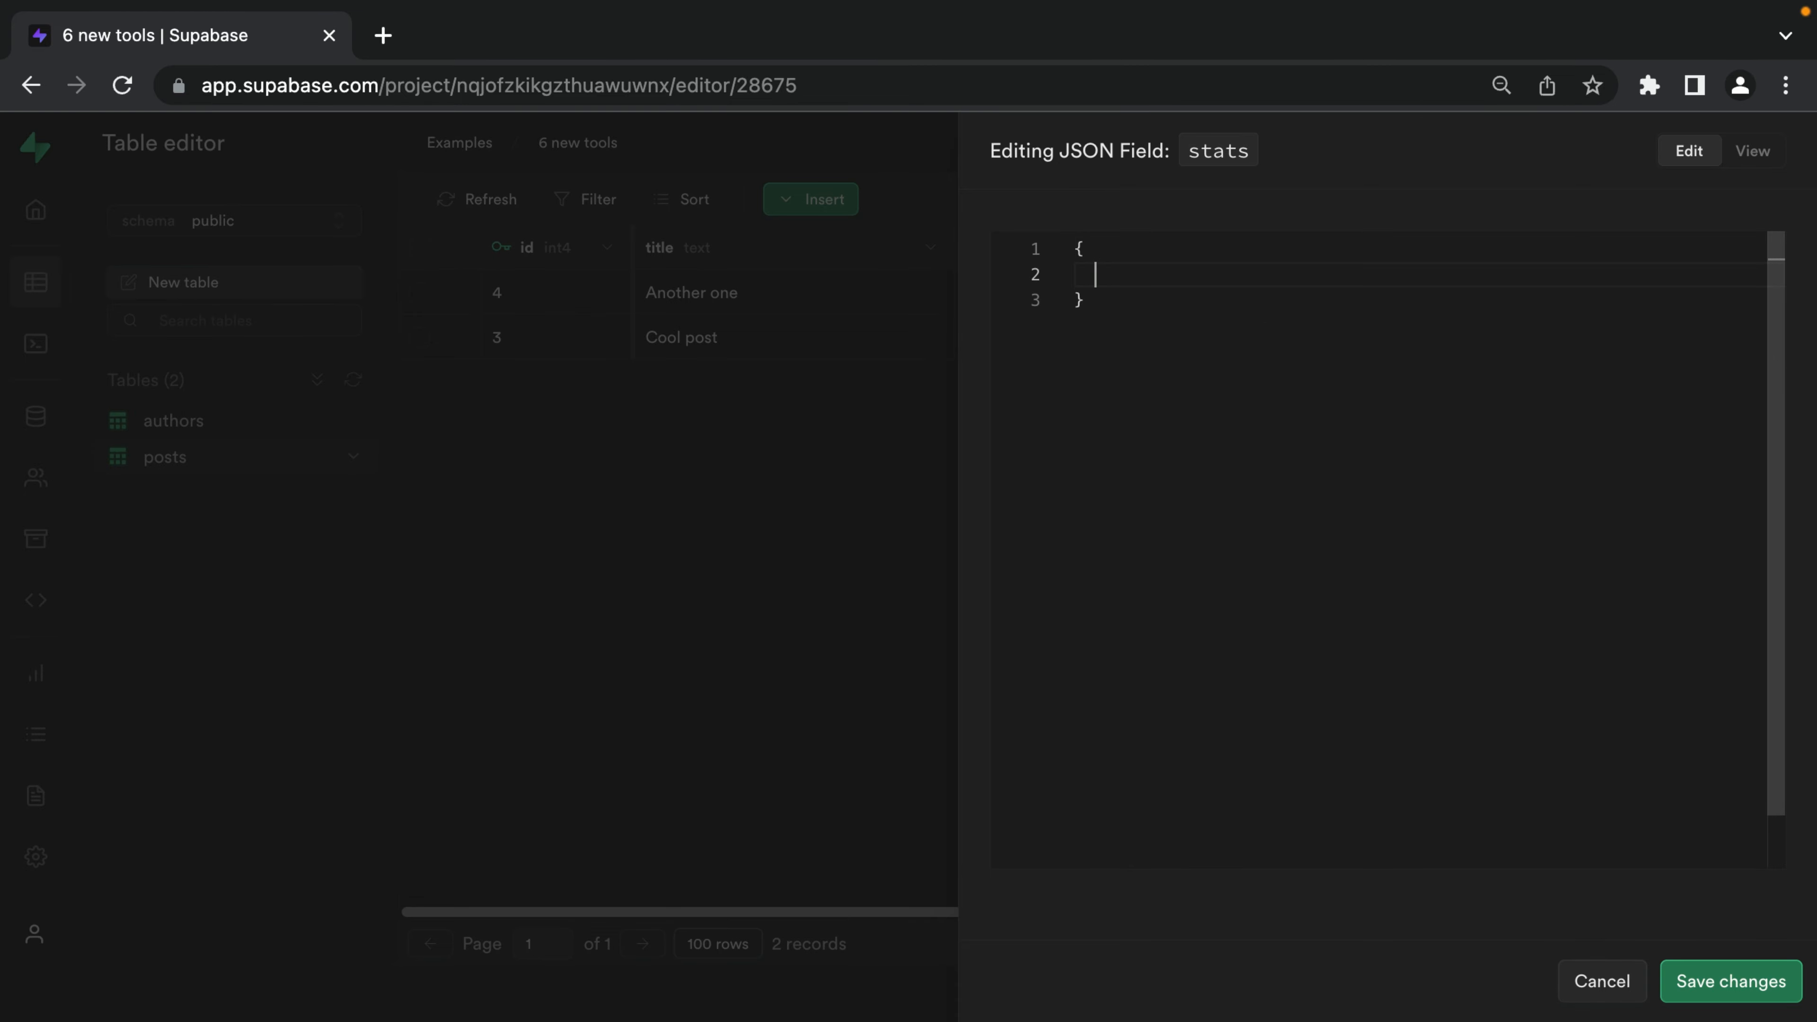
Set Another one's stats to {"is_awesome":true,"is_nightmare":false}, save, and reopen it to check.
type("\"is_nightmare\": false,")
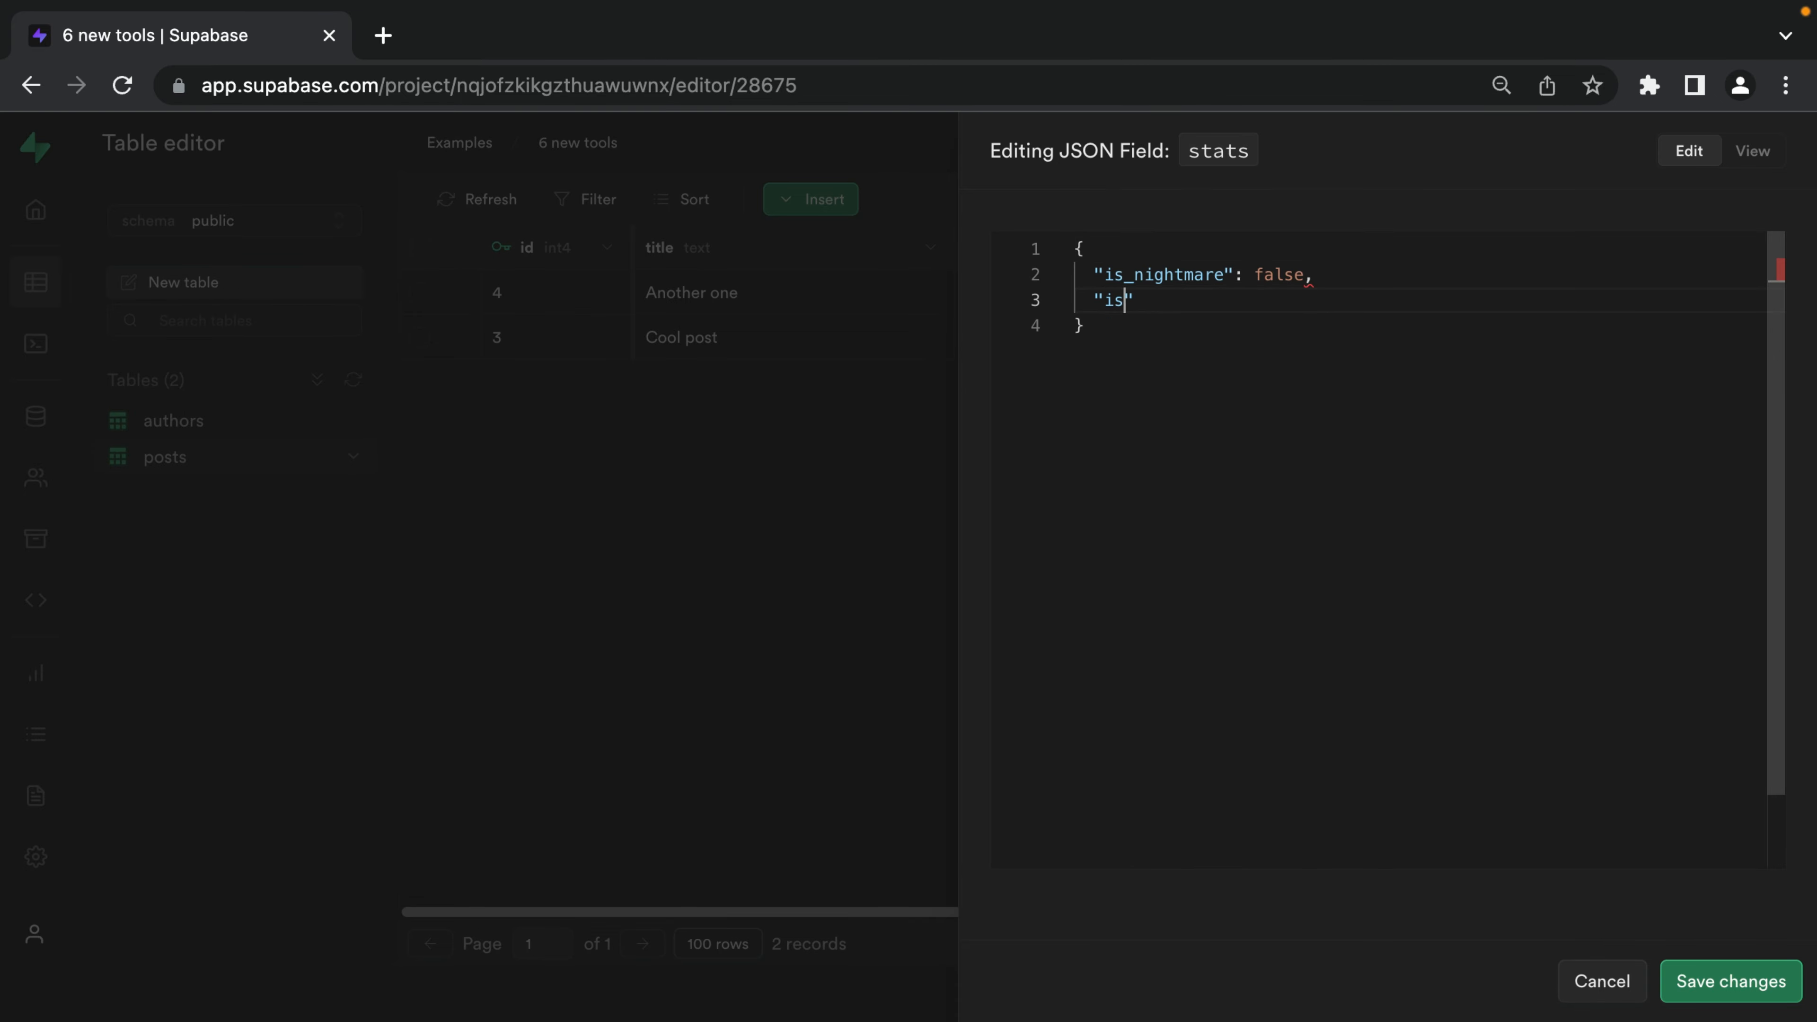
type("_awesome\":")
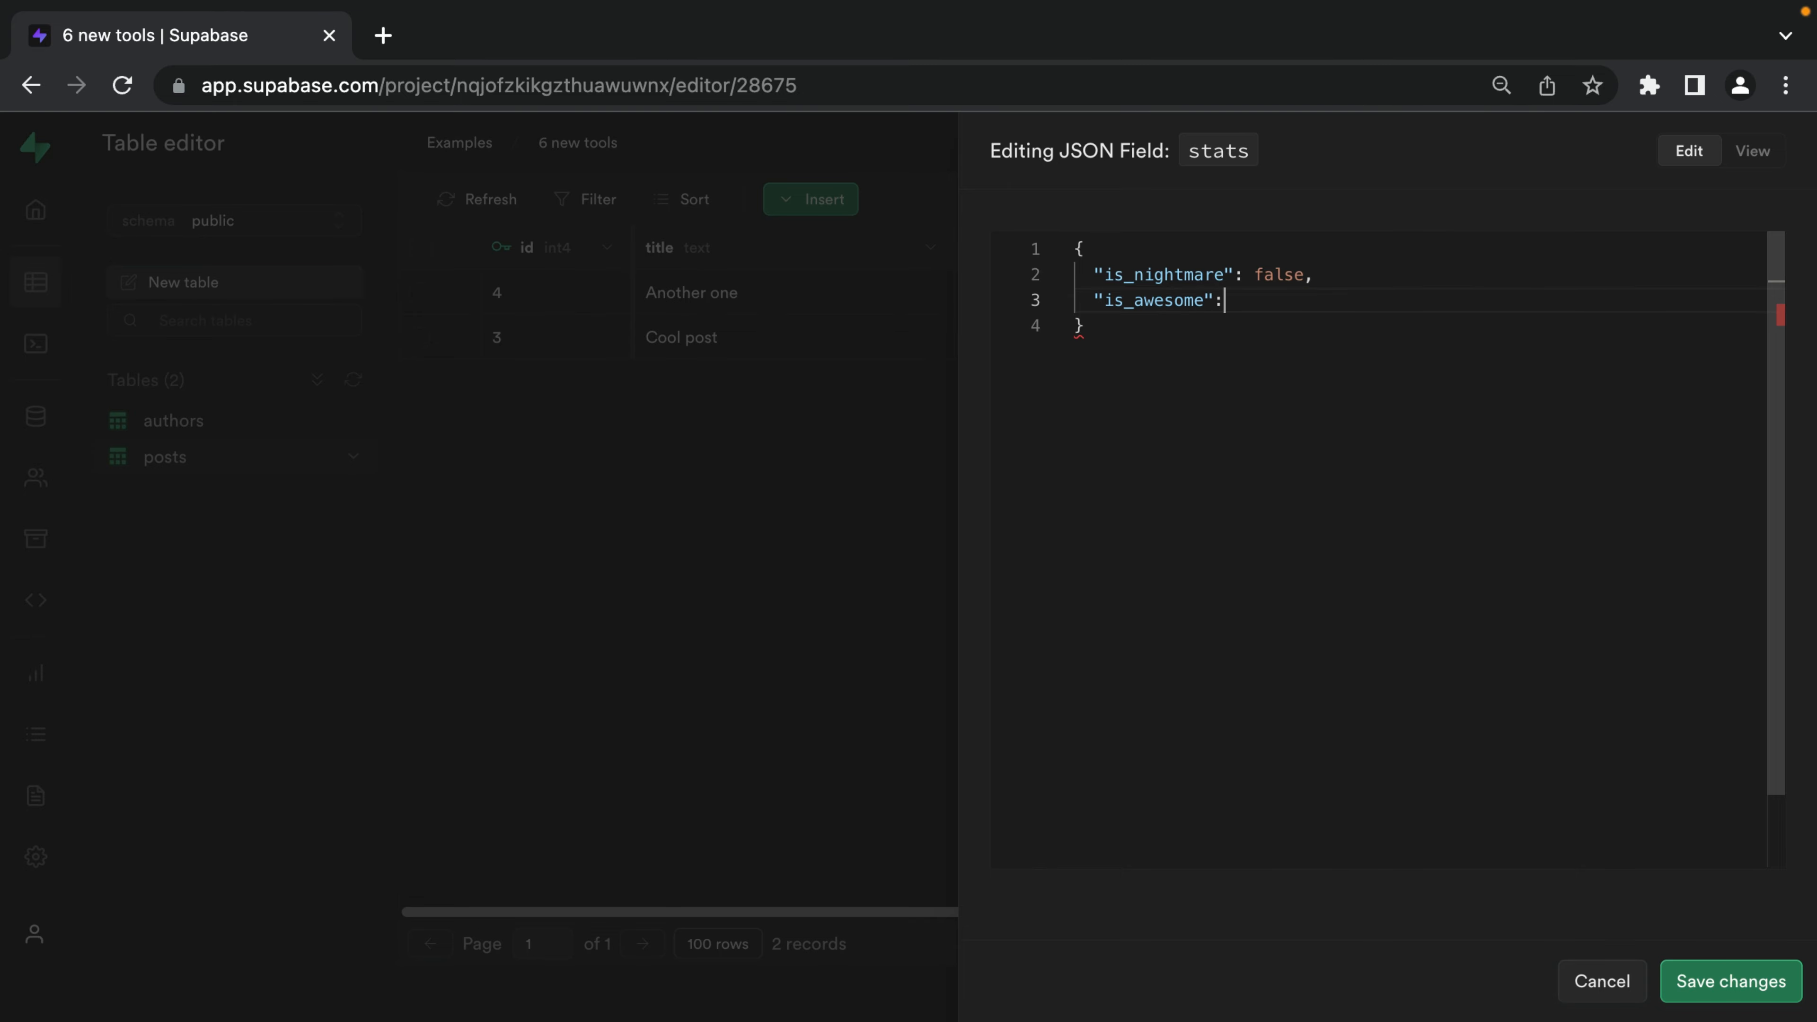
type("true")
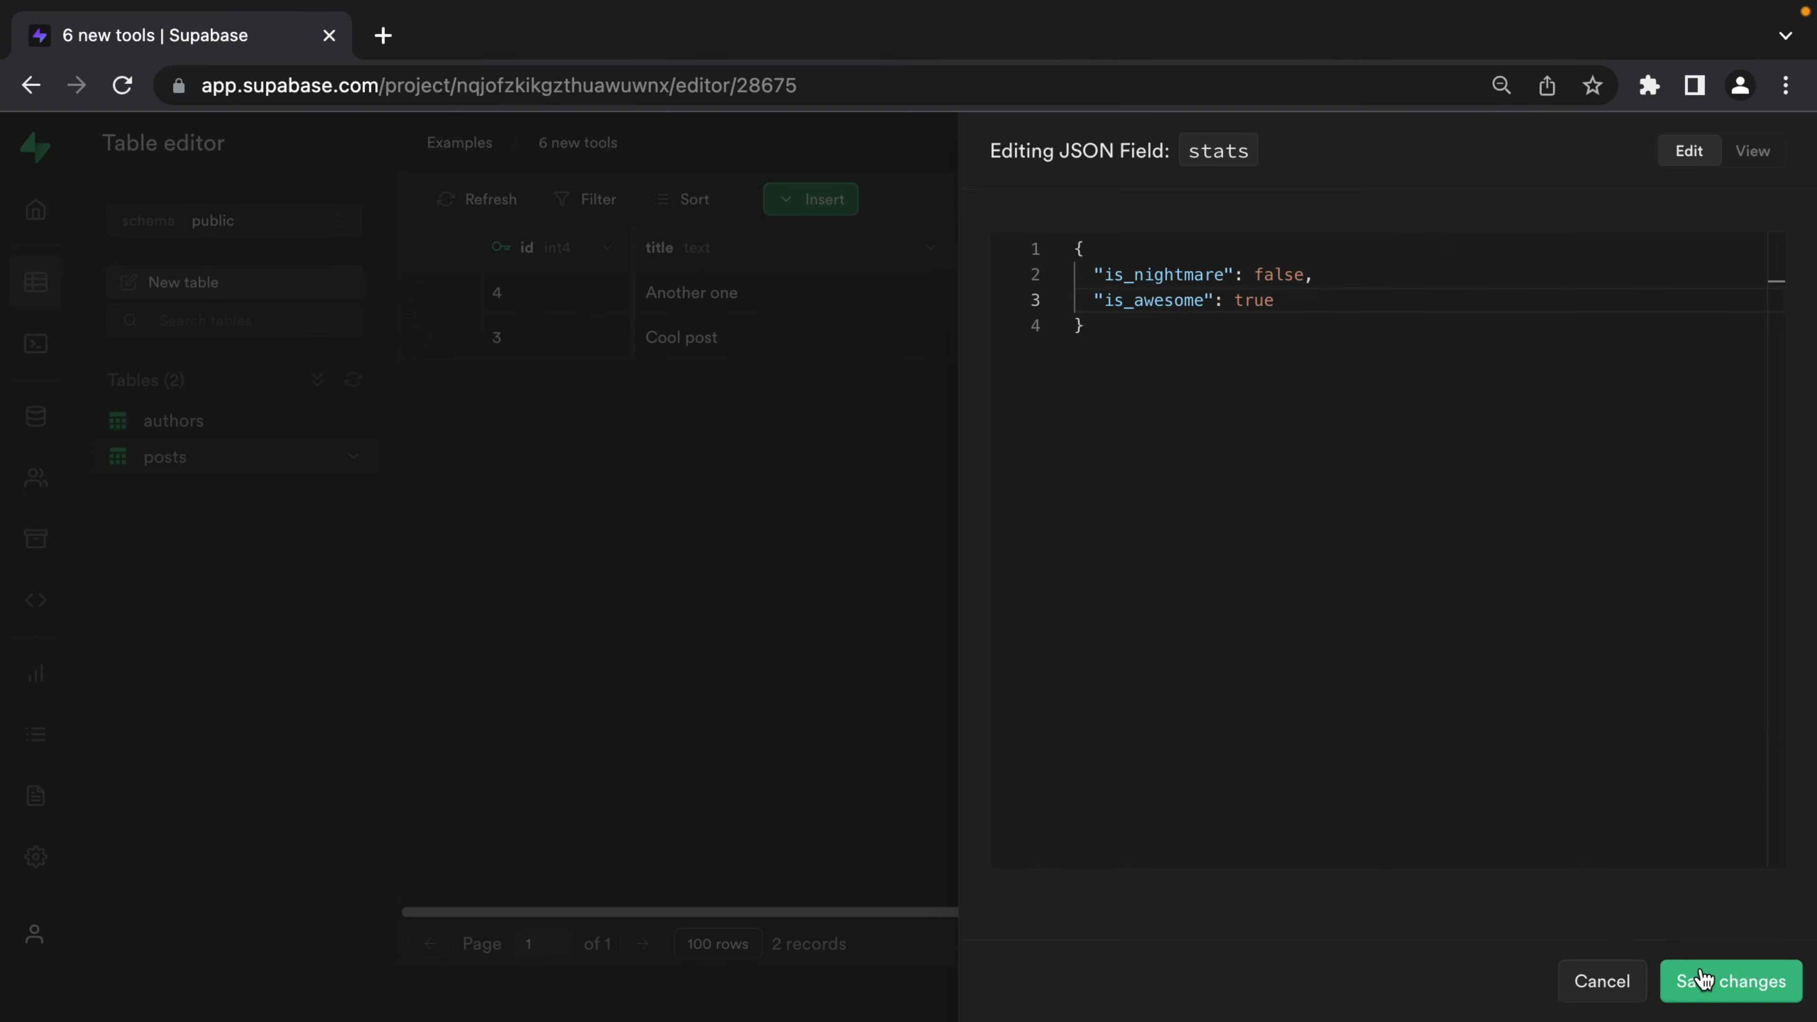
left_click(1729, 981)
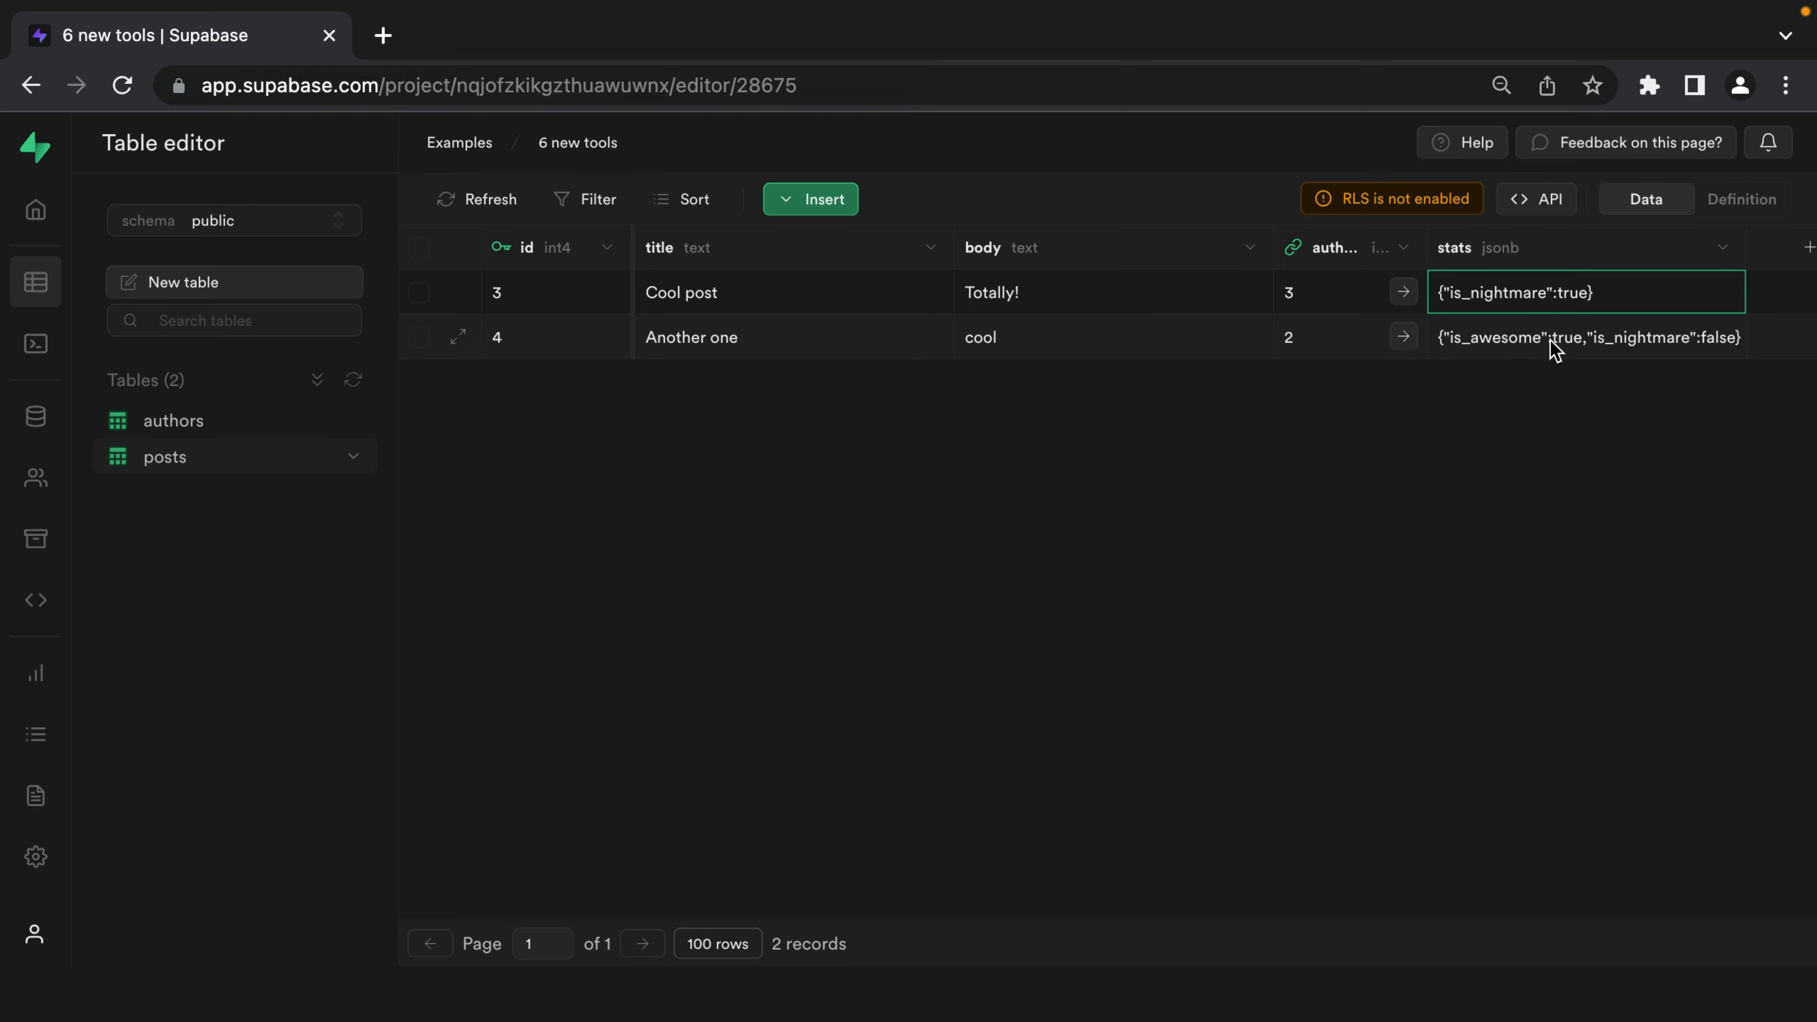
left_click(1585, 337)
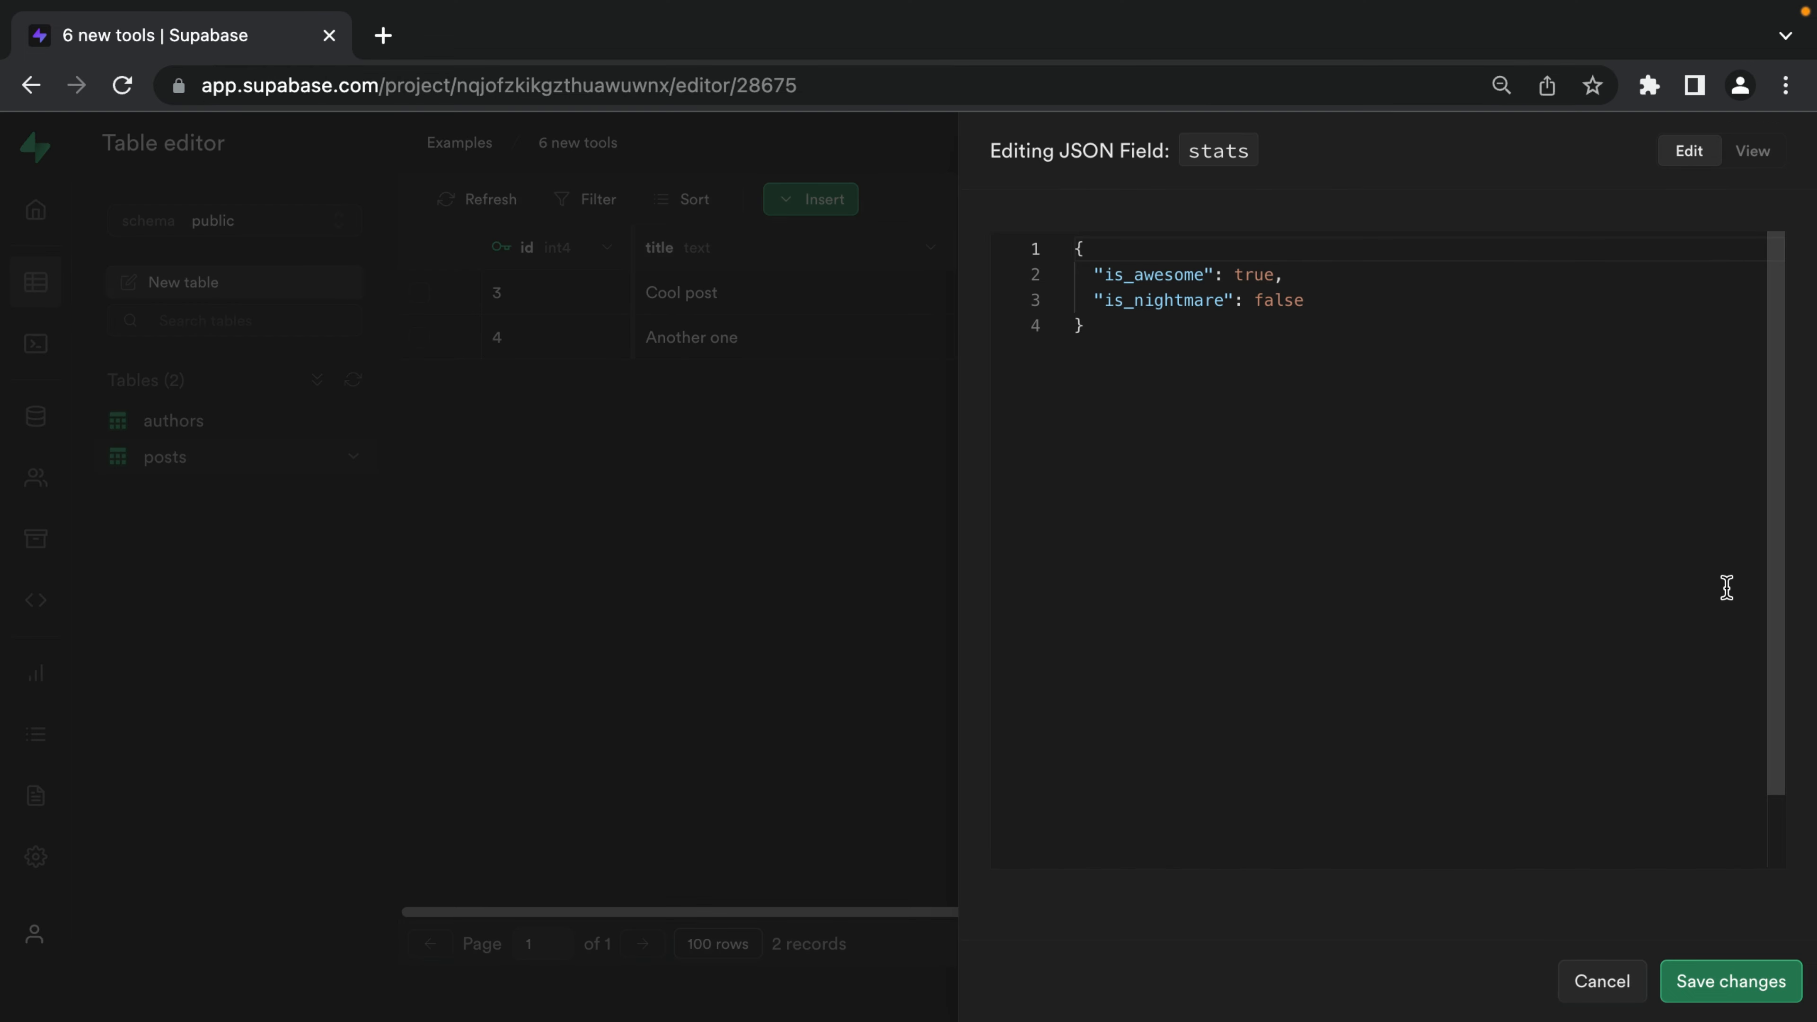